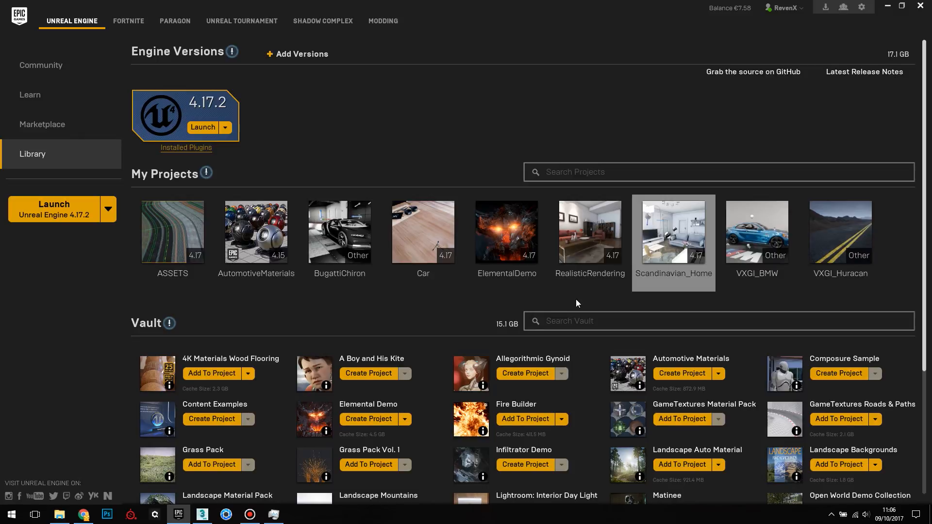
pyautogui.moveTo(674, 256)
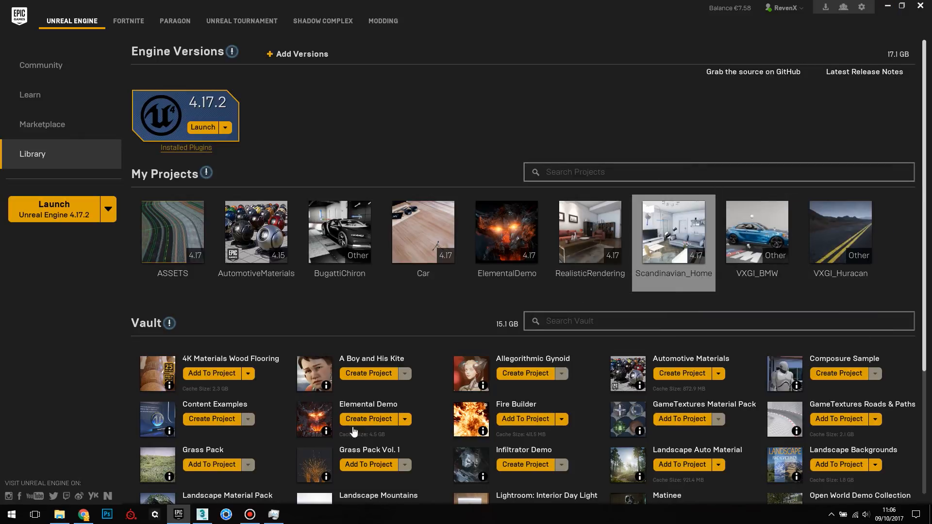
# - Close the Material Editor in 3ds Max and look around the apartment scene
pyautogui.click(202, 515)
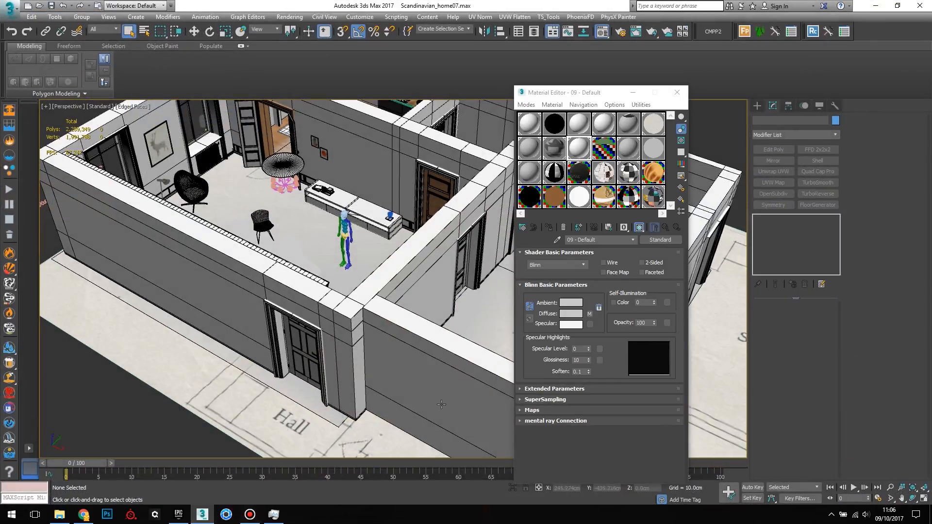
pyautogui.click(676, 92)
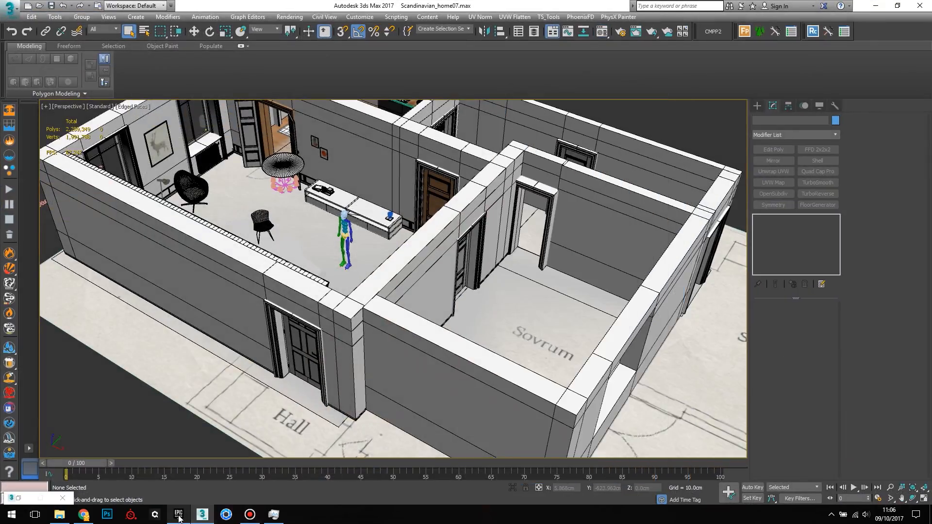
pyautogui.click(178, 515)
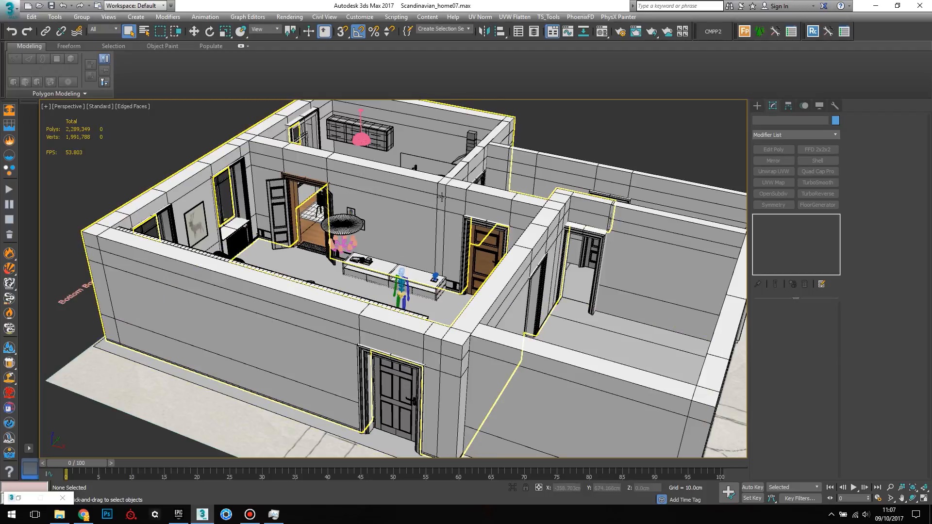
pyautogui.click(197, 223)
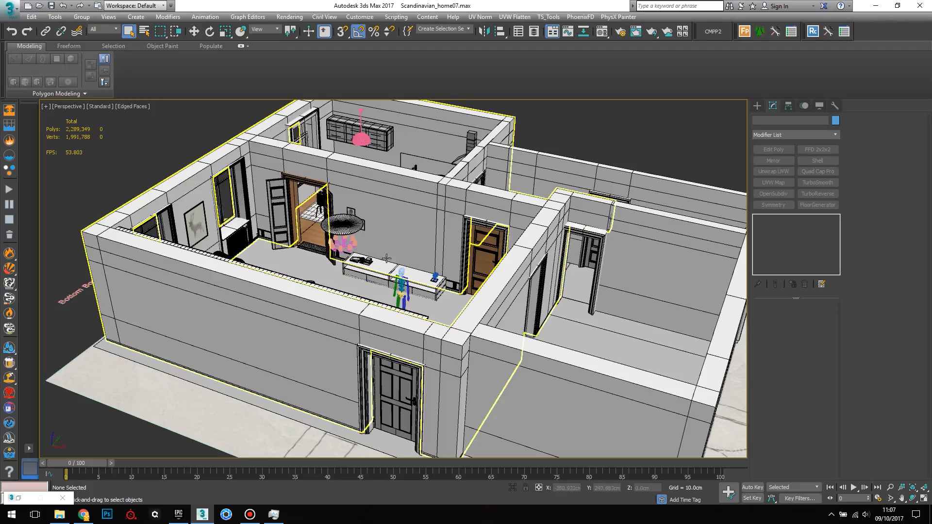
pyautogui.moveTo(393, 255); pyautogui.dragTo(392, 250)
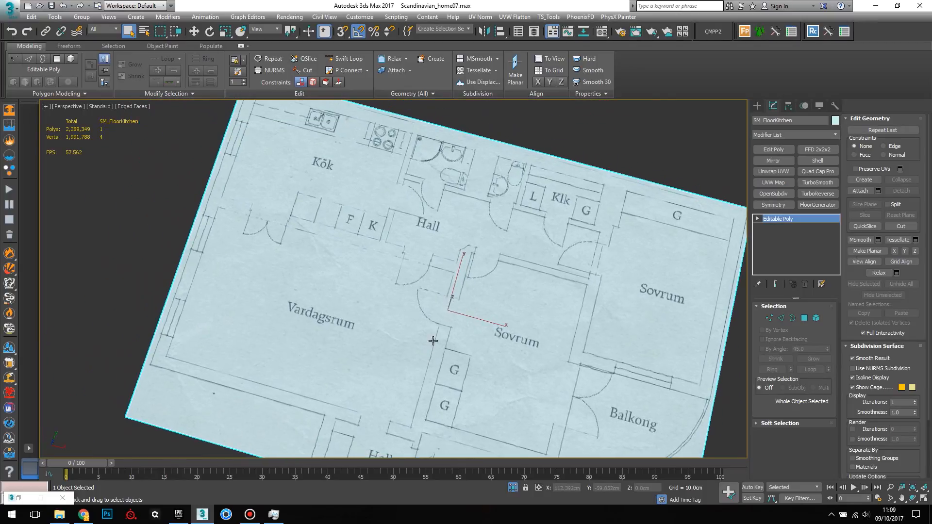
pyautogui.moveTo(183, 345)
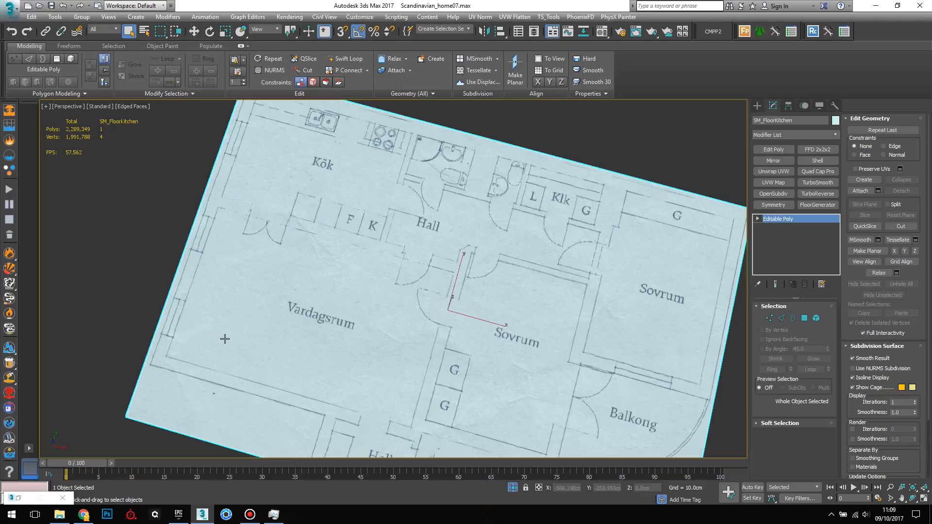
pyautogui.moveTo(298, 337)
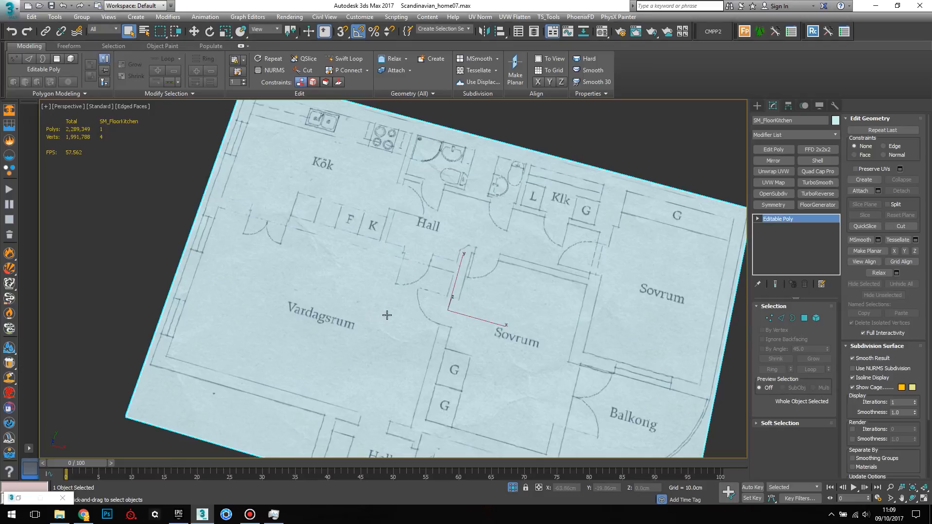
pyautogui.moveTo(357, 309)
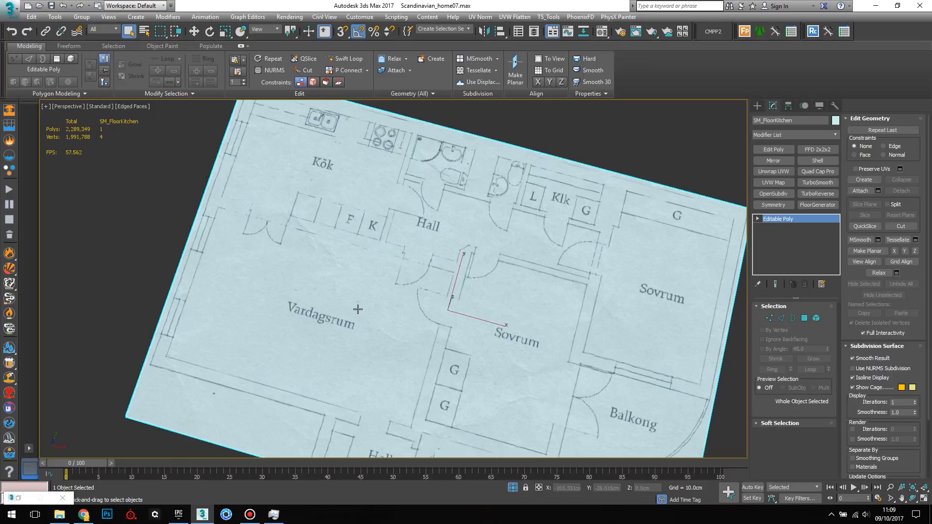
pyautogui.moveTo(391, 290)
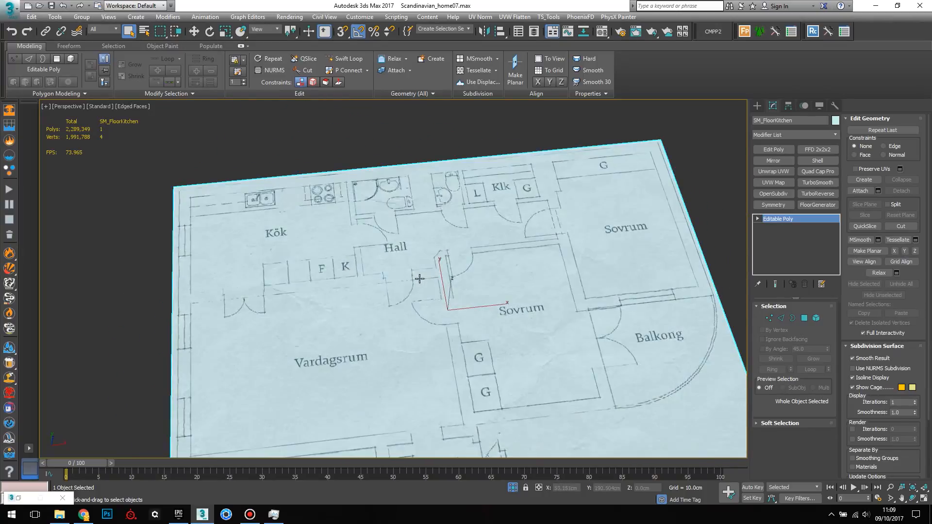
# - Bring up the quad menu over the isolated SM_FloorKitchen plane to reach End Isolate
pyautogui.rightClick(419, 280)
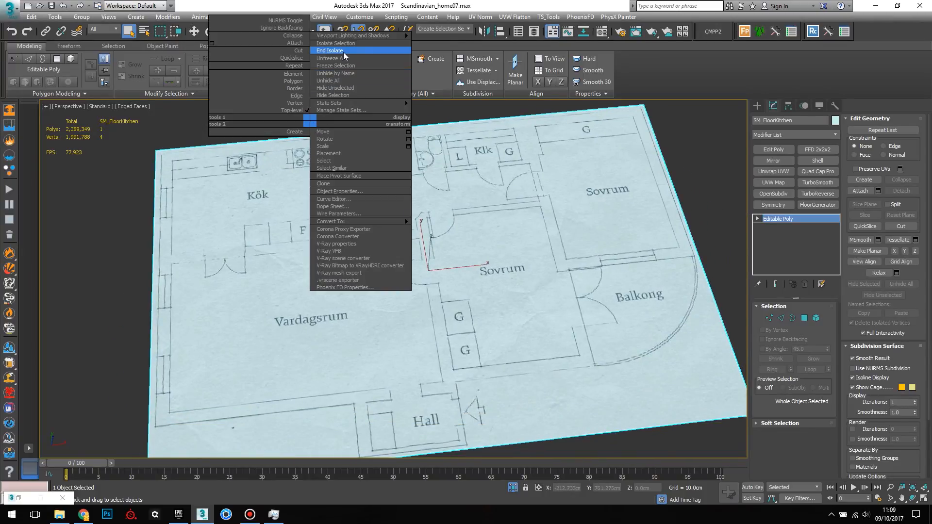
# - End isolation and select the SM_WallTest walls object with its Unwrap UVW modifier
pyautogui.click(330, 50)
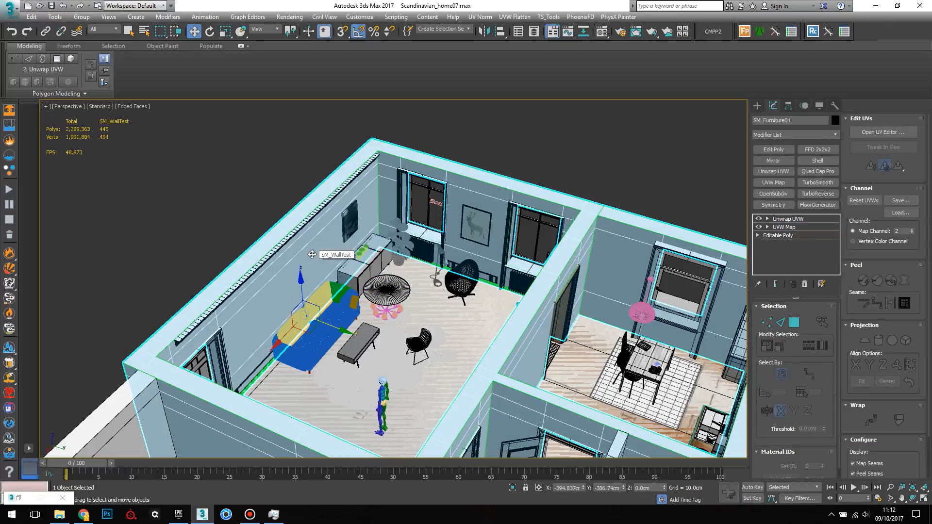
pyautogui.click(788, 218)
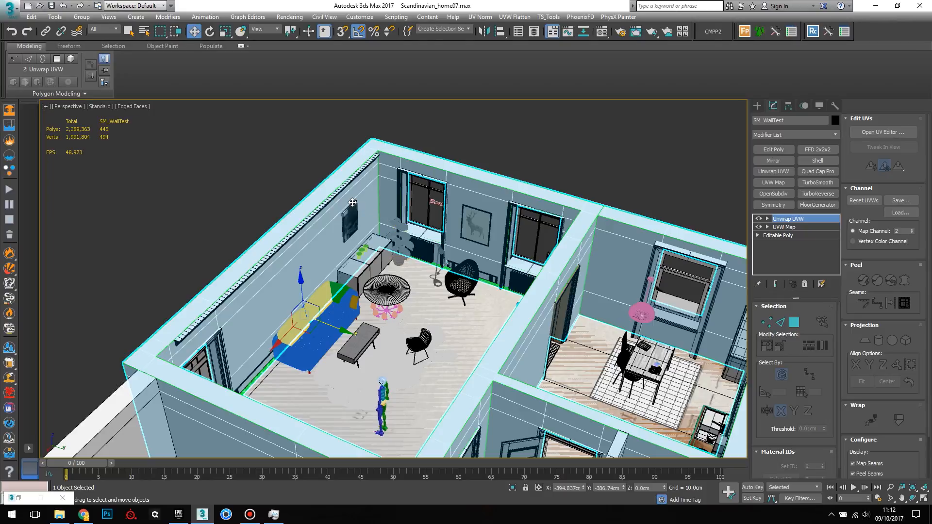
pyautogui.moveTo(305, 137)
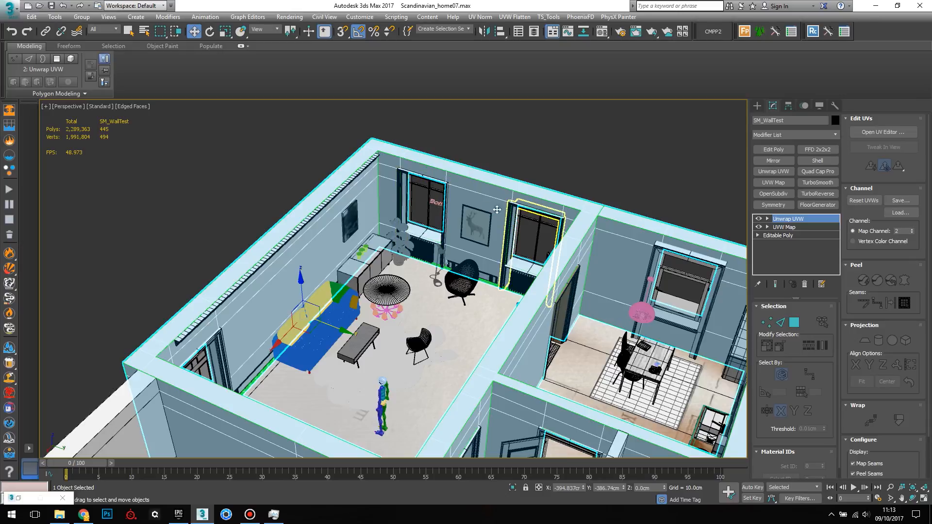
# - Replace SM_WallTest's Unwrap UVW with a fresh one on map channel 2, abandoning old UVs
pyautogui.rightClick(787, 218)
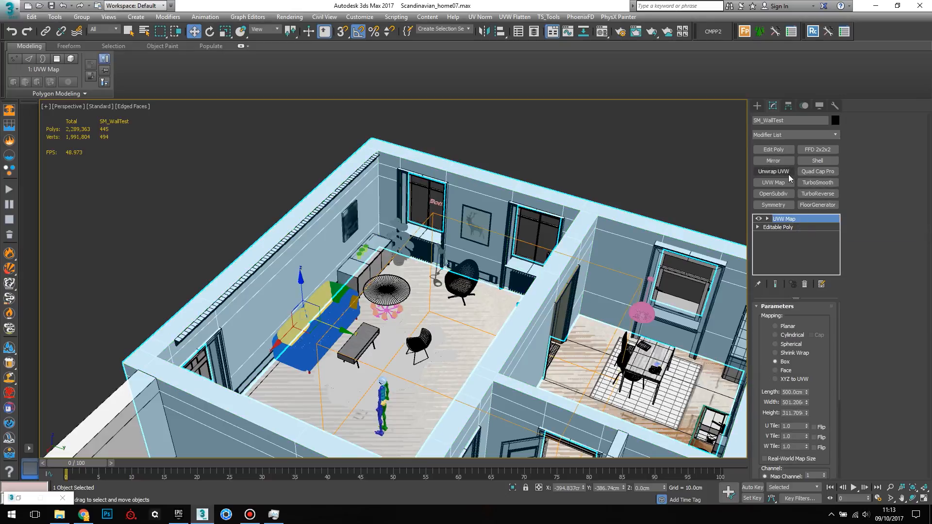
pyautogui.moveTo(773, 174)
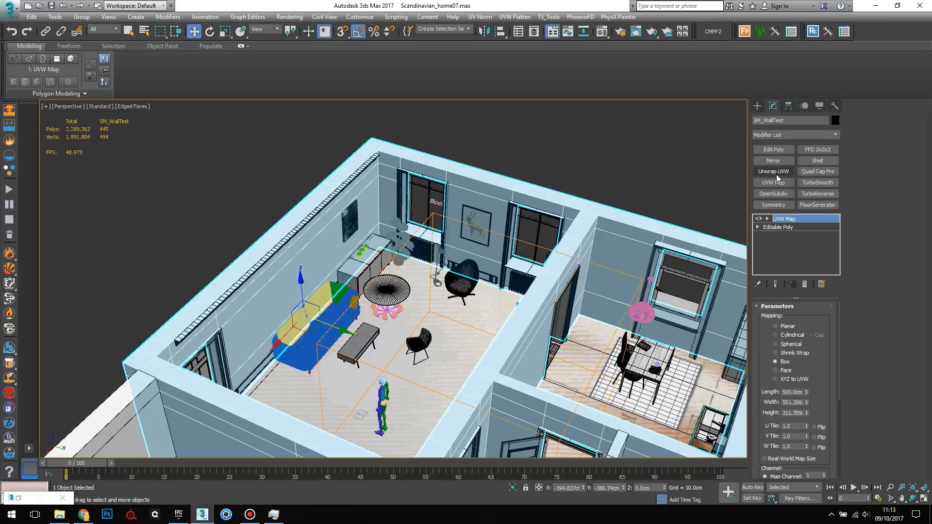
pyautogui.moveTo(773, 170)
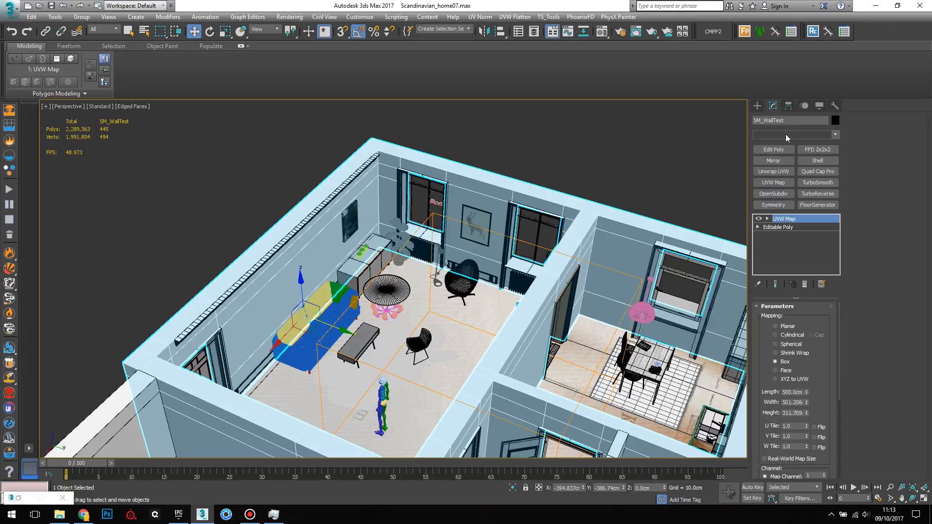
pyautogui.click(834, 134)
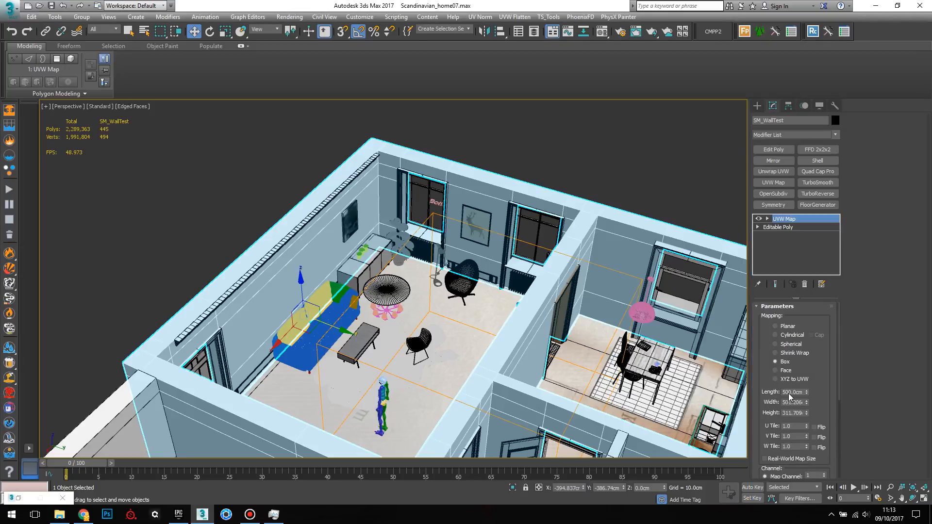
pyautogui.click(773, 171)
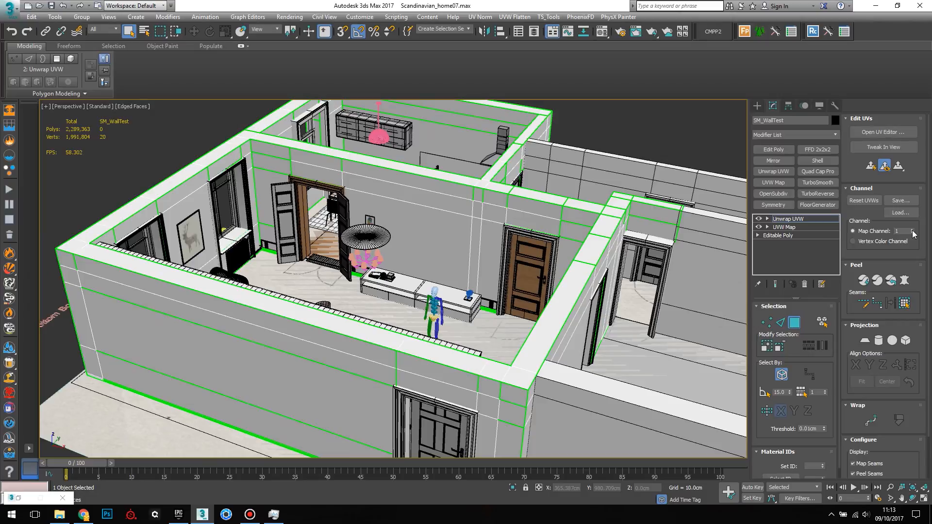
pyautogui.click(912, 229)
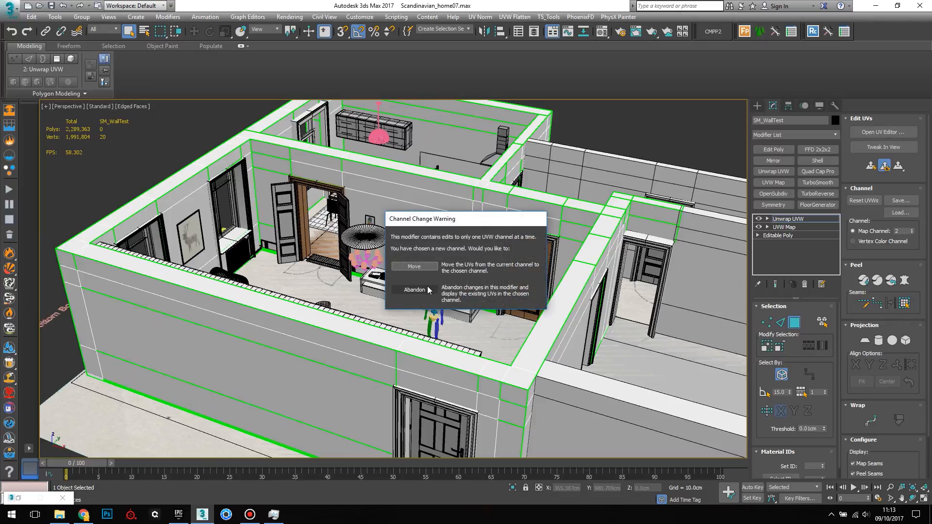
pyautogui.click(415, 289)
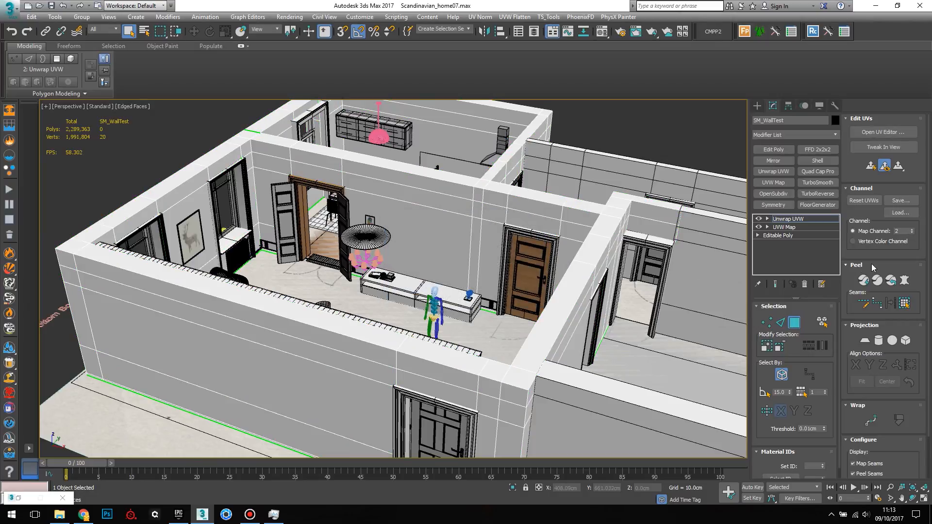
pyautogui.click(883, 131)
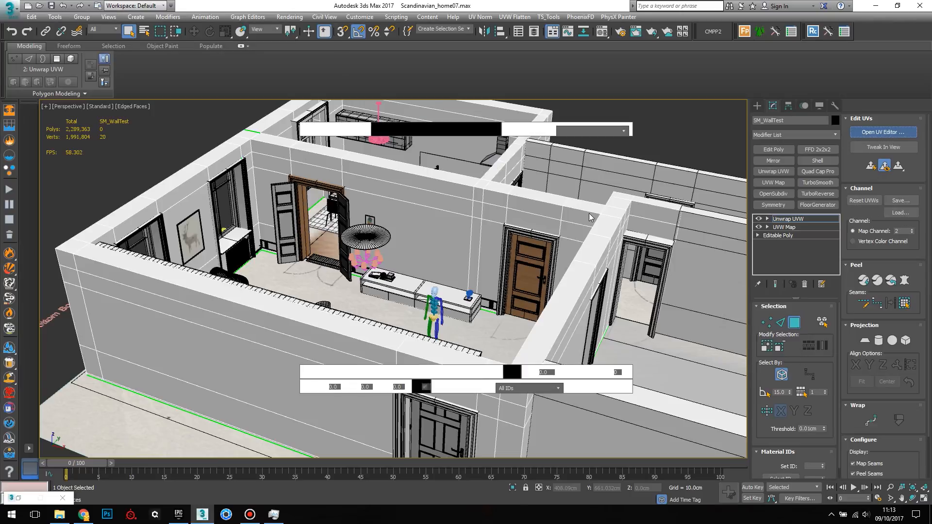
# - Apply Flatten Mapping with 0.02 spacing to SM_WallTest, then close the Edit UVWs window
pyautogui.click(882, 132)
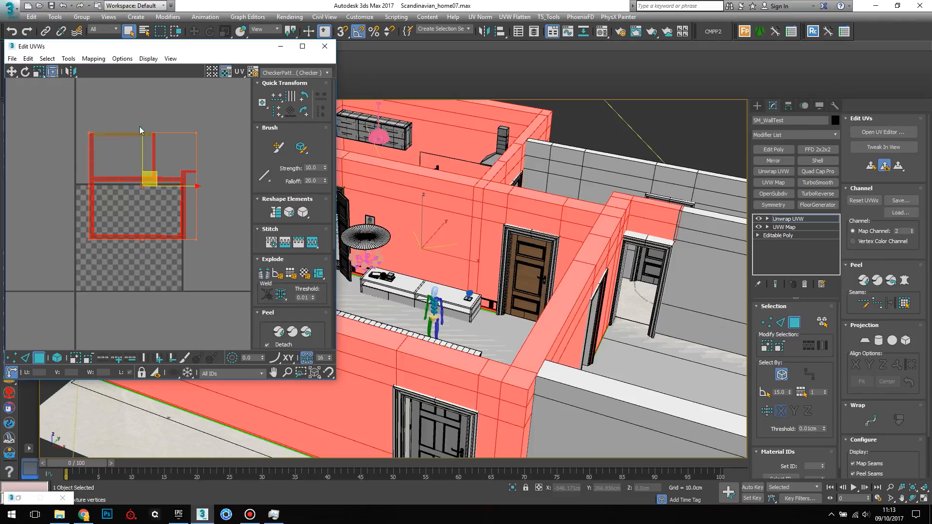
pyautogui.click(93, 59)
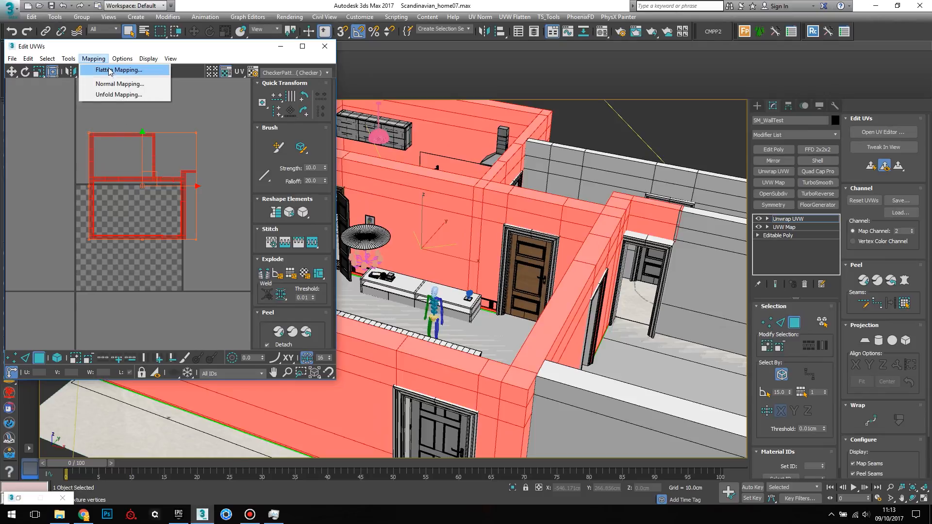
pyautogui.click(120, 70)
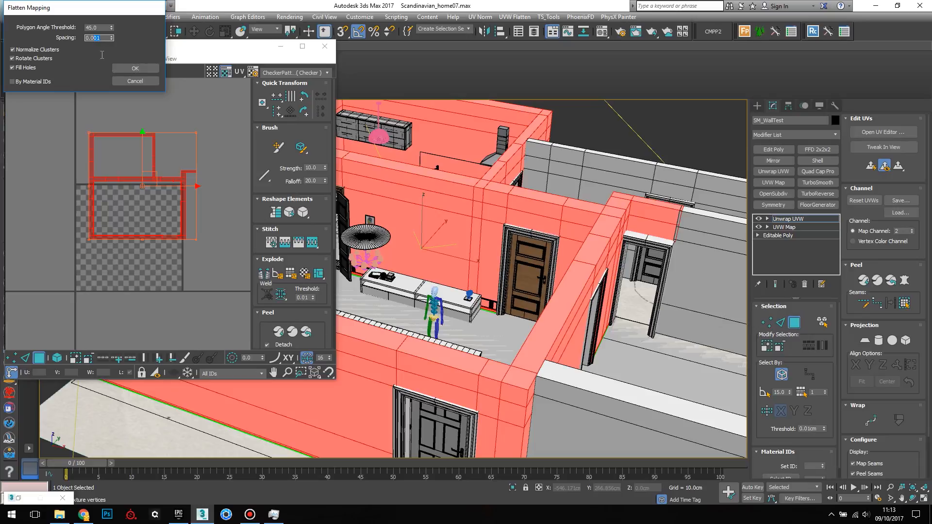
pyautogui.write('0.02')
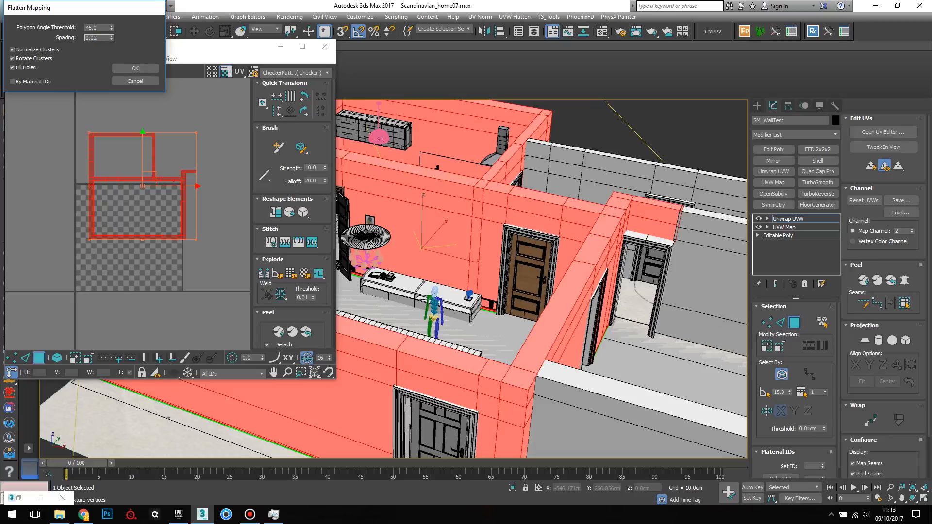
pyautogui.click(135, 68)
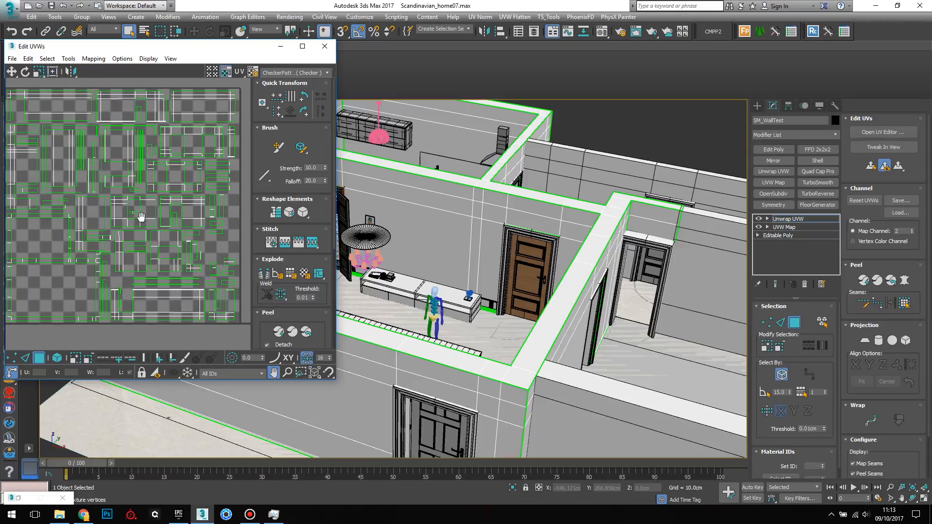
pyautogui.click(326, 47)
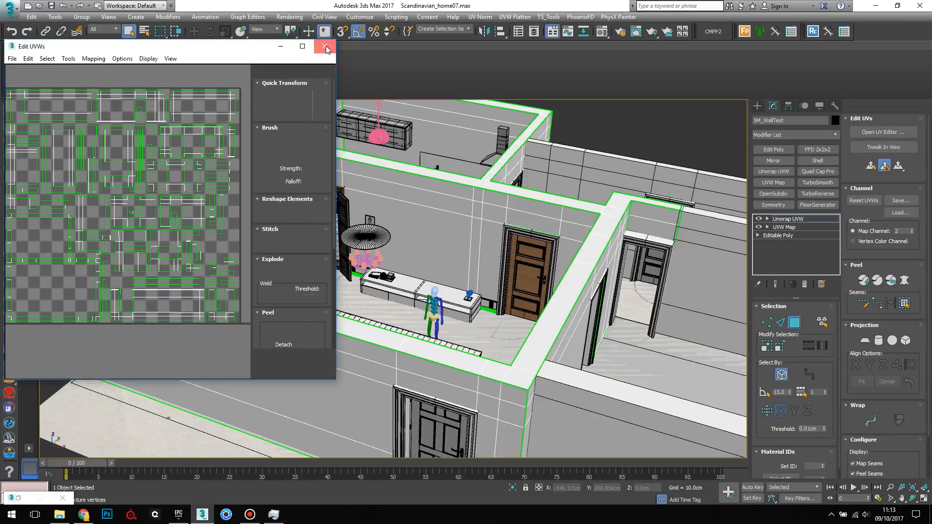
# - Search Google for 'steamroller 3ds max' and open the SteamRoller ScriptSpot page
pyautogui.click(325, 47)
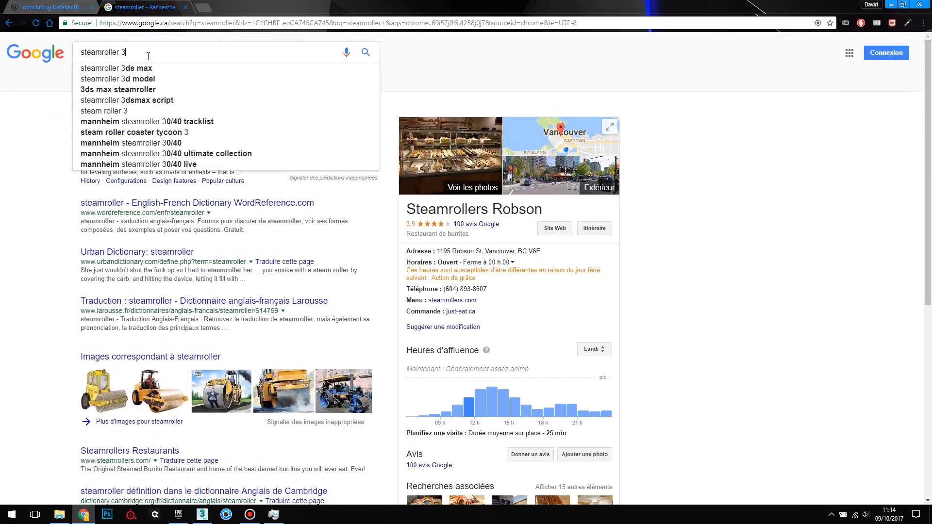
pyautogui.click(117, 68)
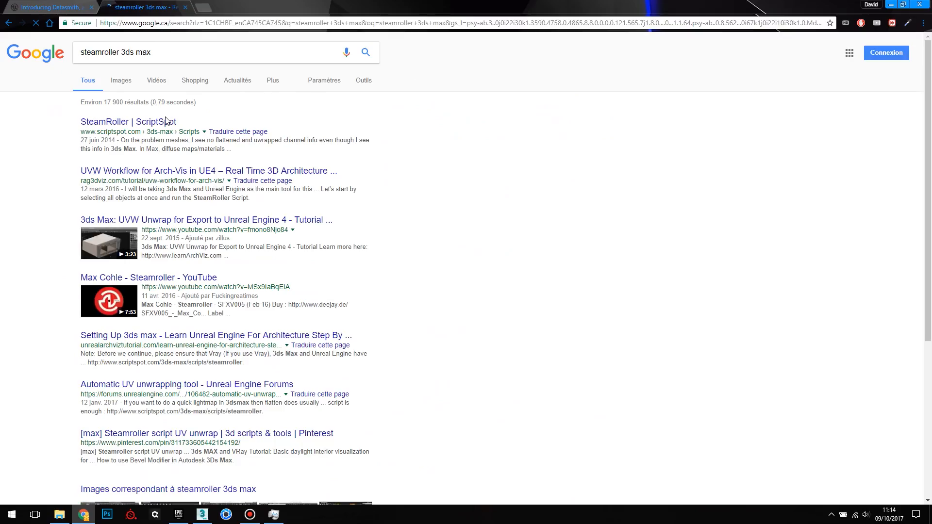
pyautogui.click(128, 123)
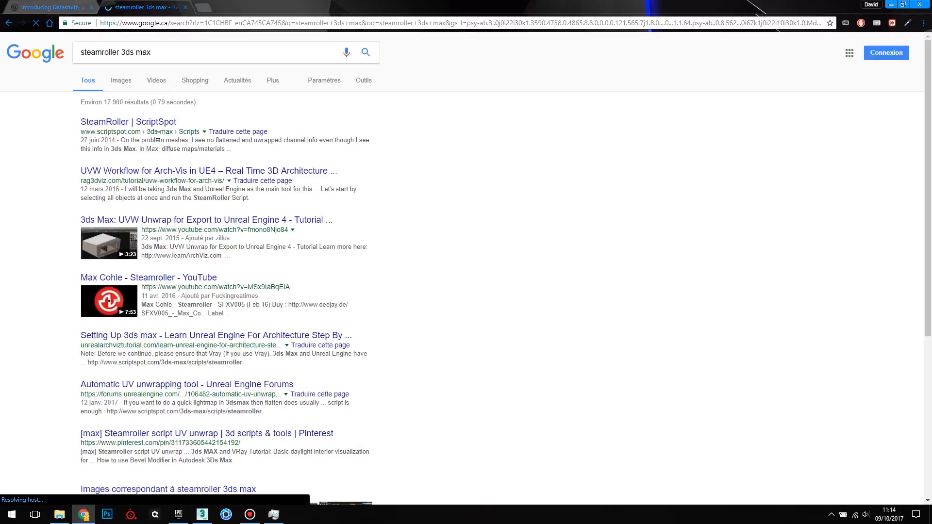
pyautogui.click(128, 121)
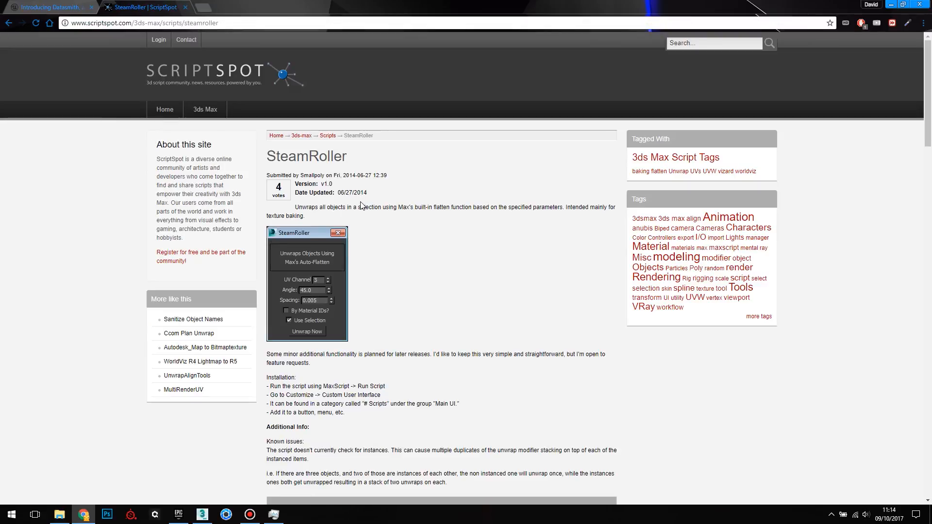
pyautogui.scroll(-3)
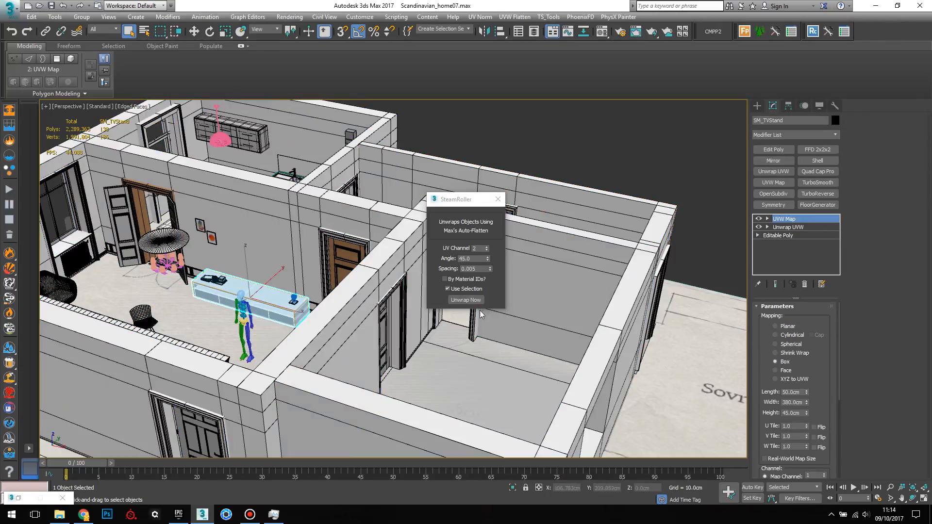
# - Run SteamRoller's Unwrap Now on the selected models into UV channel 2
pyautogui.click(465, 300)
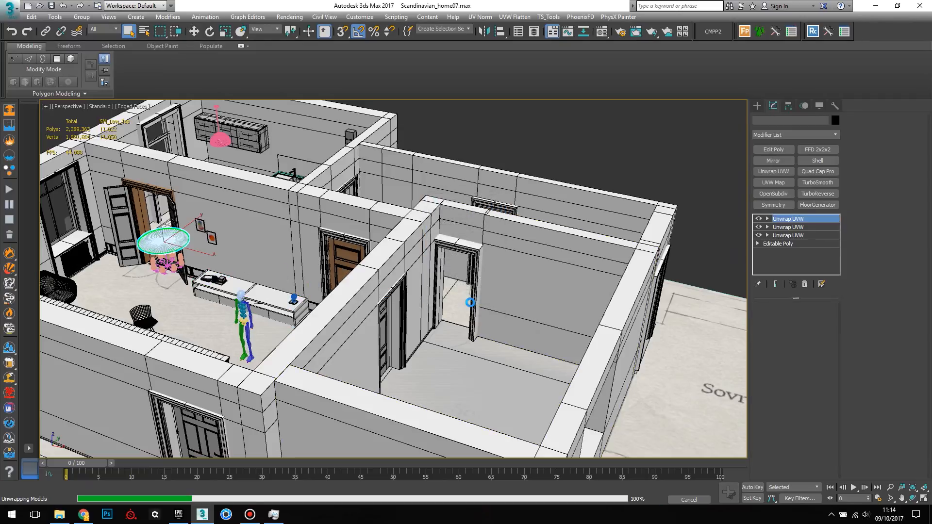
pyautogui.click(789, 218)
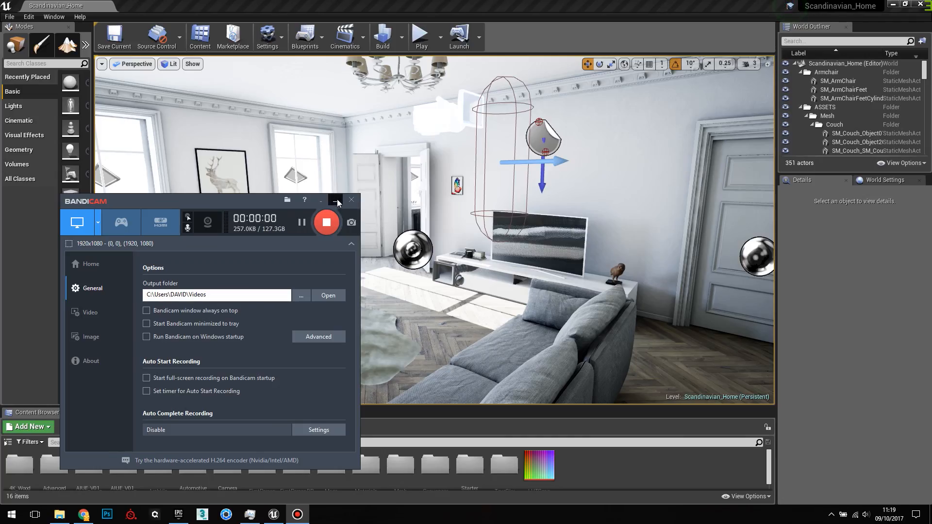
pyautogui.click(336, 200)
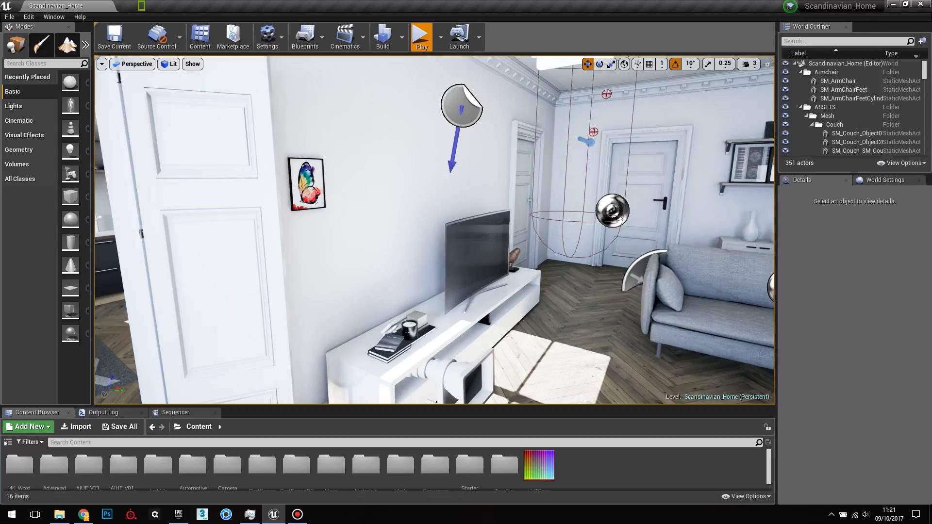
# - Start a play session to walk through the baked-lit apartment
pyautogui.click(421, 36)
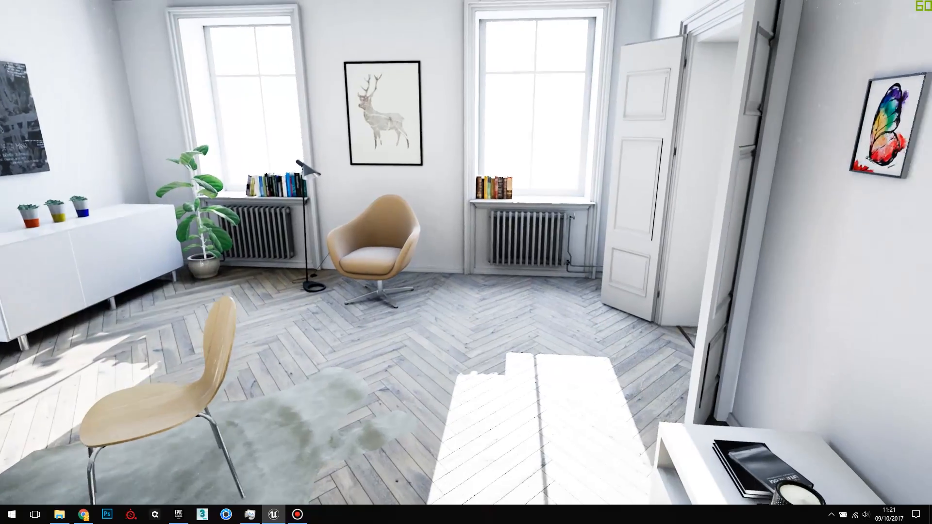
pyautogui.moveTo(466, 262)
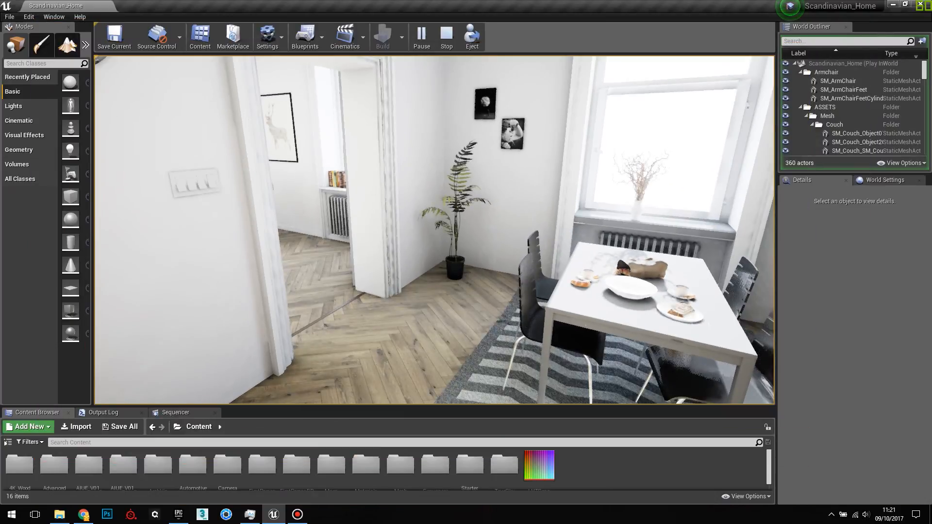
# - Stop play, enlarge the Content Browser and navigate into Content > Mesh > Assets
pyautogui.click(447, 36)
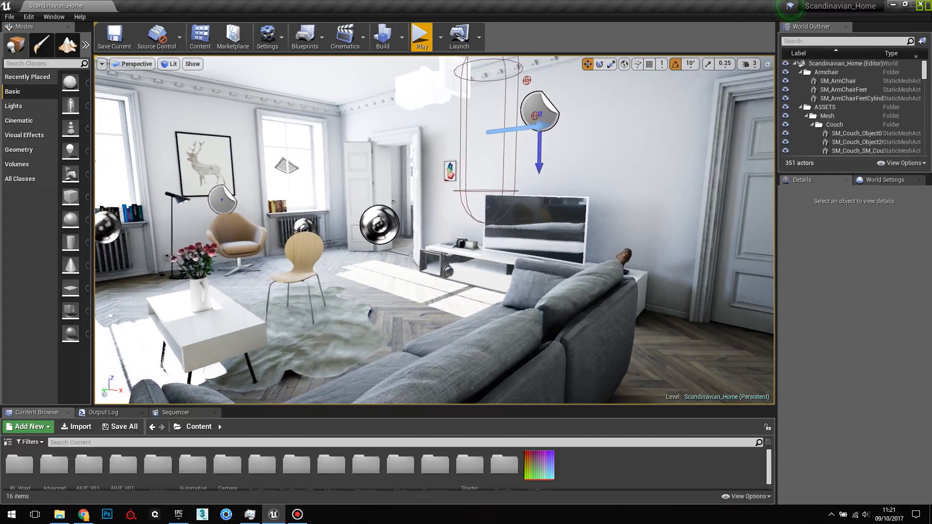
pyautogui.moveTo(445, 238); pyautogui.dragTo(431, 232)
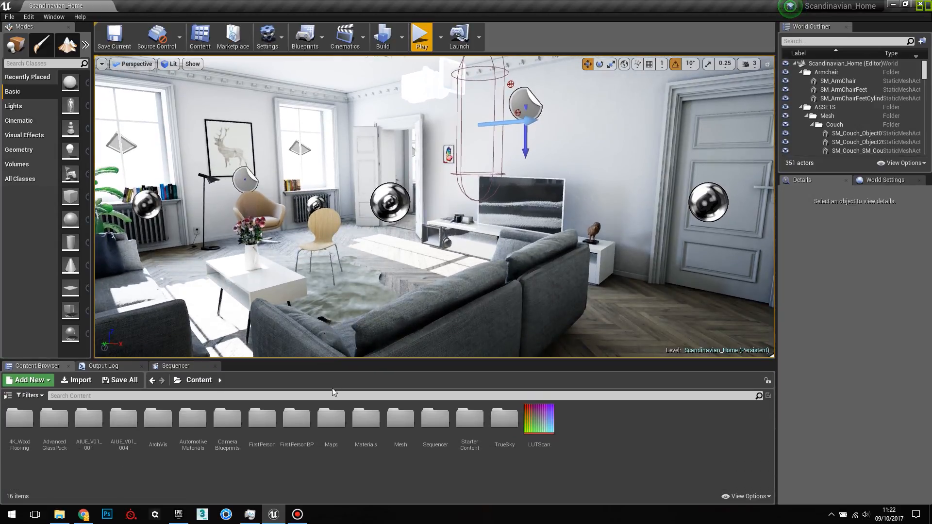
pyautogui.moveTo(261, 419)
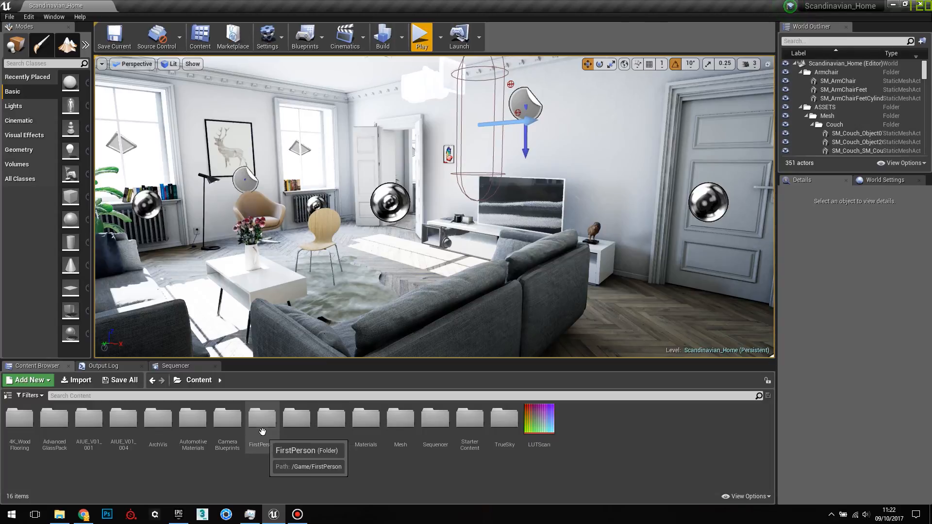
pyautogui.moveTo(260, 475)
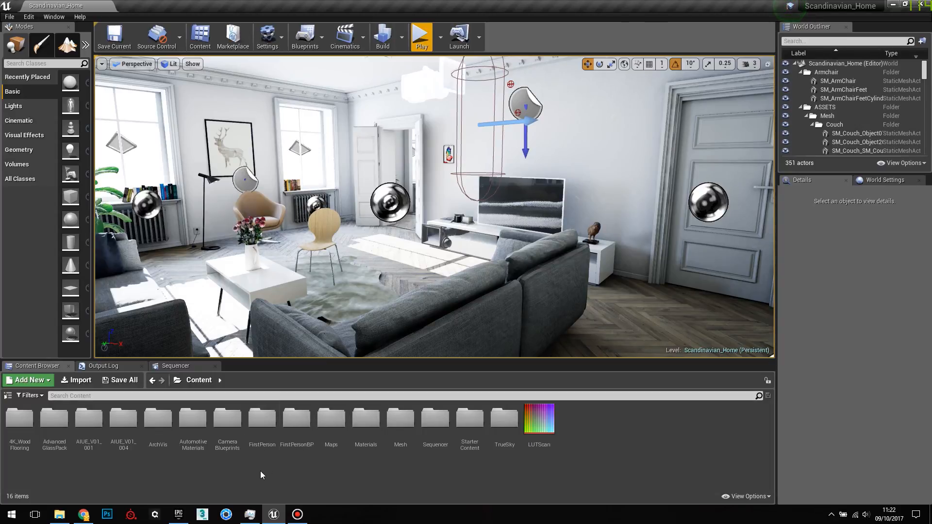
pyautogui.doubleClick(157, 418)
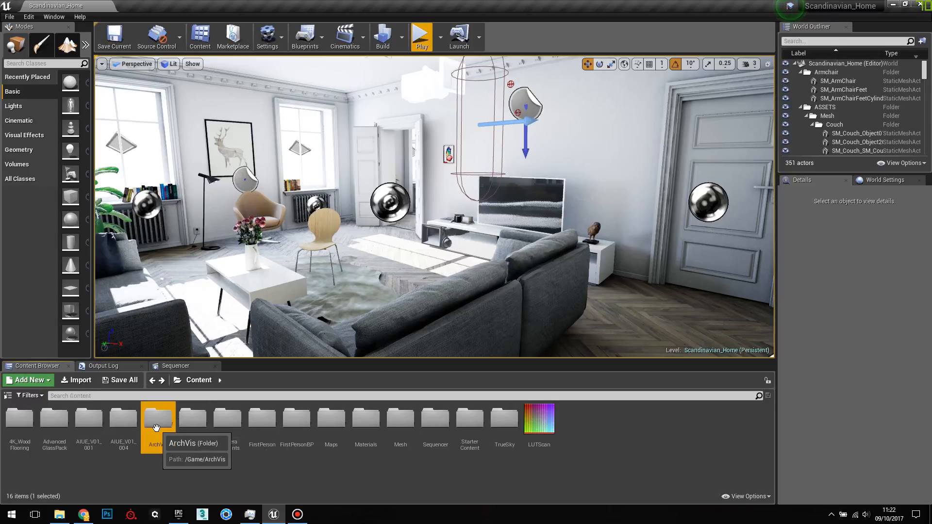
pyautogui.doubleClick(158, 418)
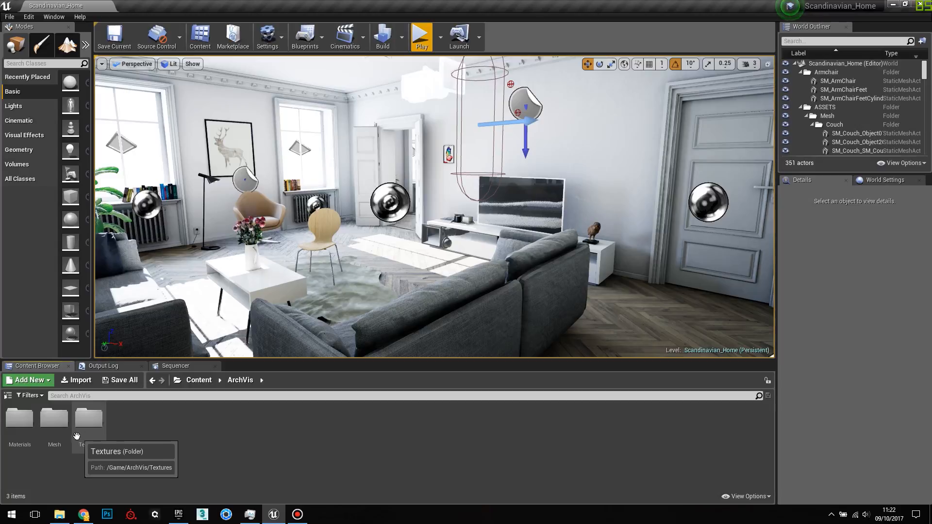
pyautogui.doubleClick(54, 417)
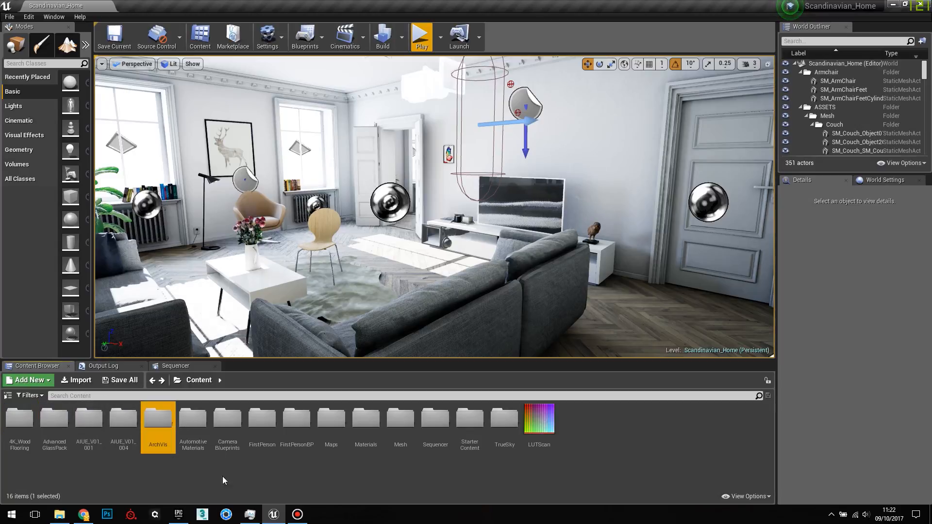
pyautogui.doubleClick(400, 418)
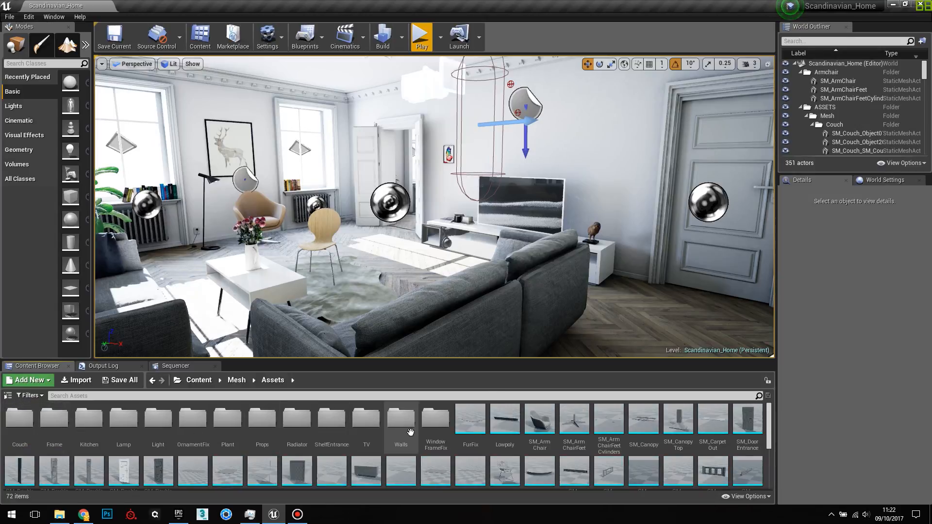
pyautogui.scroll(-3)
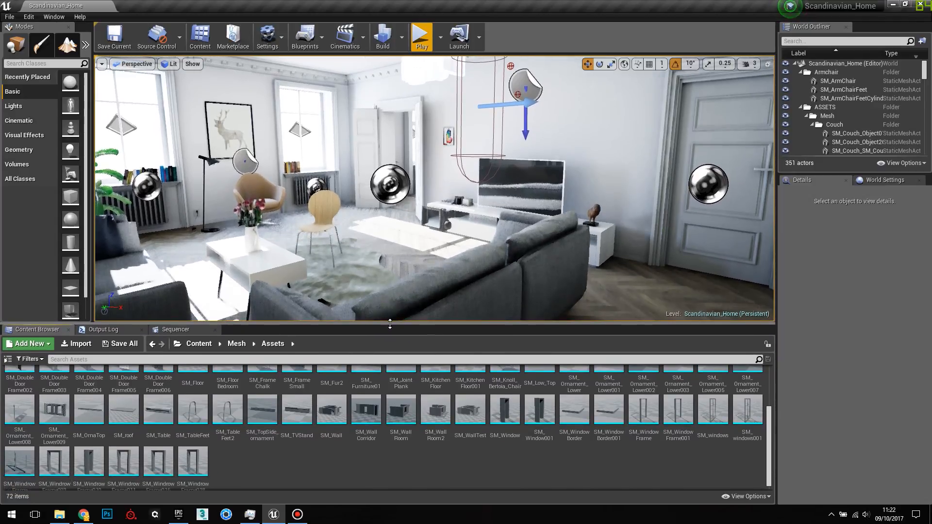
pyautogui.moveTo(159, 443)
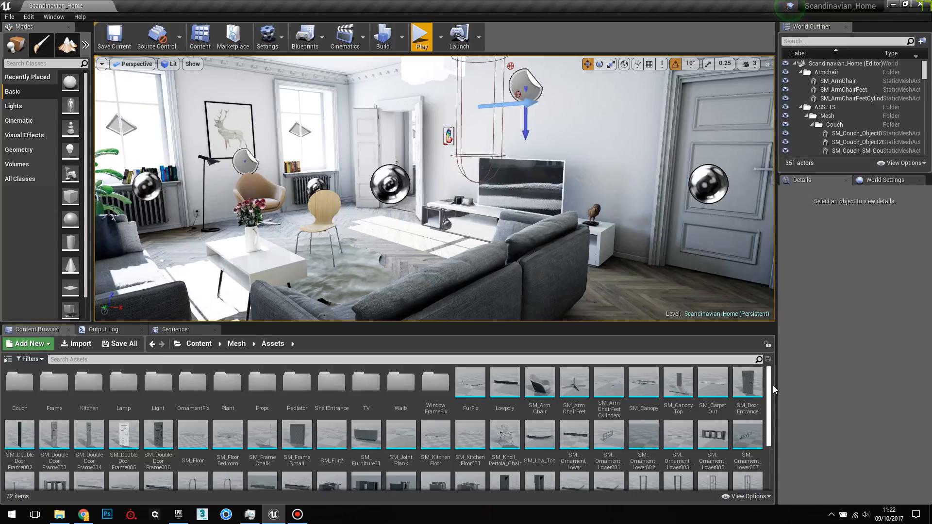
pyautogui.moveTo(539, 385)
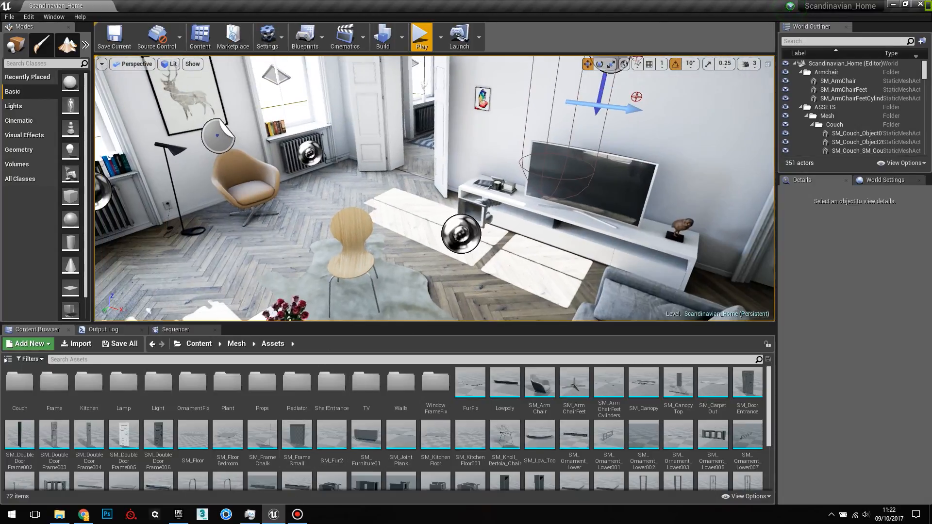
pyautogui.moveTo(538, 387)
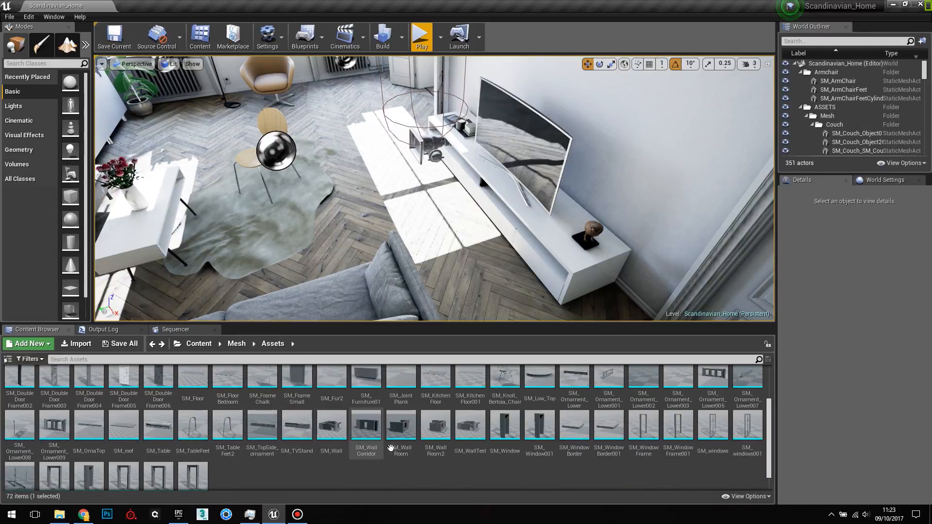
# - Open the SM_Wall static mesh in the Static Mesh Editor
pyautogui.click(331, 425)
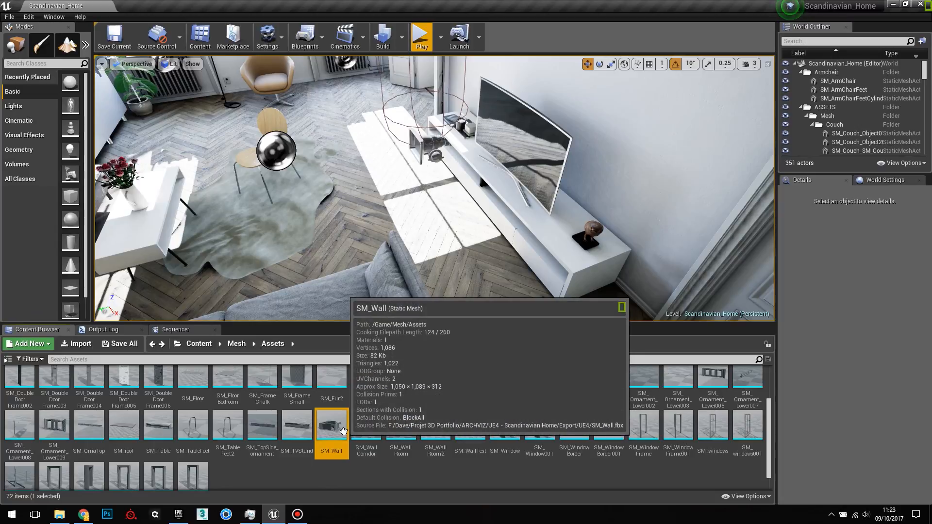
pyautogui.doubleClick(331, 426)
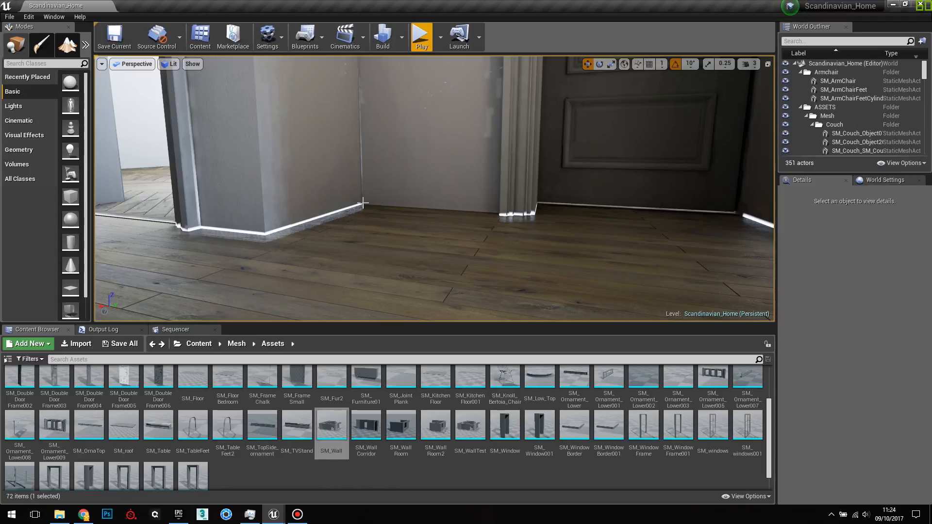
pyautogui.moveTo(366, 211)
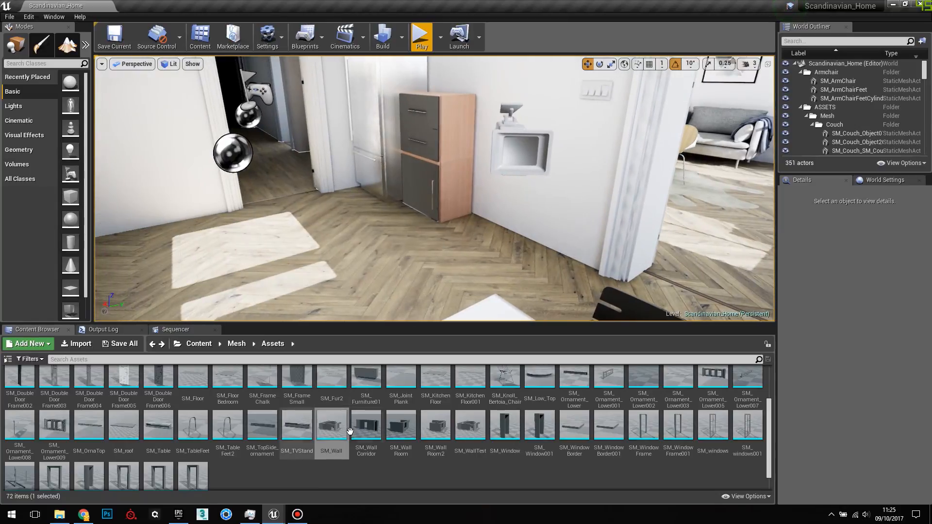
# - Reopen the SM_Wall static mesh from the Content Browser after inspecting the doorway walls
pyautogui.doubleClick(331, 425)
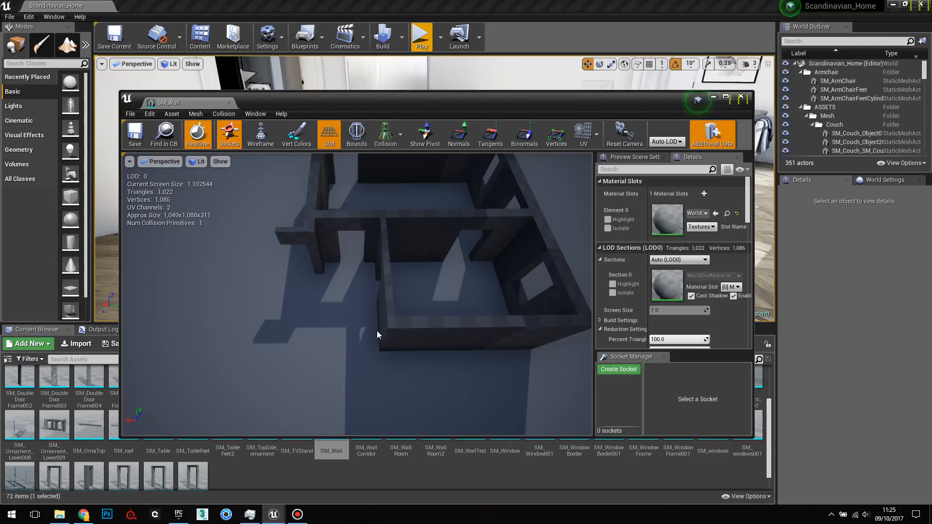
pyautogui.moveTo(359, 243)
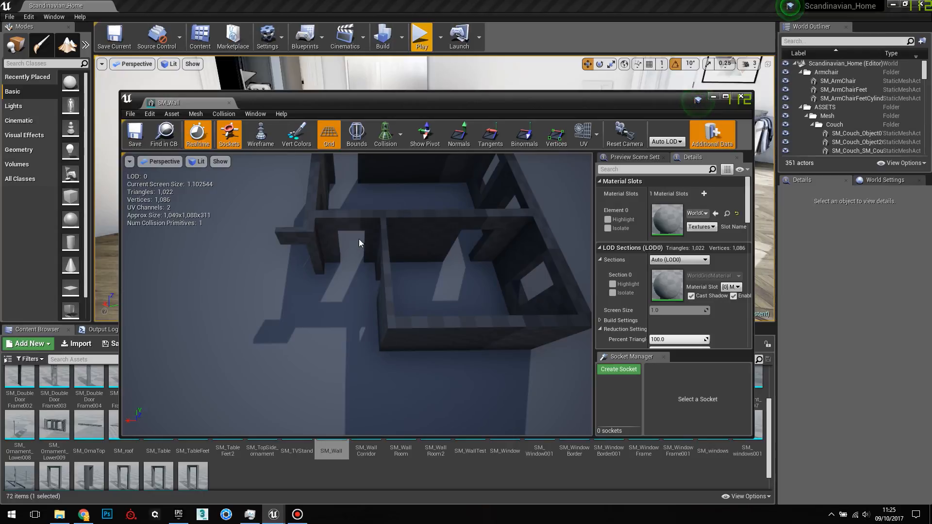
pyautogui.moveTo(385, 356)
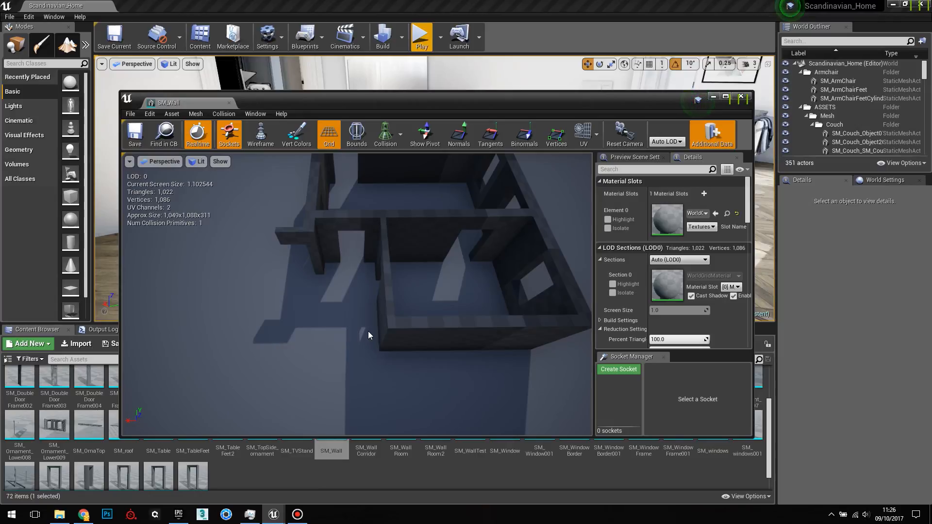
pyautogui.moveTo(363, 331)
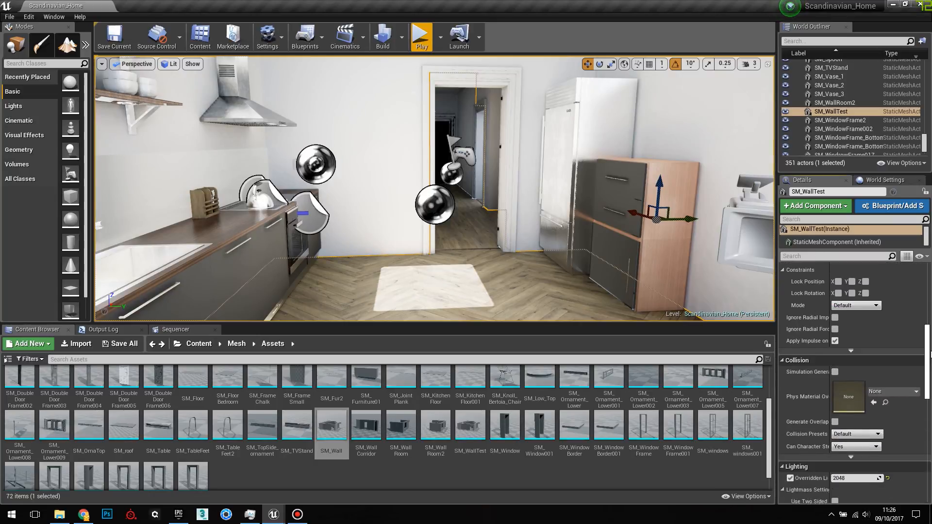
# - Leave the SM_Wall mesh editor and return to the kitchen level with SM_WallRoom2 selected
pyautogui.scroll(-3)
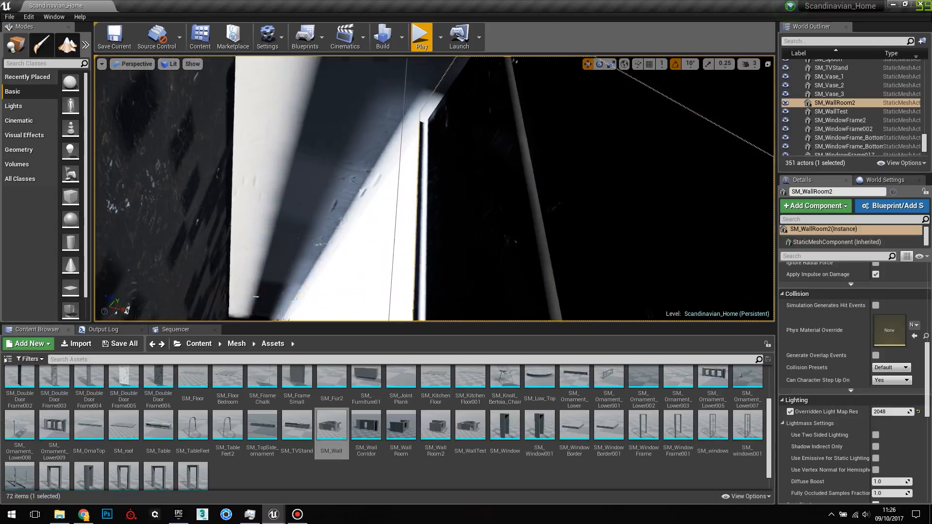
# - Preview the room in Detail Lighting and Unlit modes, then restore the Lit view
pyautogui.click(172, 64)
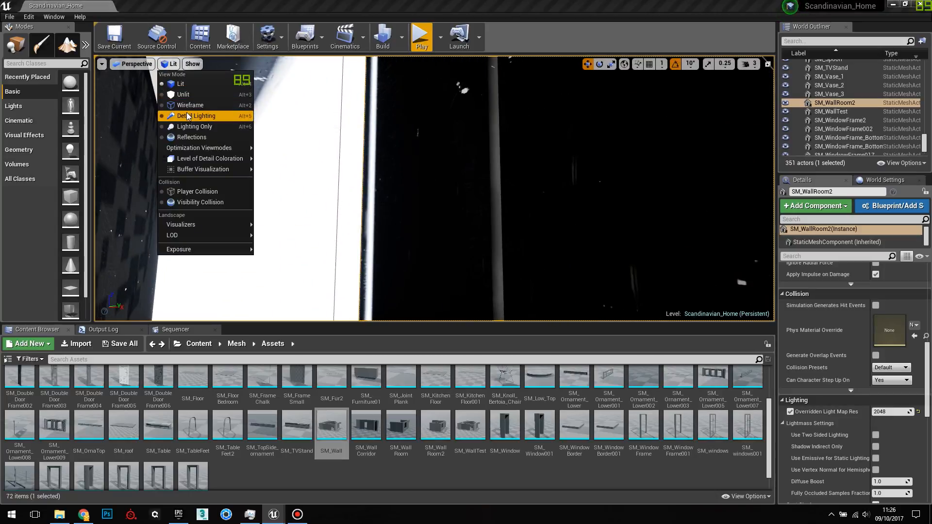
pyautogui.click(194, 126)
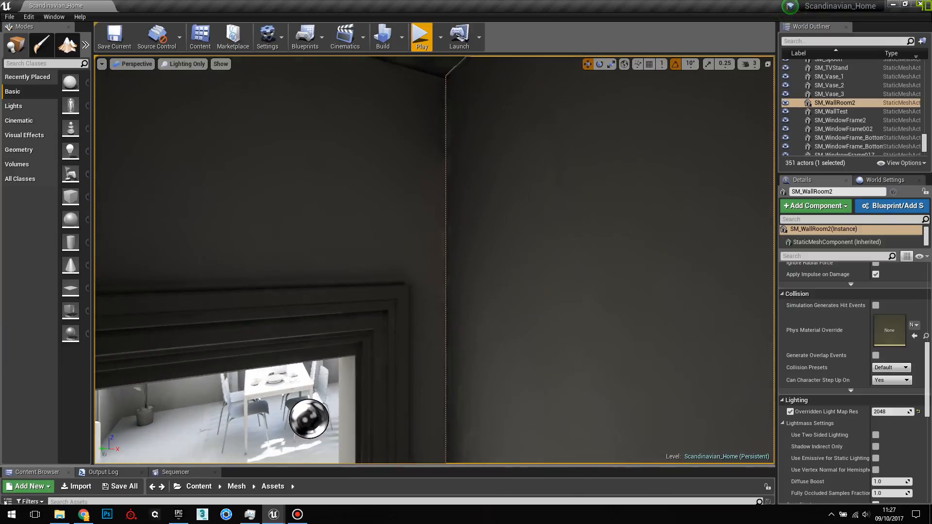
pyautogui.click(186, 64)
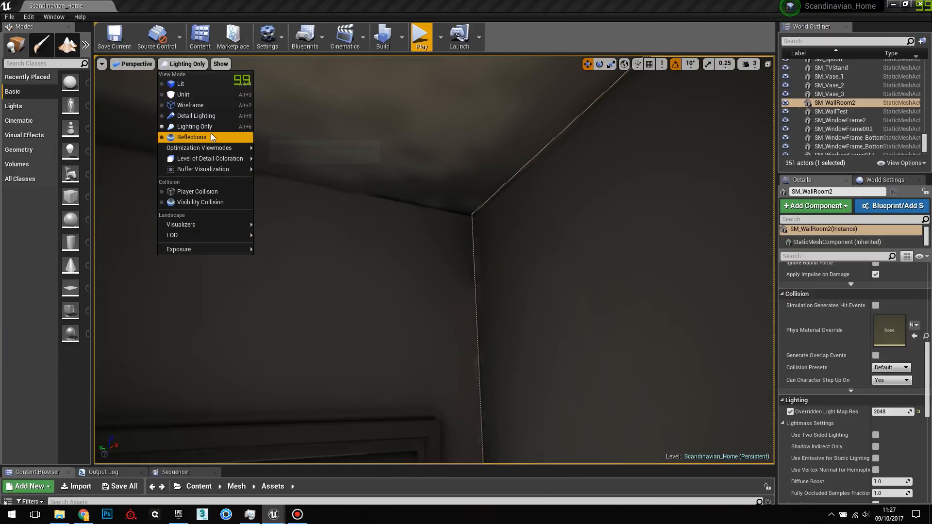
pyautogui.click(195, 116)
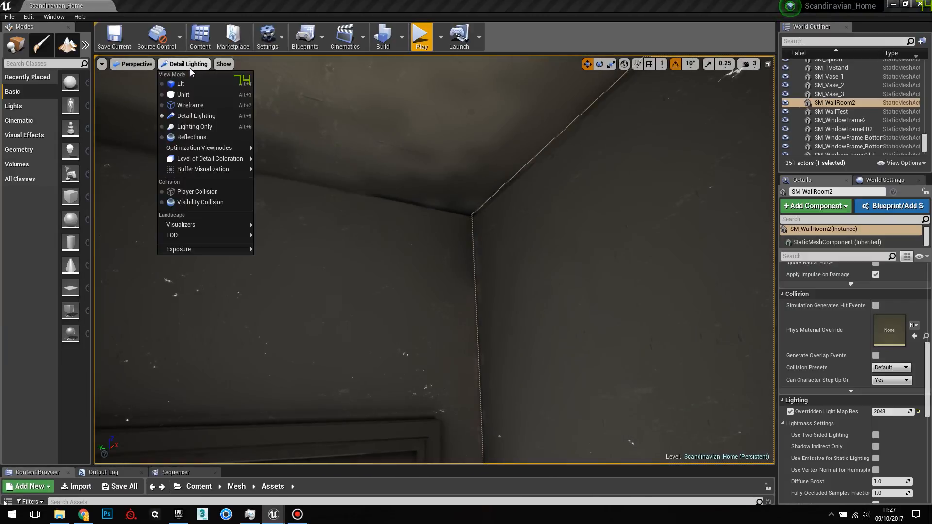
pyautogui.click(183, 94)
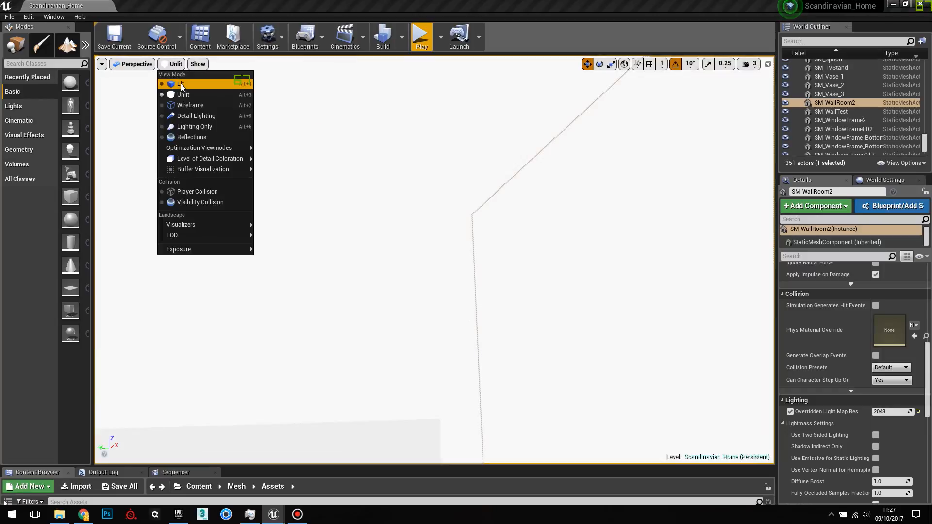
pyautogui.click(183, 84)
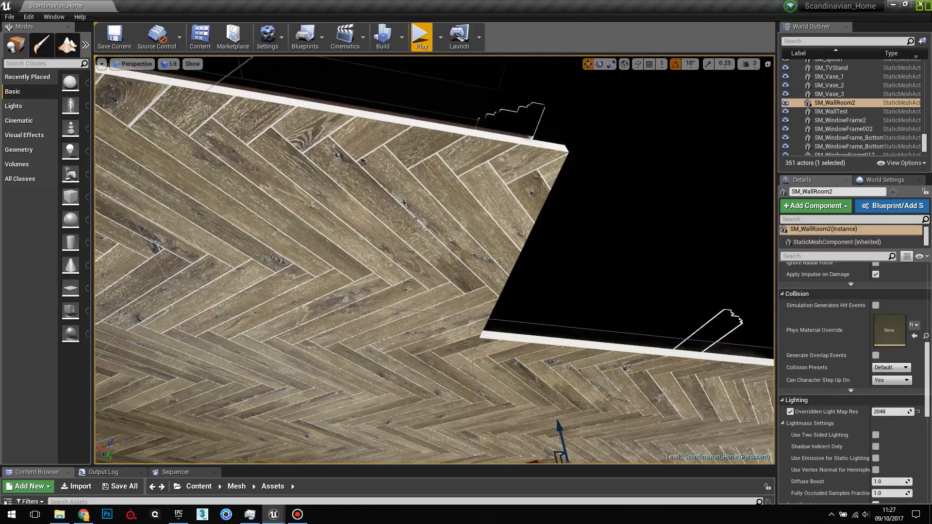
pyautogui.click(825, 111)
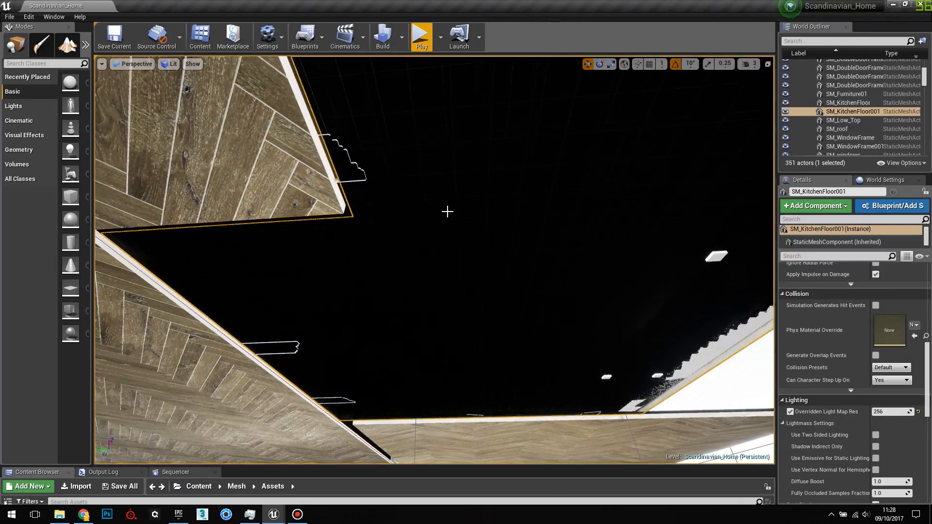
pyautogui.moveTo(445, 238); pyautogui.dragTo(451, 149)
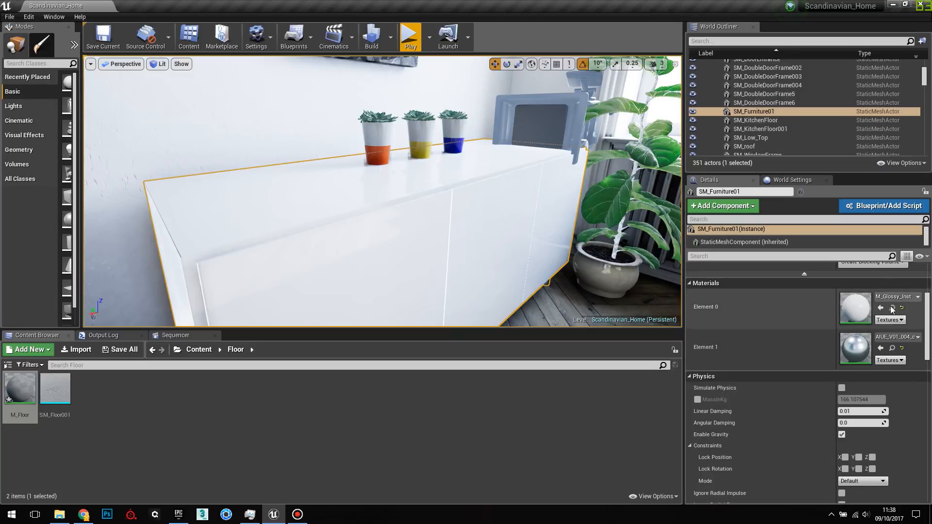
# - Browse to the sideboard's material asset and open M_Glossy in the material editor
pyautogui.click(891, 307)
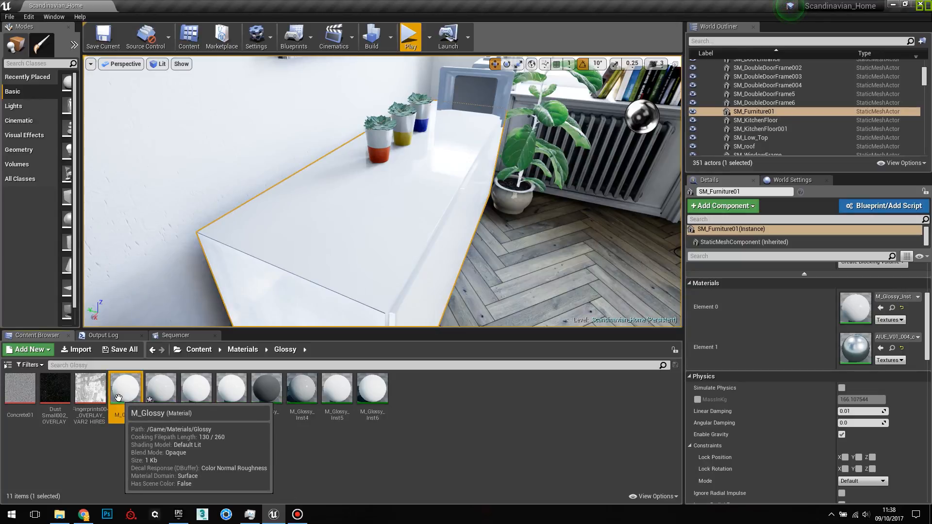
pyautogui.doubleClick(125, 387)
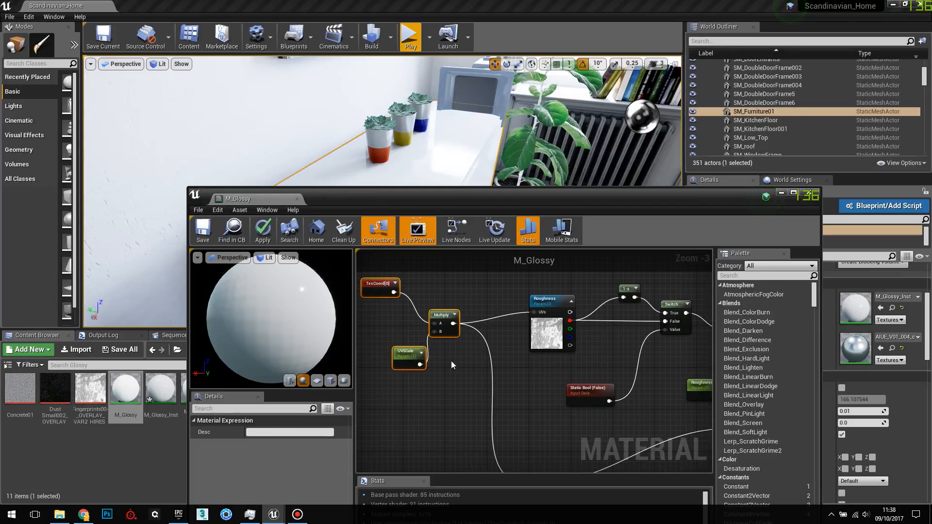
# - Convert the 0.5 specular constant into a parameter named Specular
pyautogui.click(407, 344)
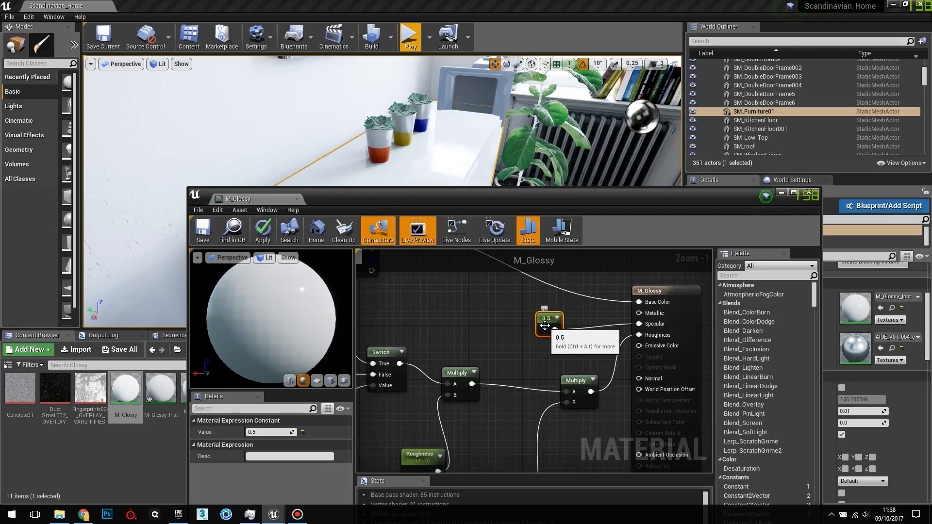
pyautogui.rightClick(545, 319)
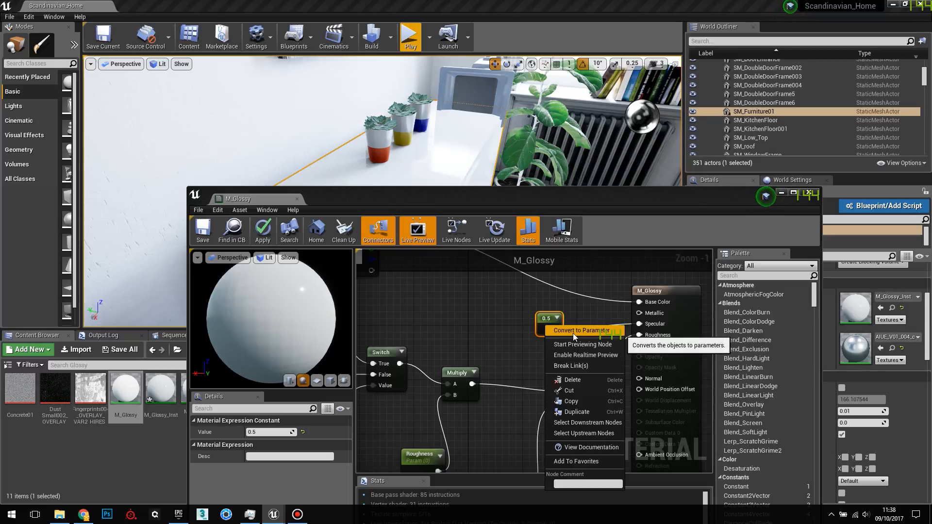
pyautogui.click(581, 331)
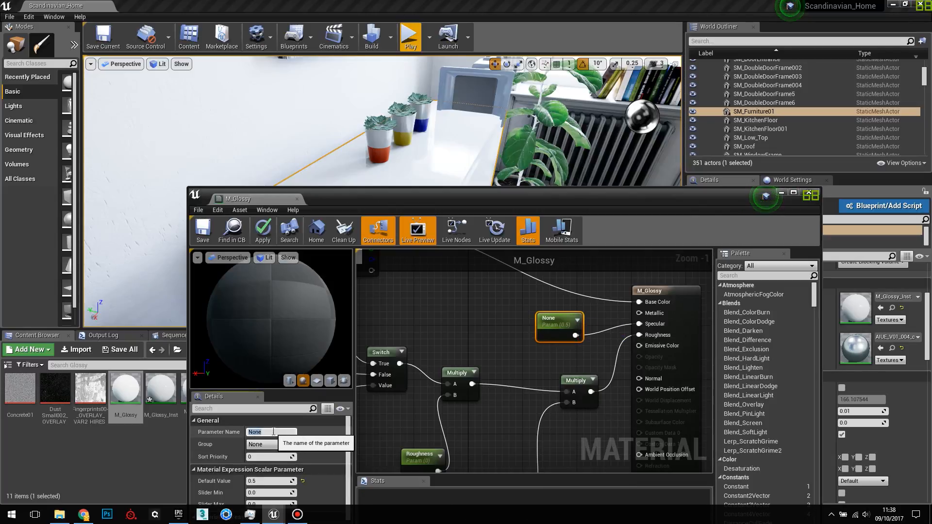
pyautogui.write('Specular')
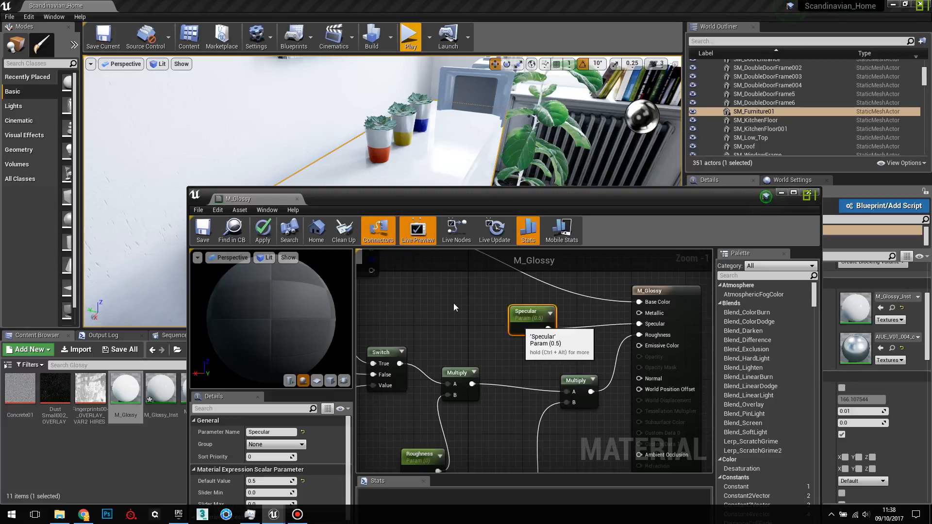
pyautogui.click(262, 231)
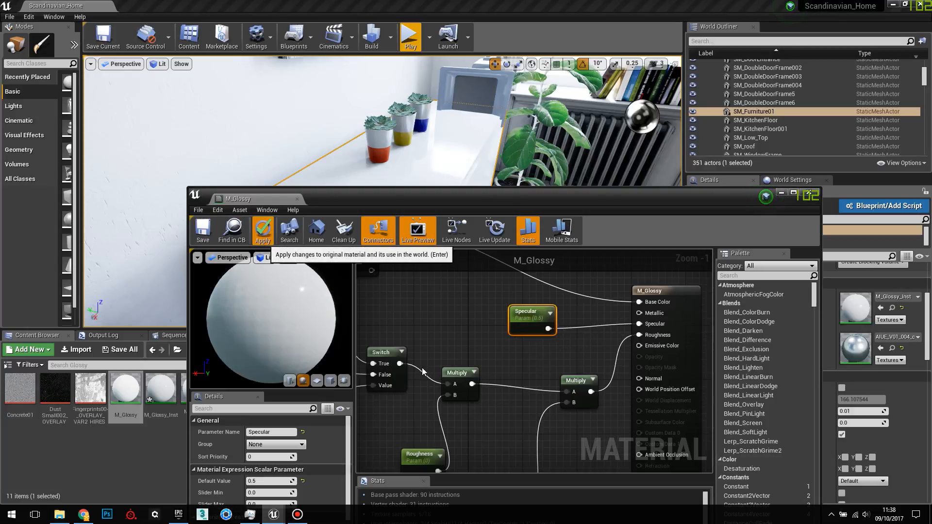
# - Apply and save the M_Glossy changes, then close its editor
pyautogui.click(262, 232)
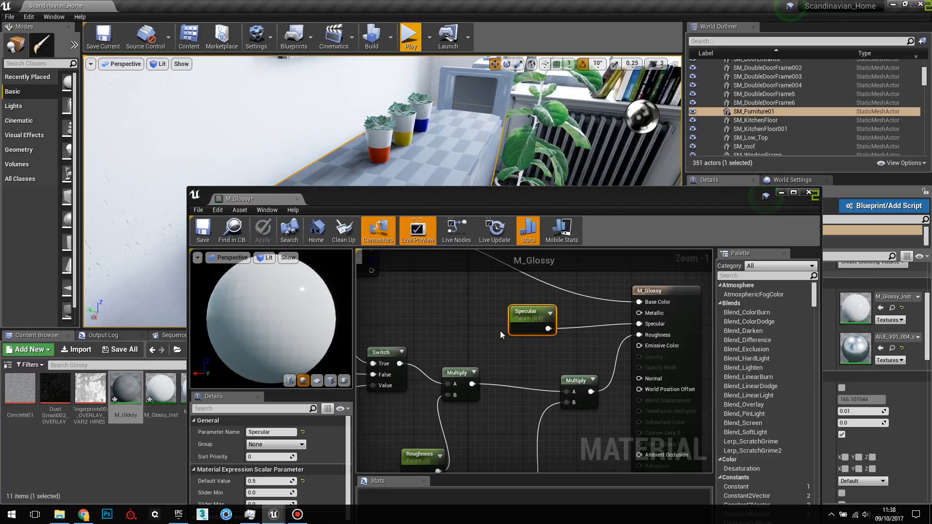
pyautogui.scroll(-3)
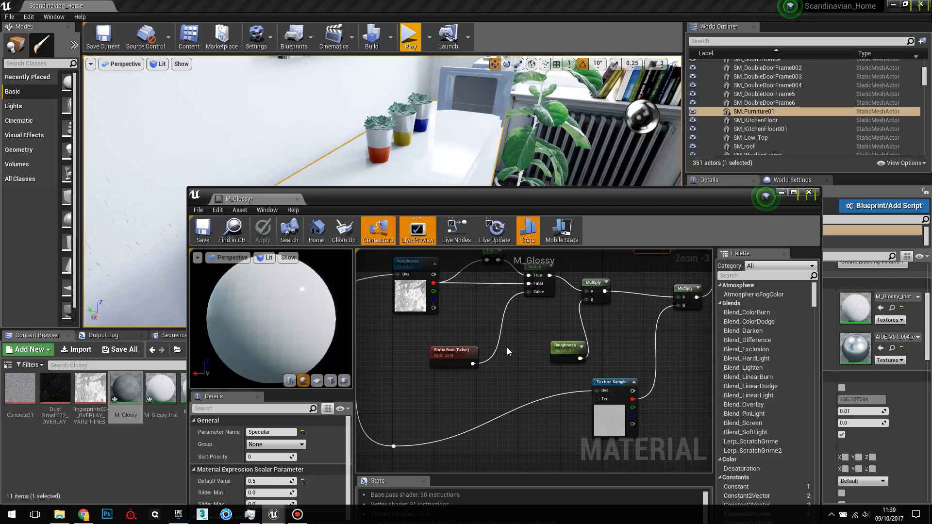
pyautogui.moveTo(346, 297)
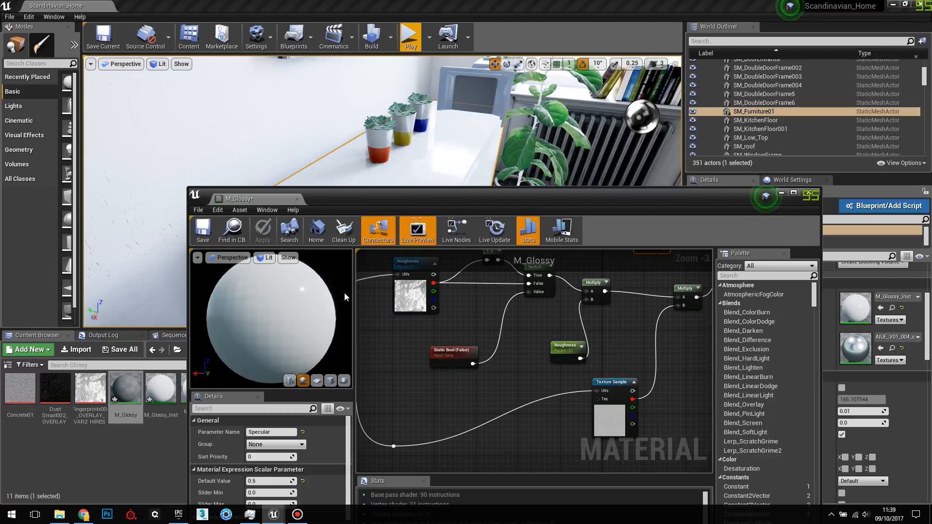
pyautogui.moveTo(203, 231)
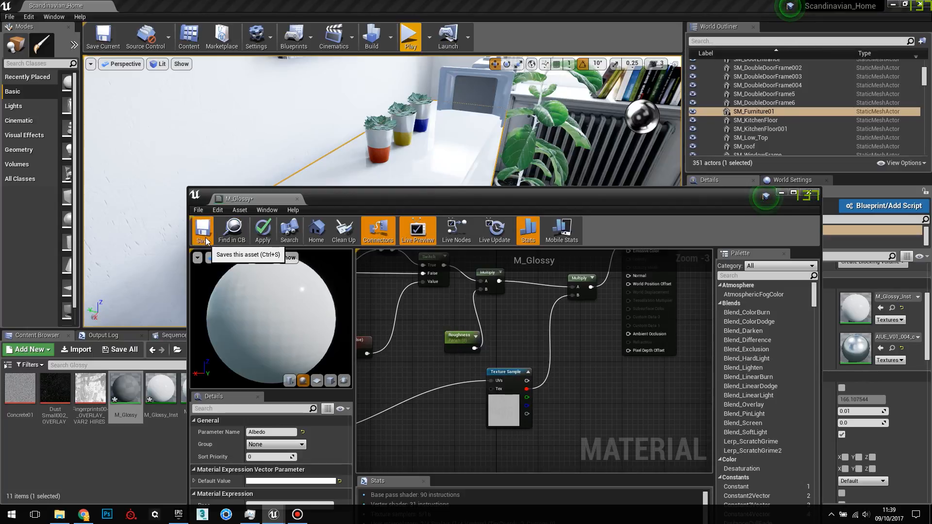
pyautogui.click(262, 231)
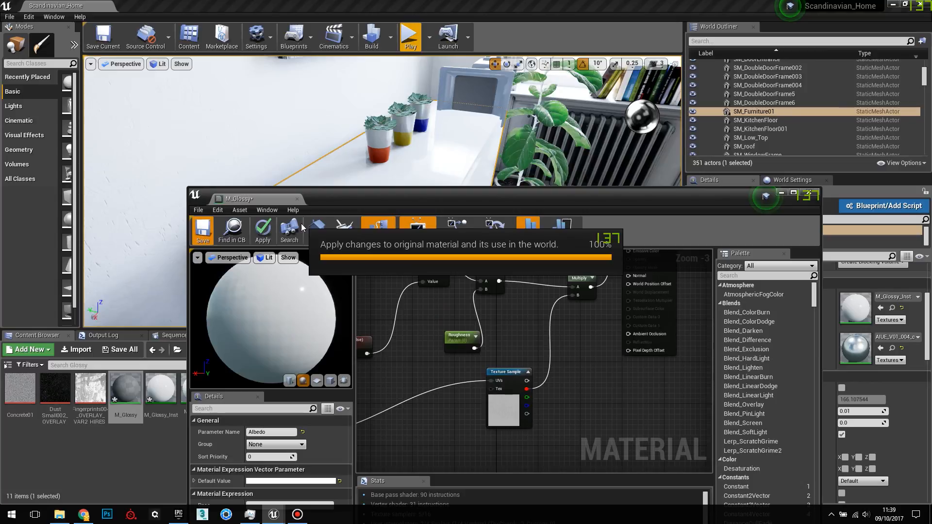
pyautogui.click(202, 231)
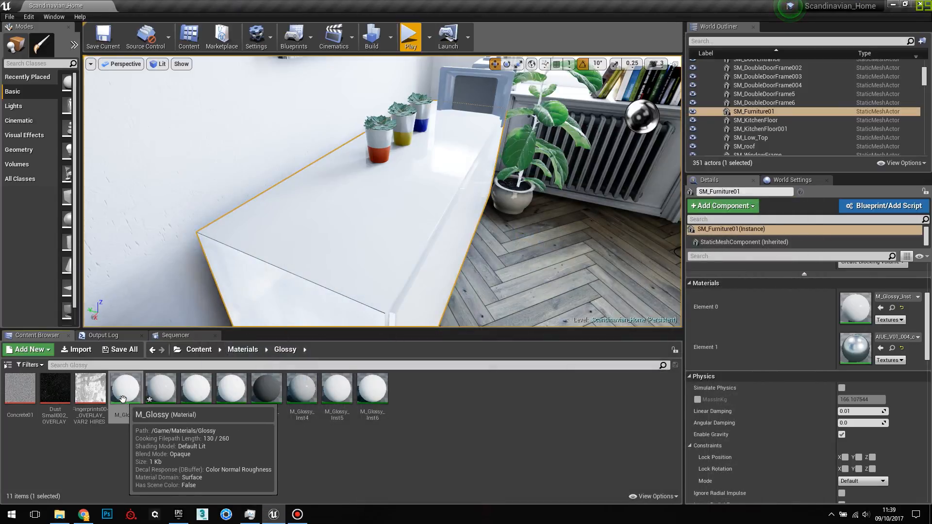
# - Create the M_Glossy_Inst7 instance for the sideboard and open it for editing
pyautogui.rightClick(125, 390)
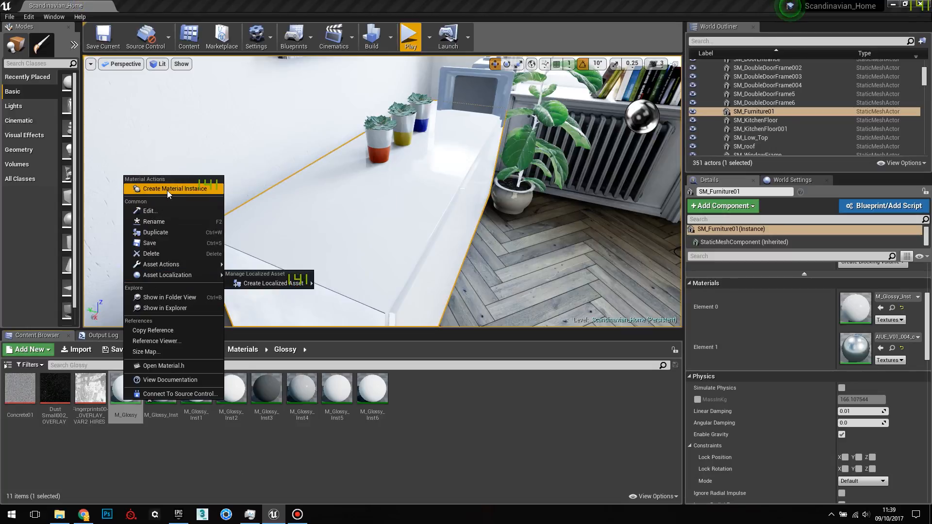
pyautogui.click(175, 188)
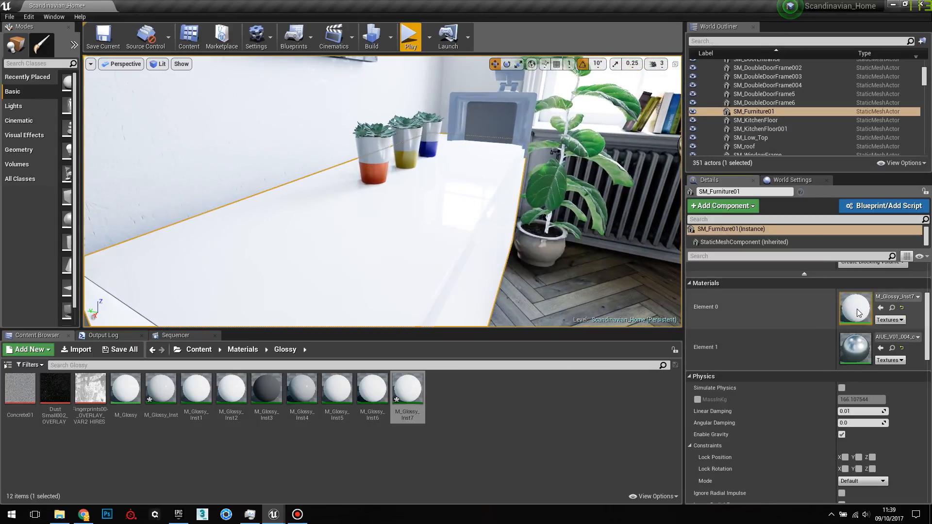
pyautogui.doubleClick(407, 386)
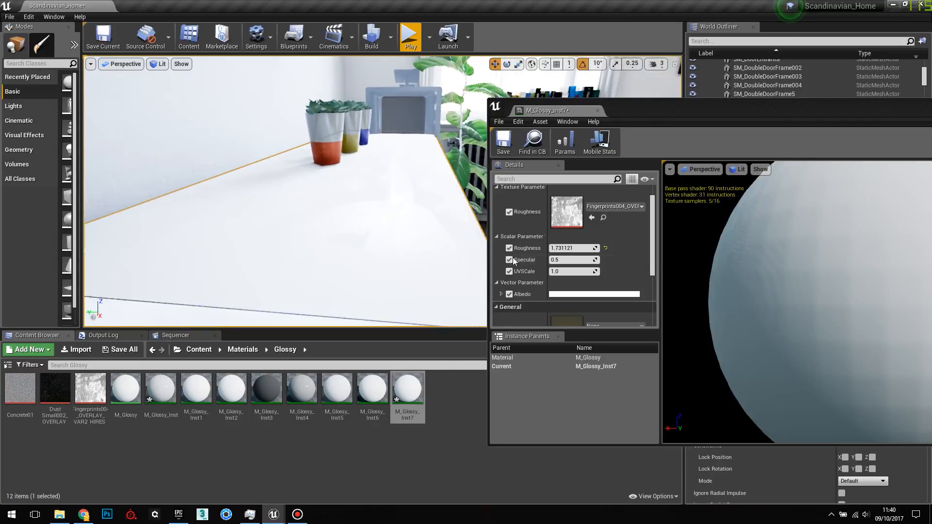
# - Adjust the instance's scalar values, setting Specular to about 0.52
pyautogui.write('1.766013')
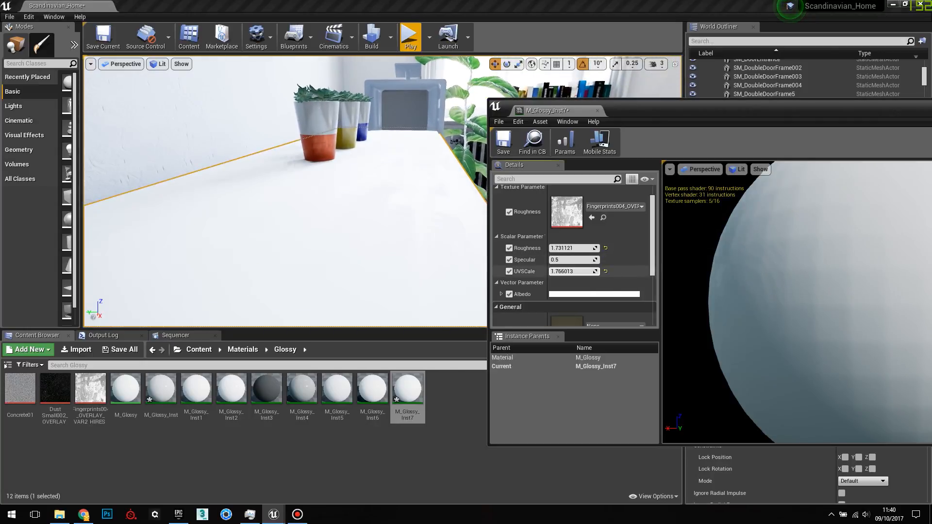
pyautogui.write('0.659256')
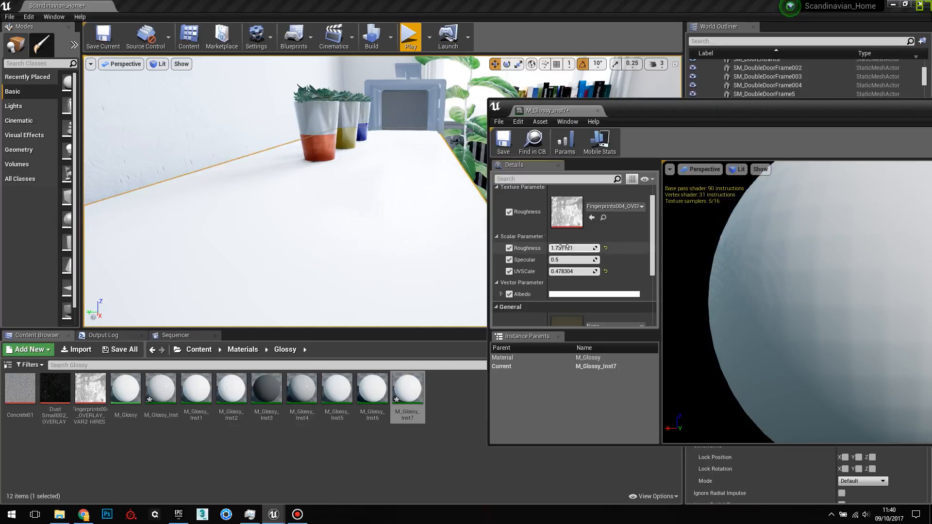
pyautogui.write('0.108046')
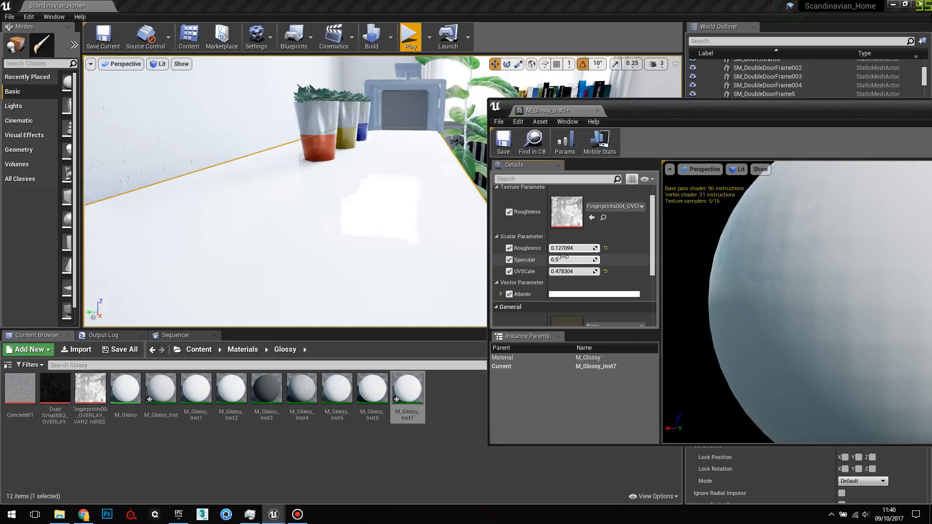
pyautogui.write('1.33379')
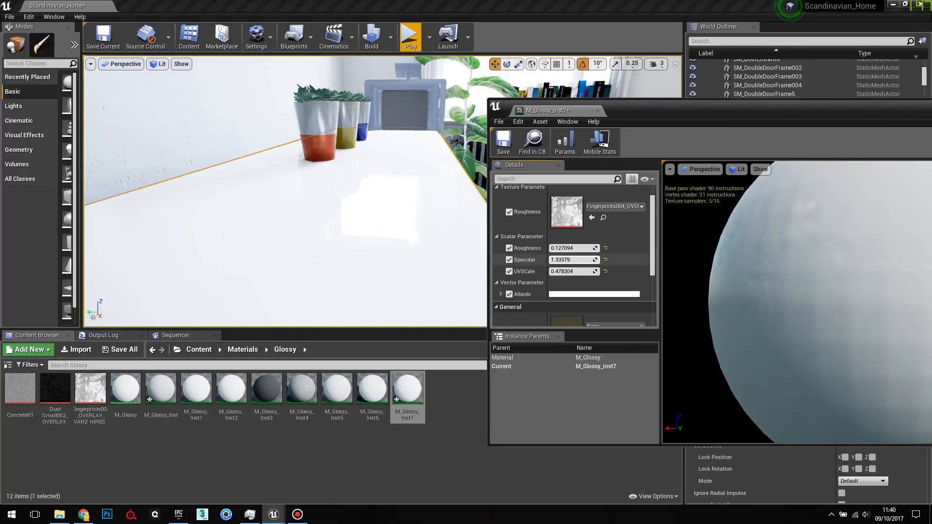
pyautogui.click(571, 259)
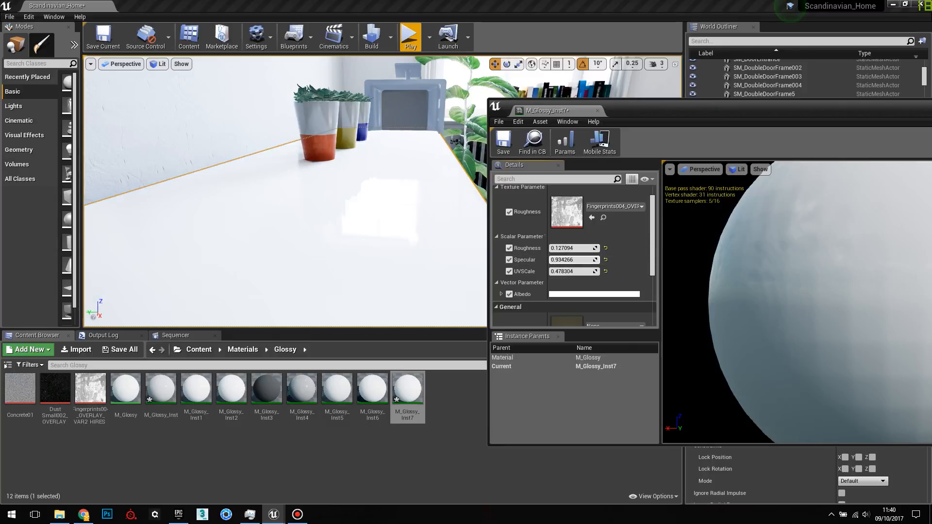
pyautogui.write('0.52329')
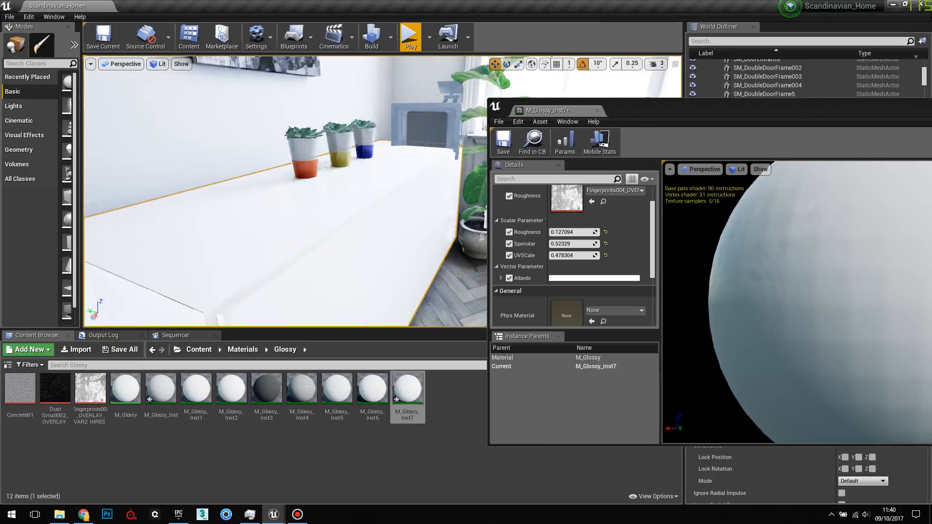
# - Pick a pink Albedo colour for the sideboard's glossy material instance
pyautogui.click(594, 277)
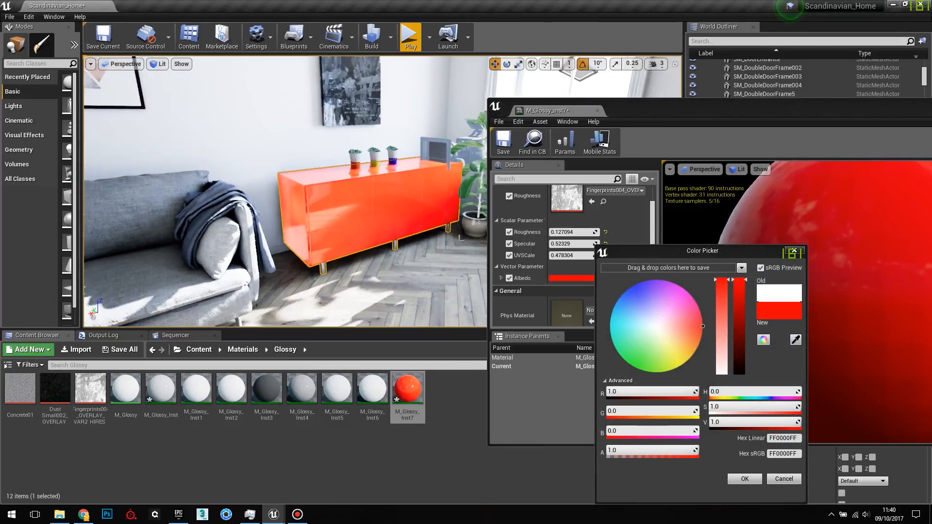
pyautogui.click(685, 300)
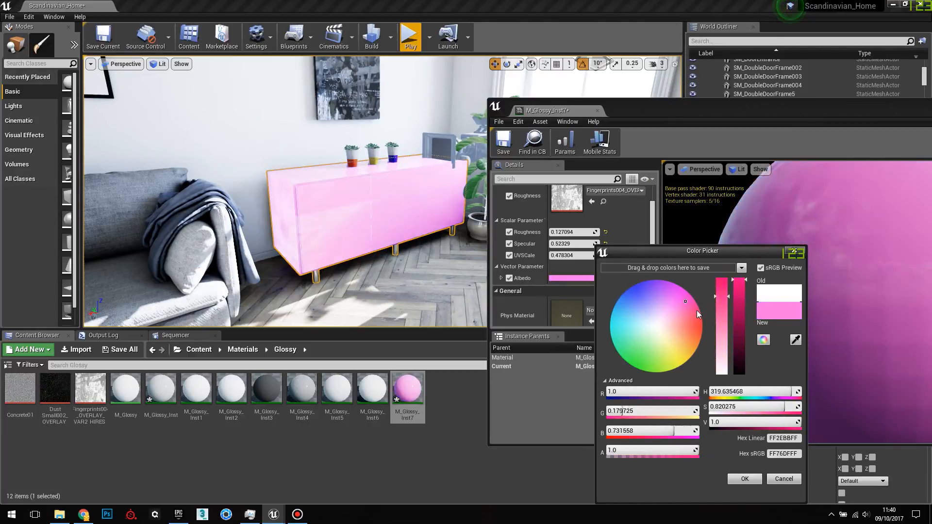
pyautogui.click(617, 351)
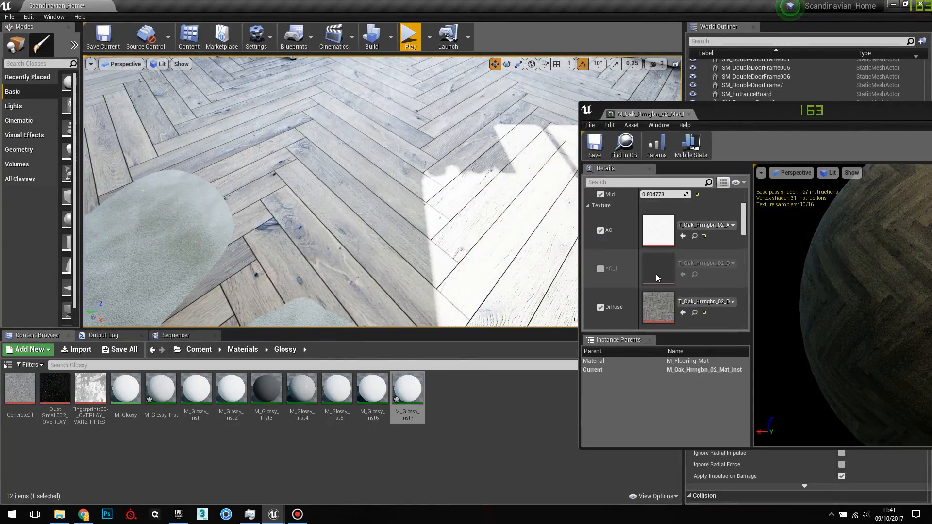
# - Retune the oak floor's AO levels to -0.233, 0.301 and 4.475
pyautogui.scroll(-3)
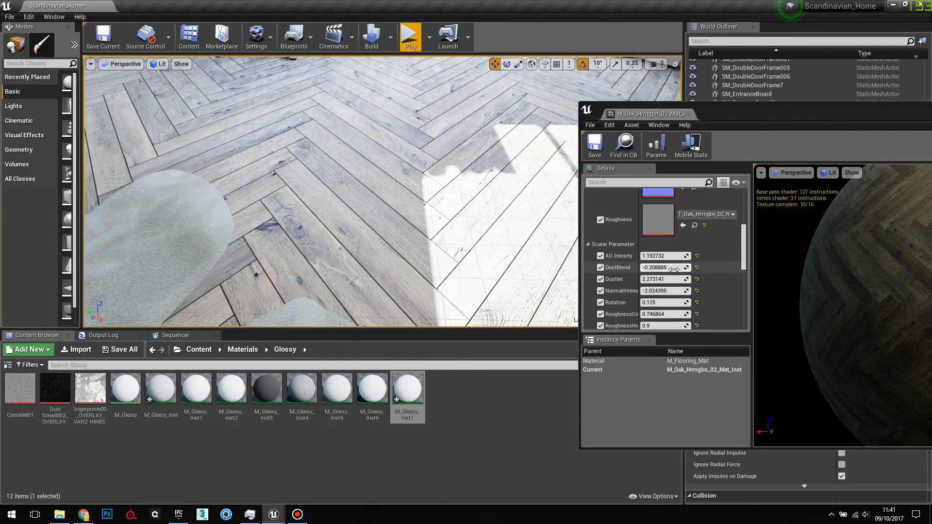
pyautogui.scroll(-3)
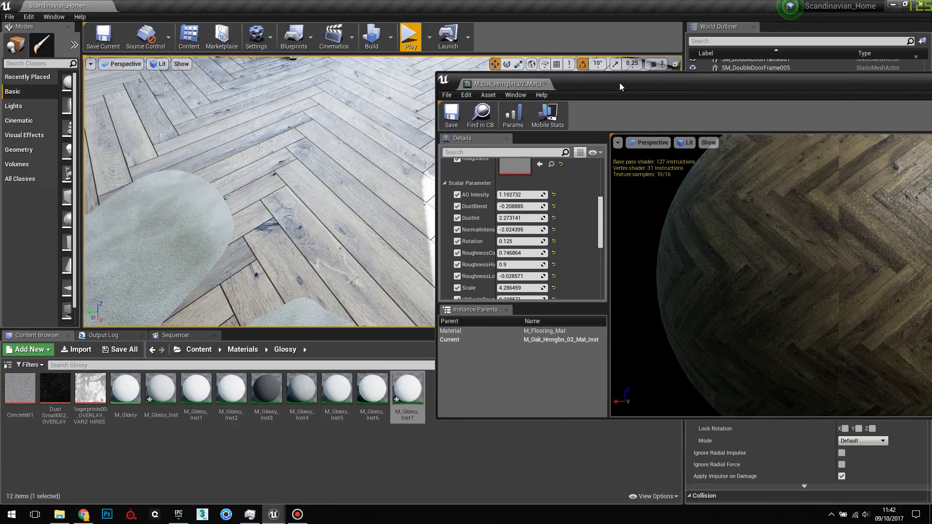
pyautogui.moveTo(620, 83); pyautogui.dragTo(619, 89)
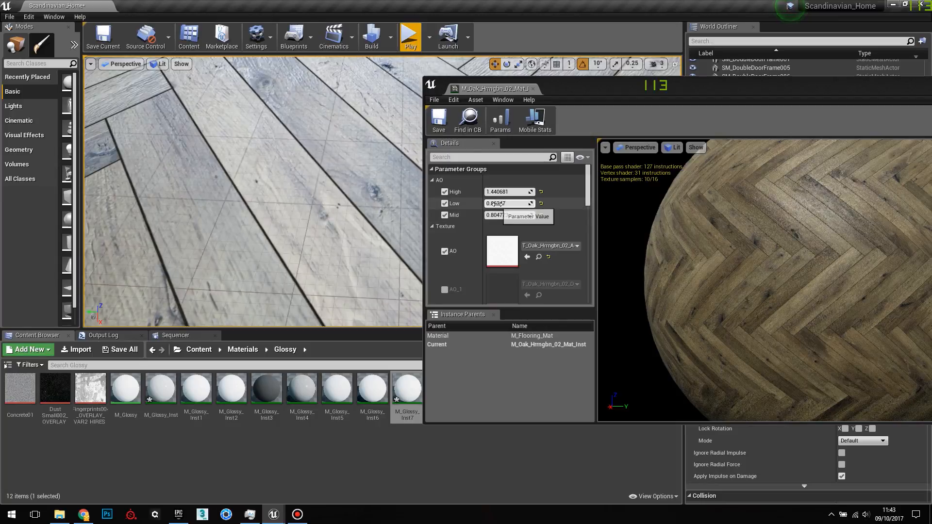
pyautogui.write('-0.233225')
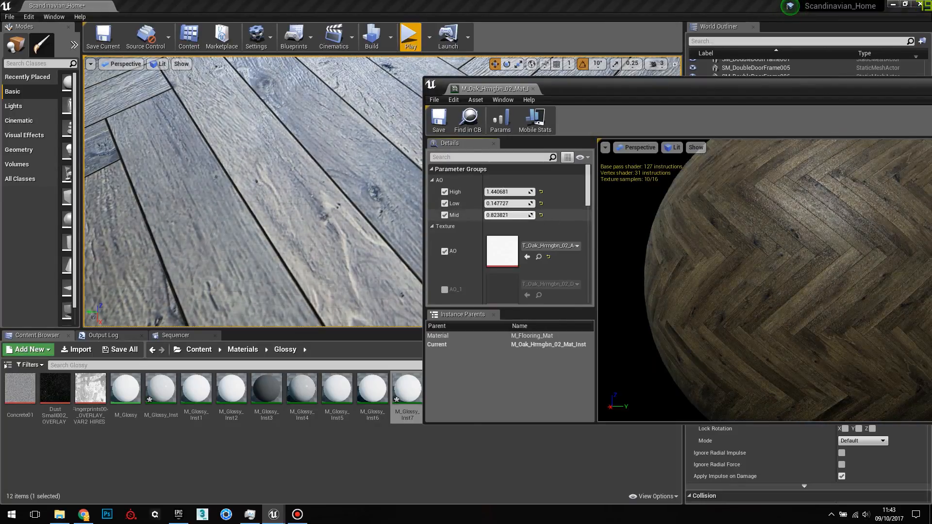
pyautogui.write('0.301185')
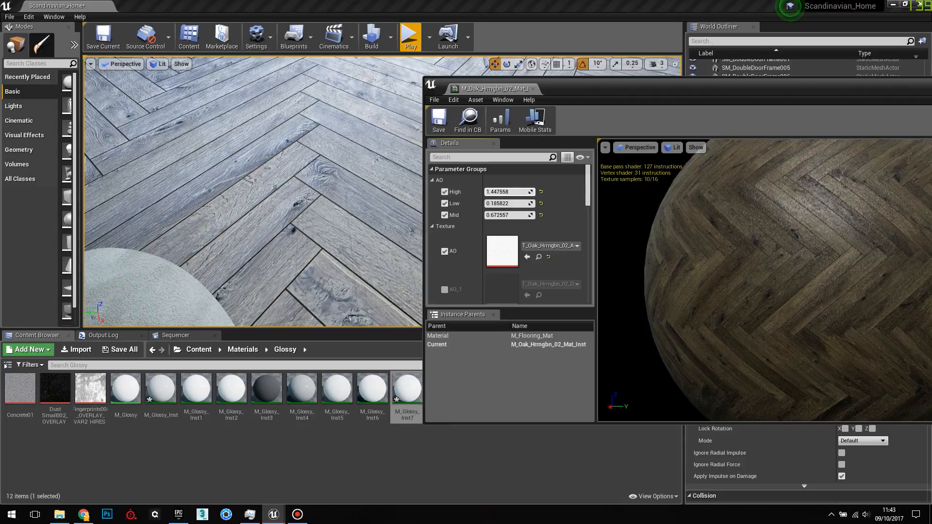
pyautogui.scroll(-3)
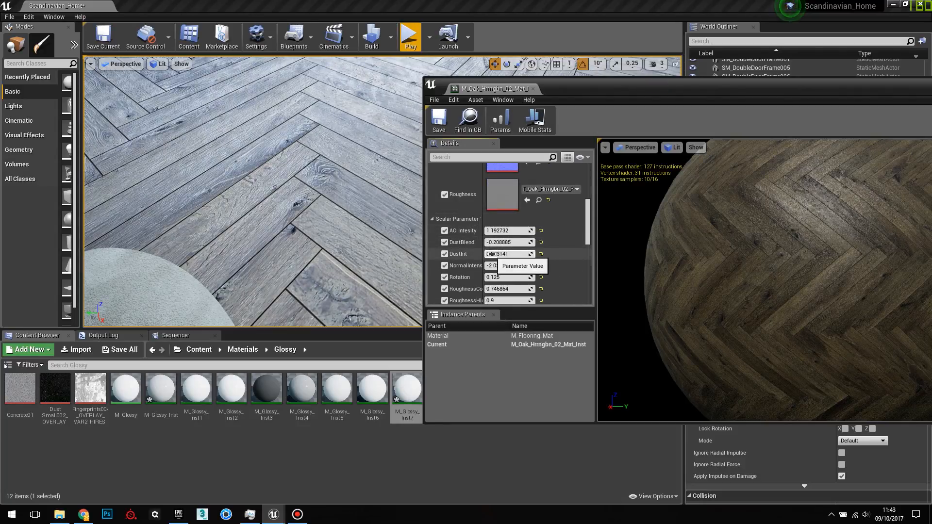
pyautogui.write('4.474801')
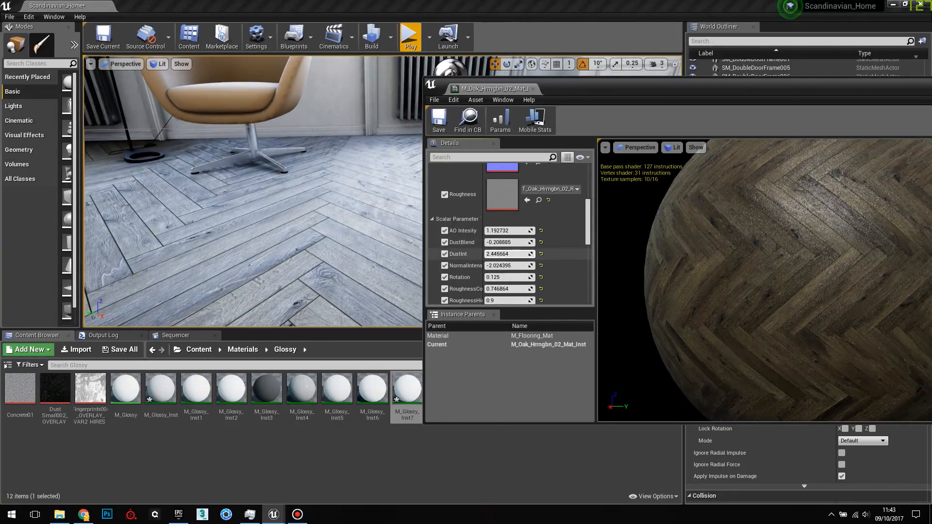
# - Raise the floor's DustInt dust intensity to 2.64516
pyautogui.write('2.64516')
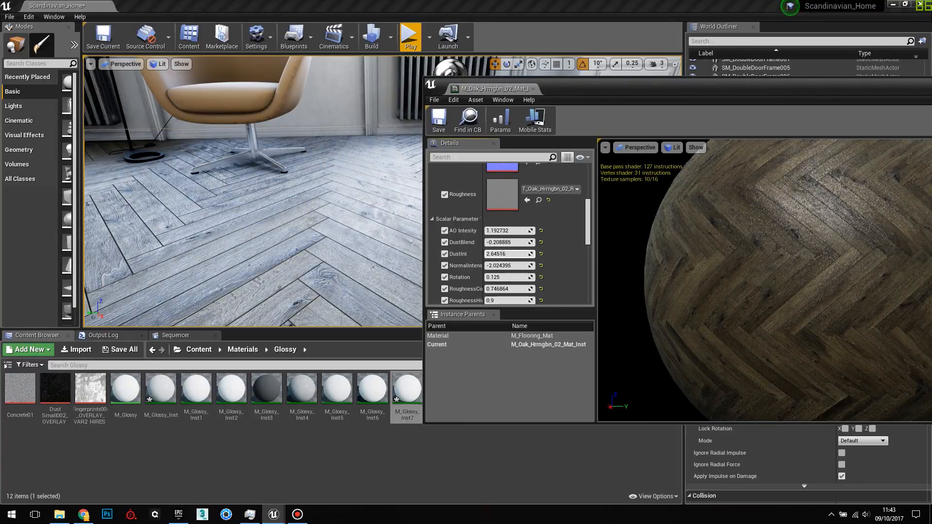
pyautogui.click(507, 254)
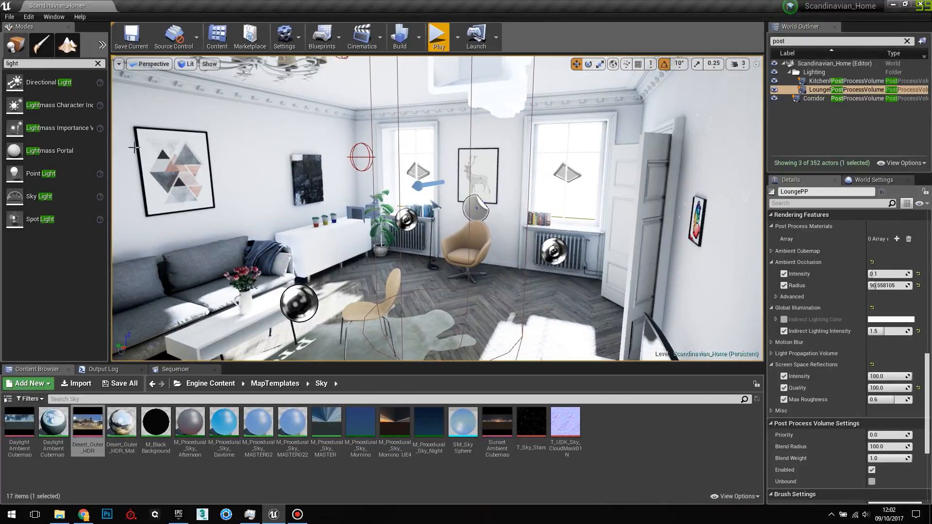
# - Switch the lounge viewport to Lighting Only view mode
pyautogui.click(189, 64)
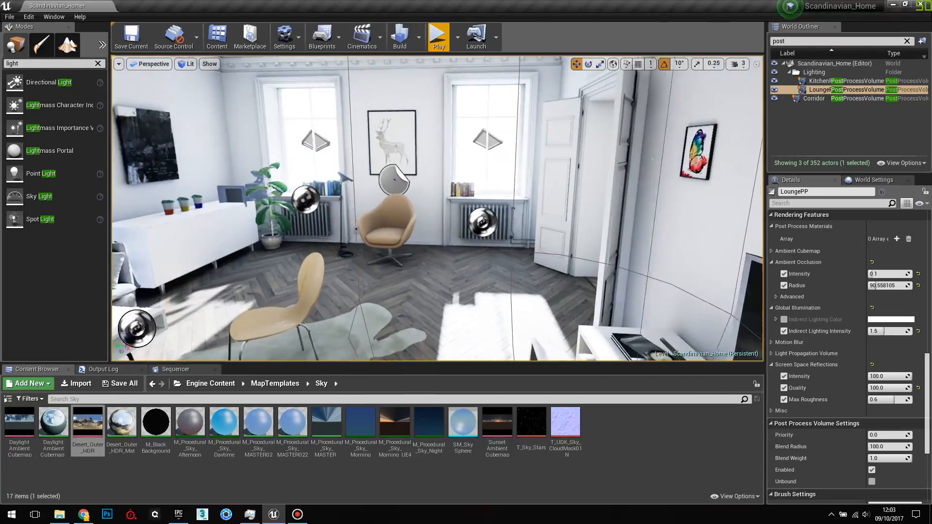
pyautogui.click(188, 64)
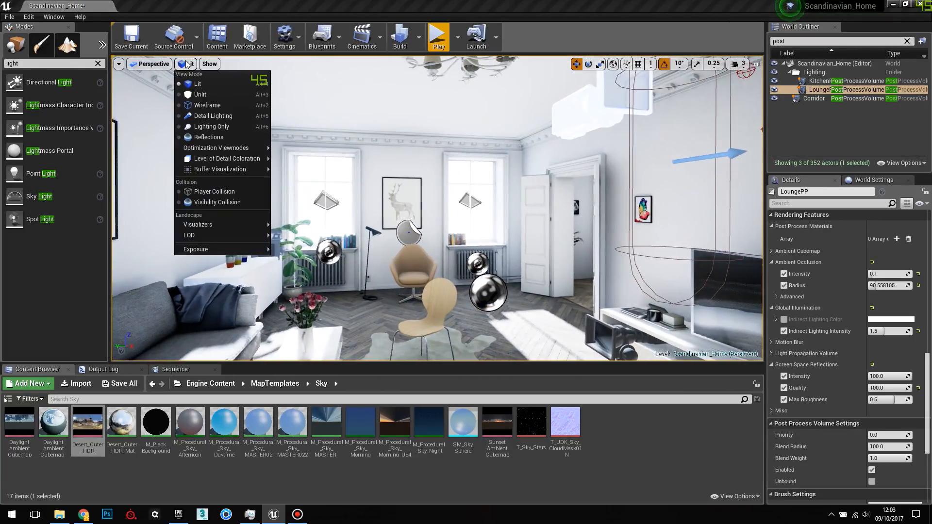
pyautogui.click(211, 127)
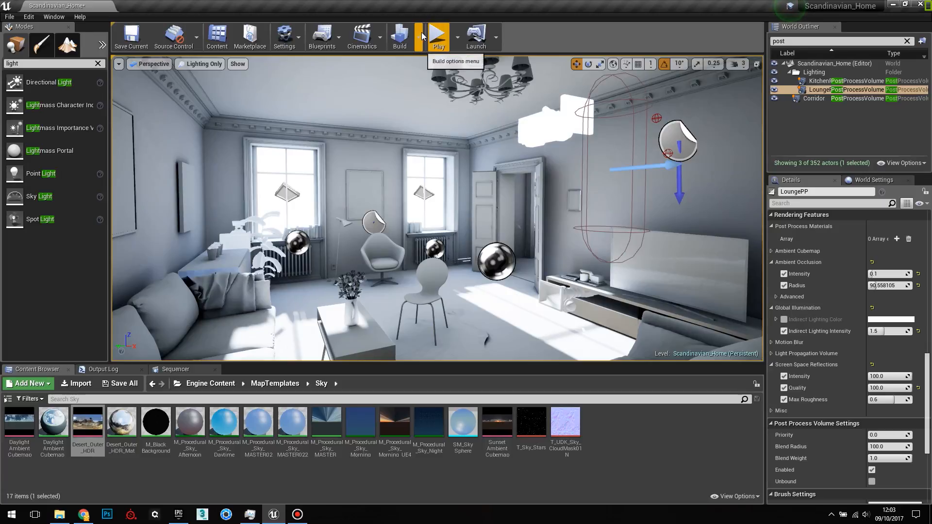
# - Set the Build menu's Lighting Quality to Medium
pyautogui.click(419, 36)
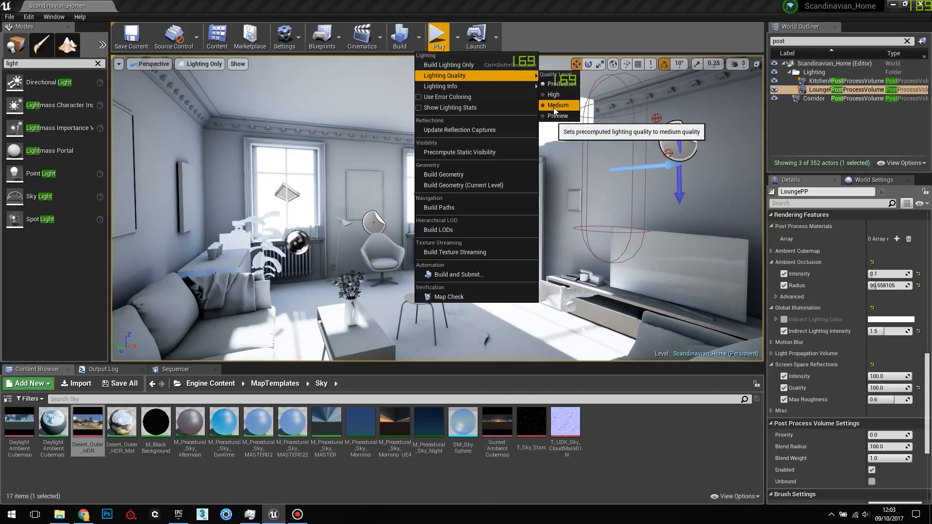
pyautogui.click(557, 105)
pyautogui.write('dir')
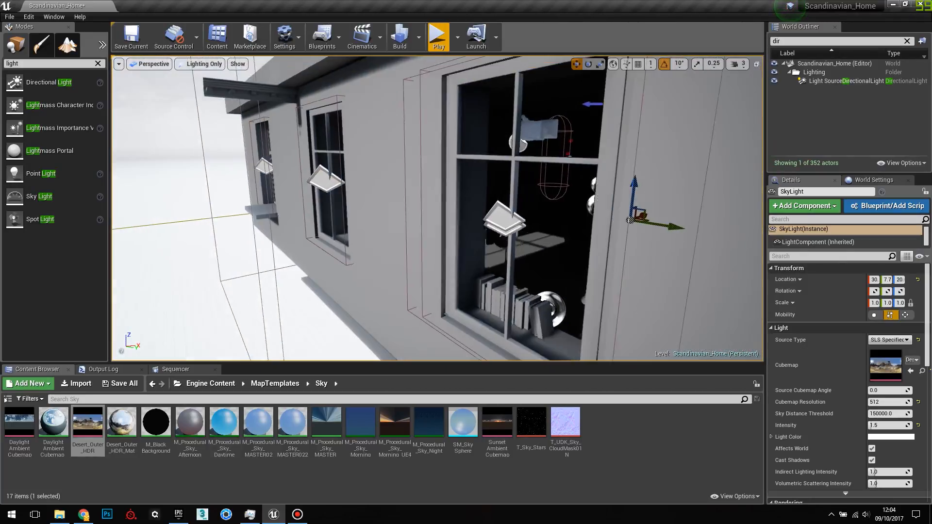
# - Select the LightmassPortal actors on the windows, filter the outliner by 'light', then deselect
pyautogui.click(501, 211)
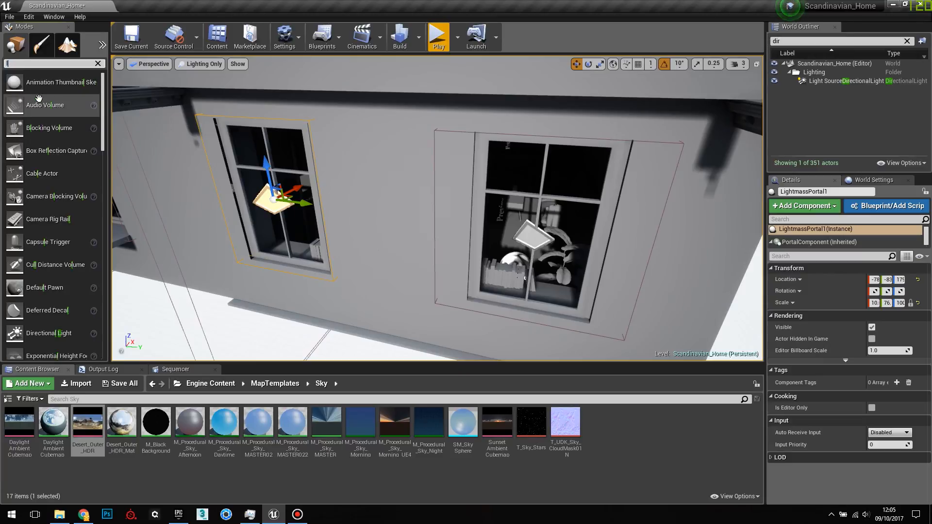
pyautogui.write('light')
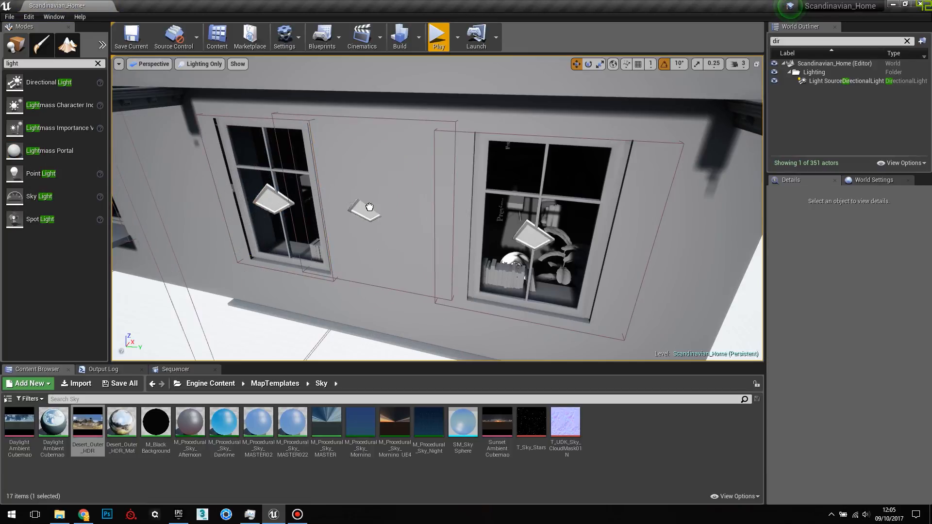
pyautogui.click(368, 207)
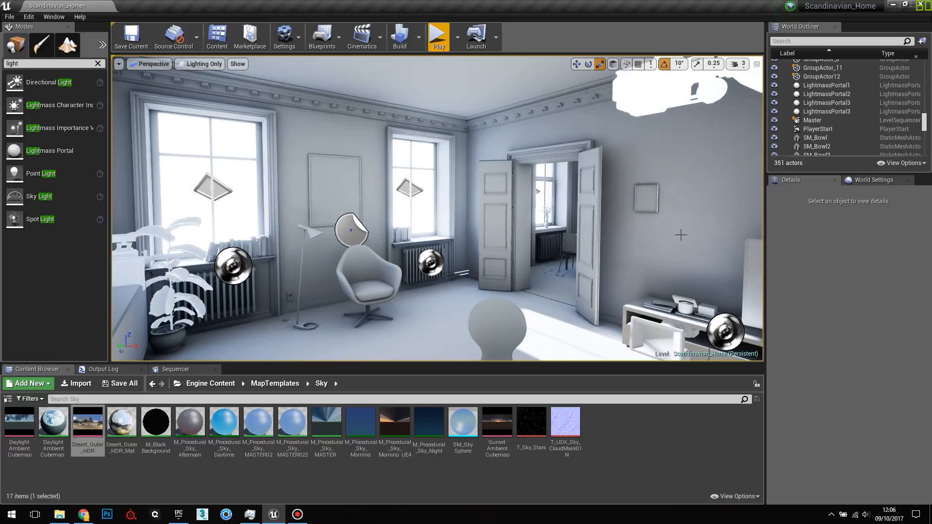
pyautogui.moveTo(796, 40)
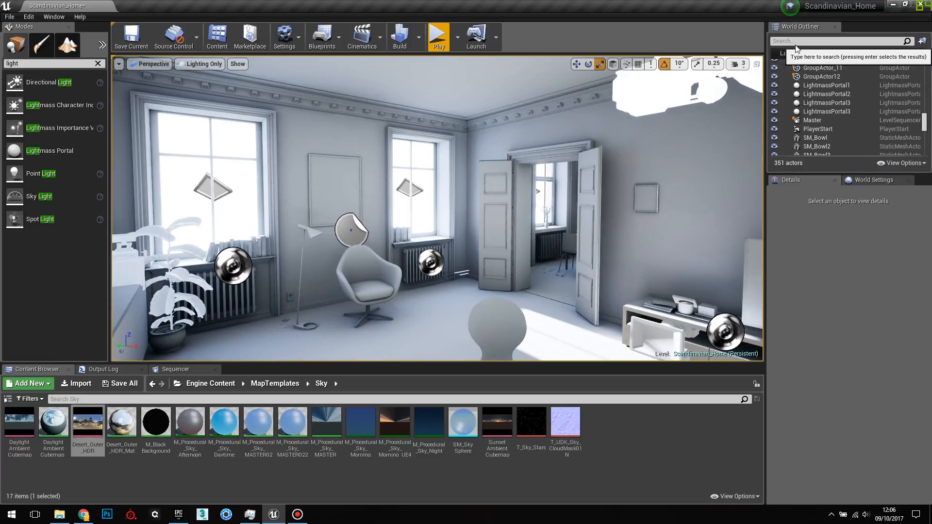
# - Switch to Chrome and open the 'Lightmass: multi-bounced sky lighting' forum thread from the search results
pyautogui.click(837, 41)
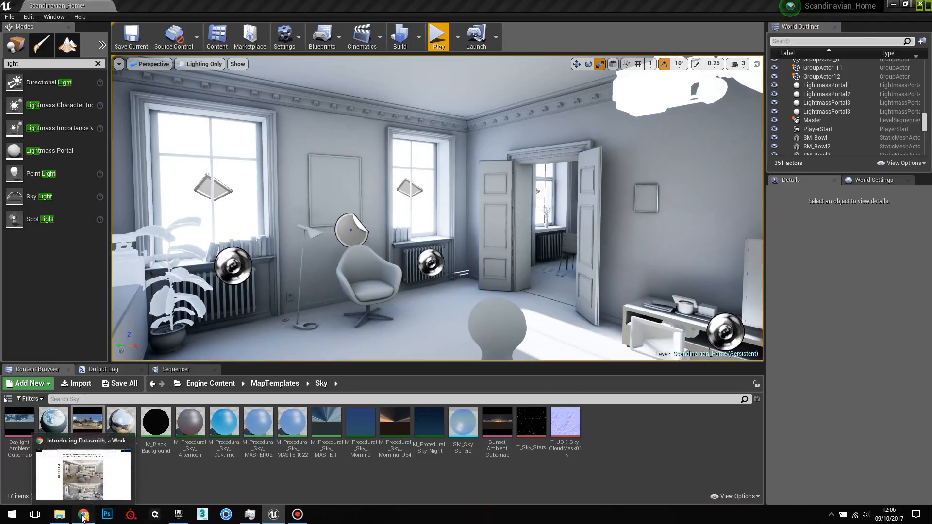
pyautogui.click(84, 514)
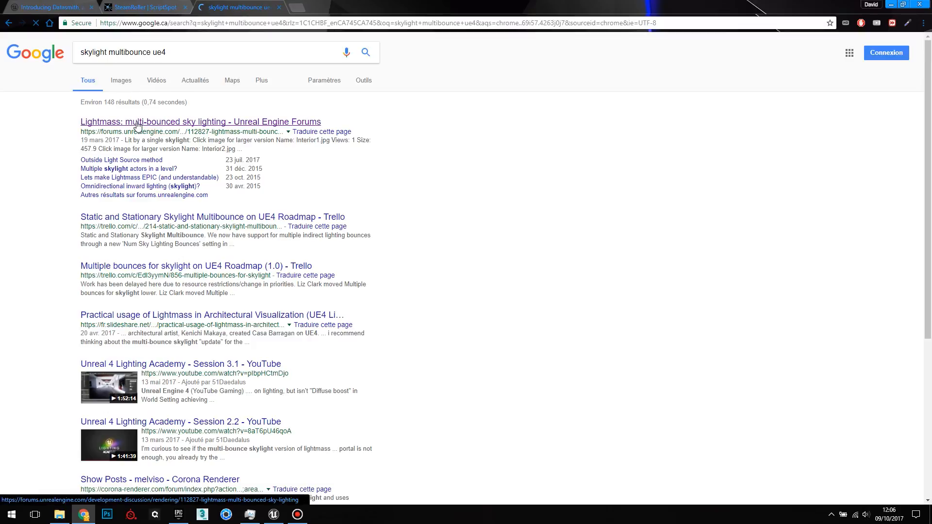
pyautogui.click(200, 121)
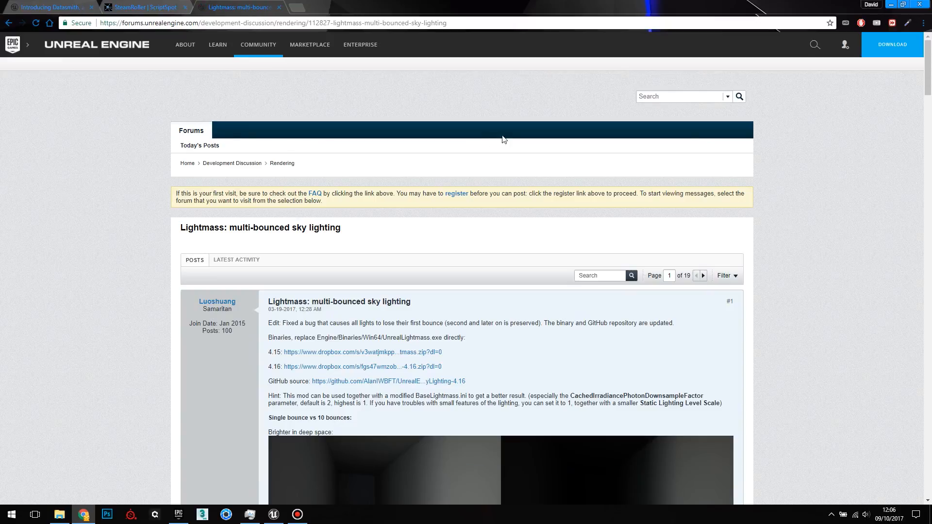
# - Scroll through the forum post studying the single-bounce versus multi-bounce skylight comparison renders
pyautogui.scroll(-3)
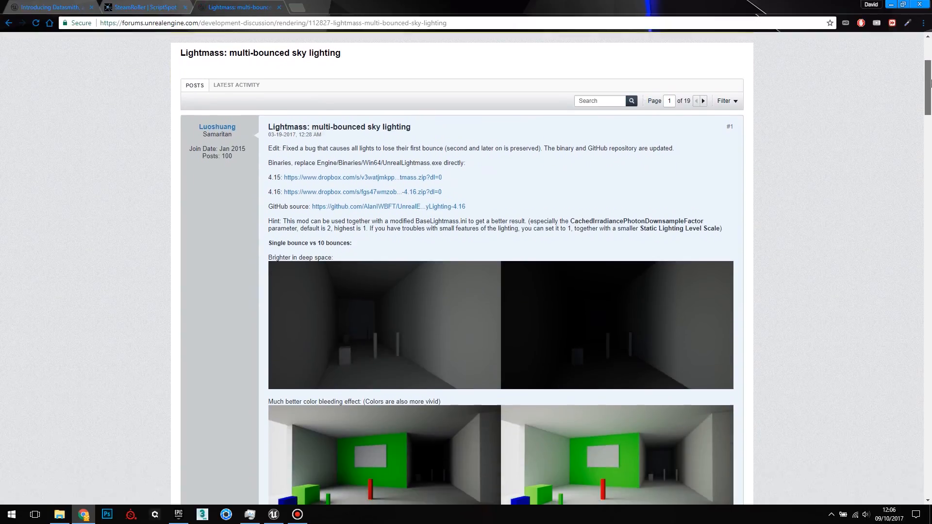
pyautogui.scroll(-3)
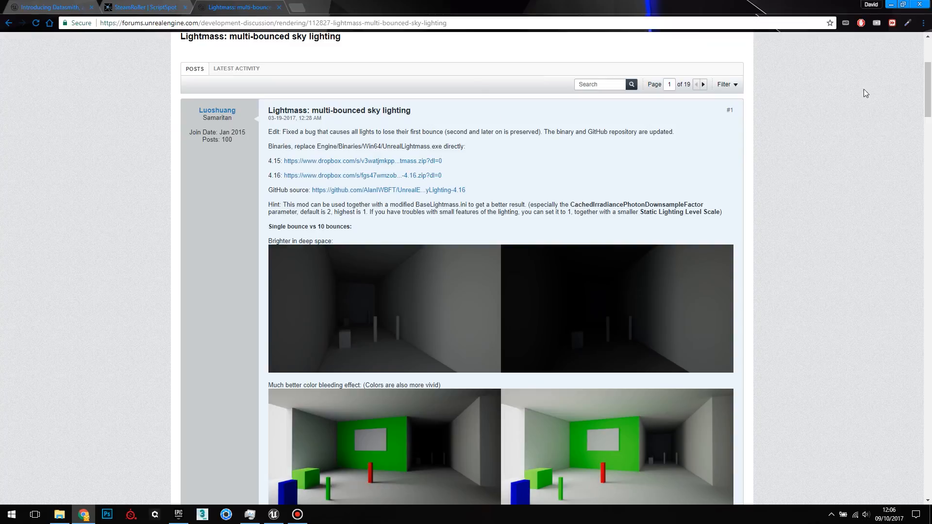
pyautogui.moveTo(237, 123)
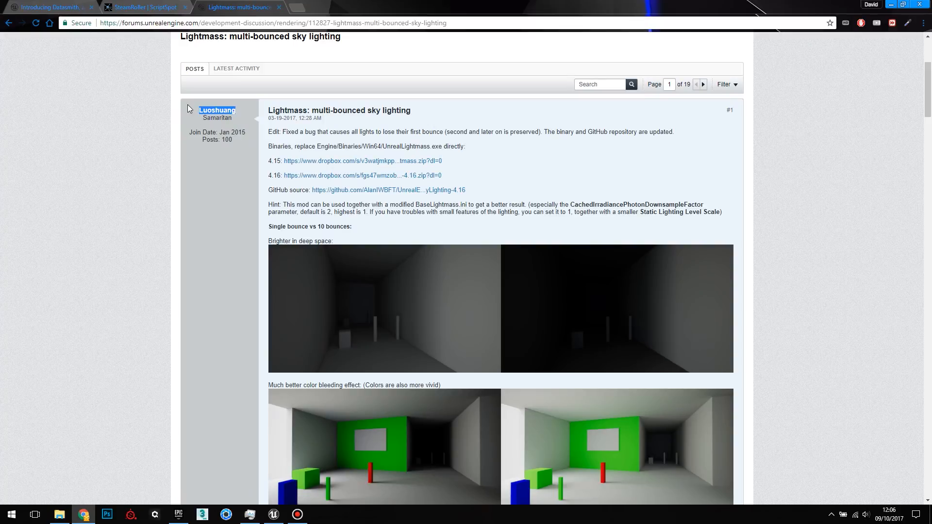
pyautogui.moveTo(215, 110)
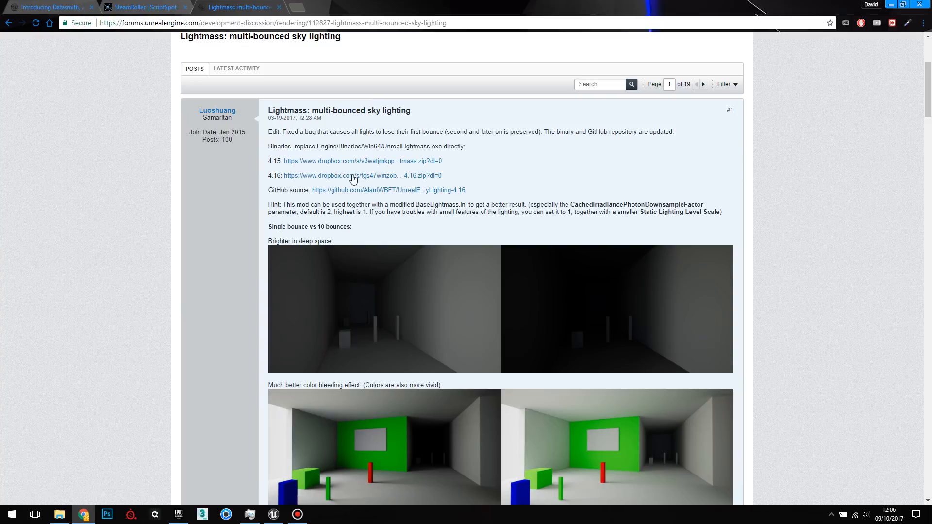
pyautogui.moveTo(279, 175)
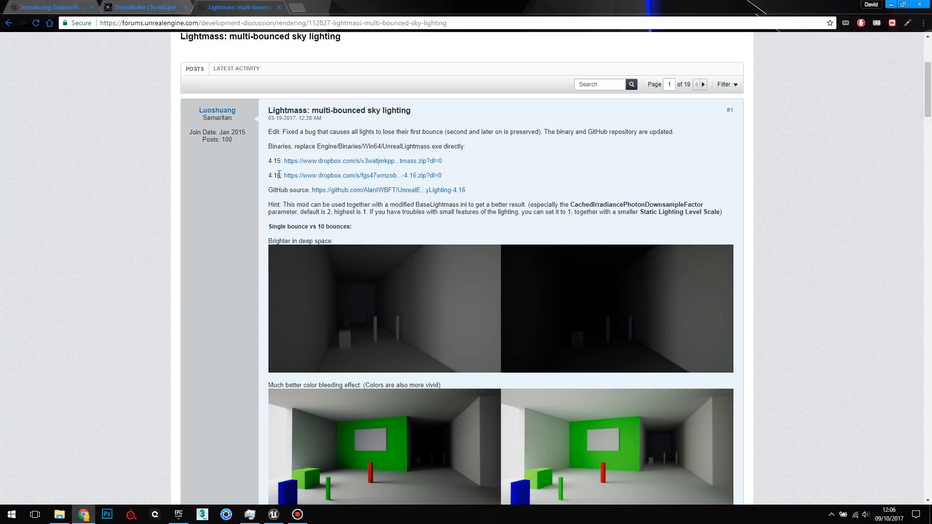
pyautogui.scroll(-3)
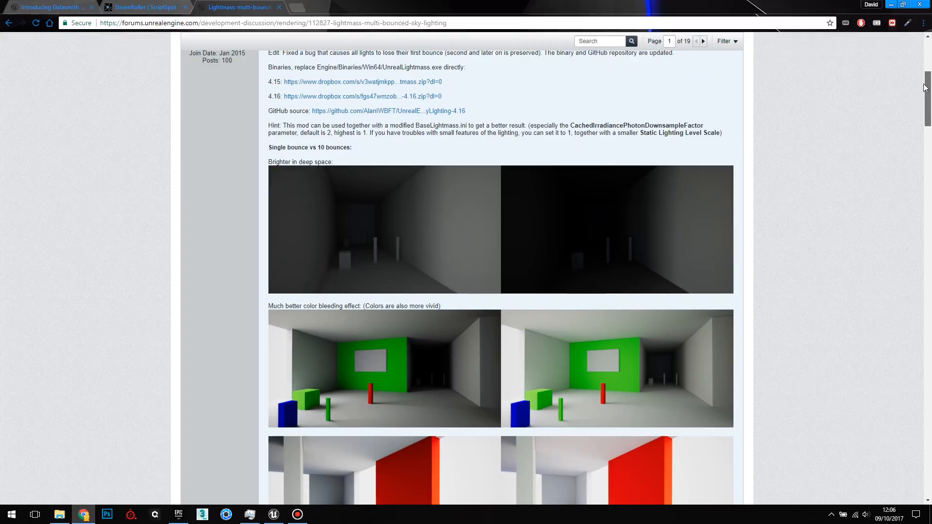
pyautogui.scroll(-3)
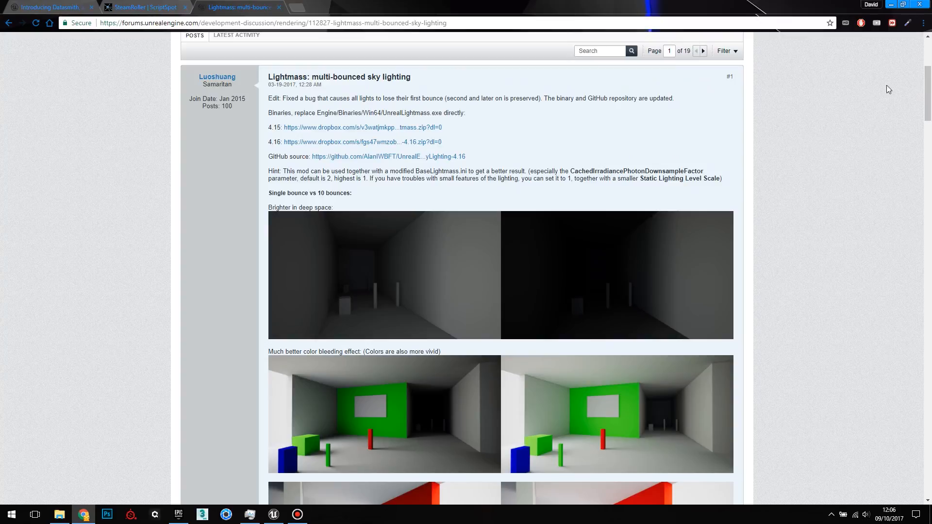
pyautogui.moveTo(486, 225)
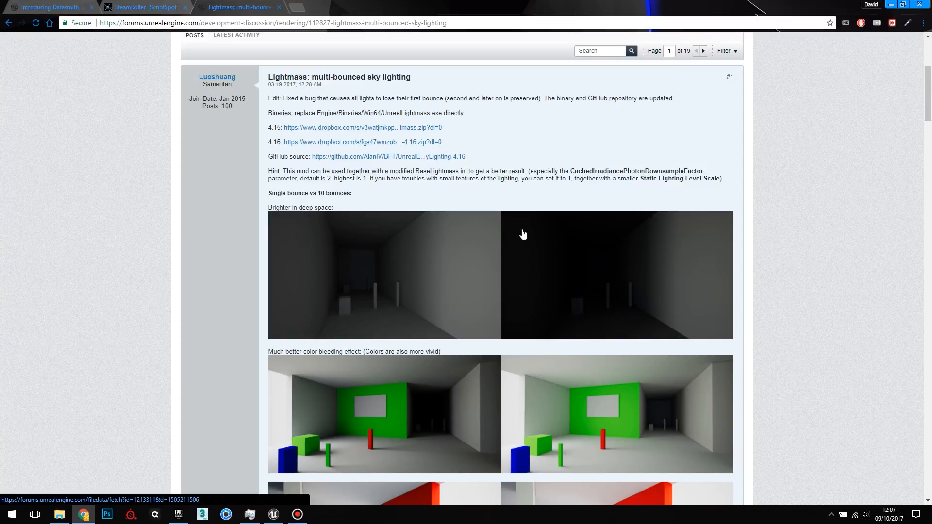
pyautogui.moveTo(514, 230)
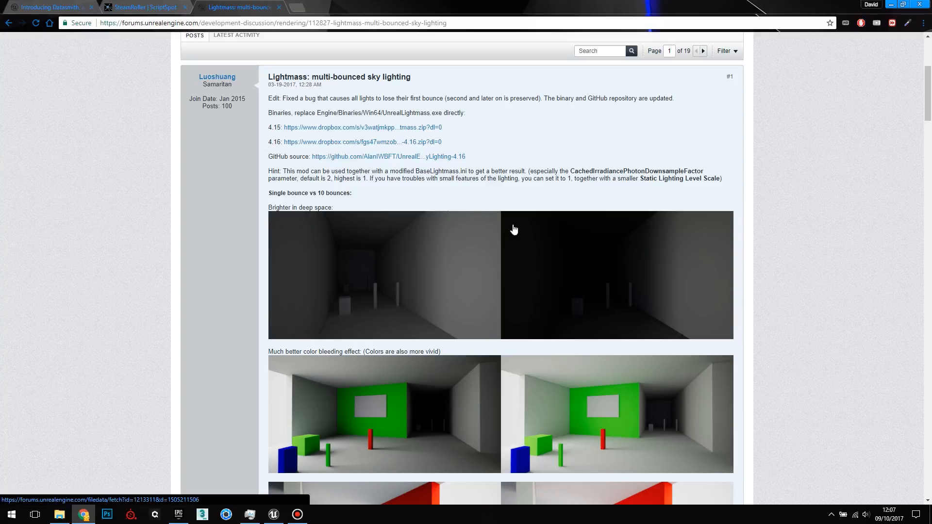
pyautogui.scroll(-3)
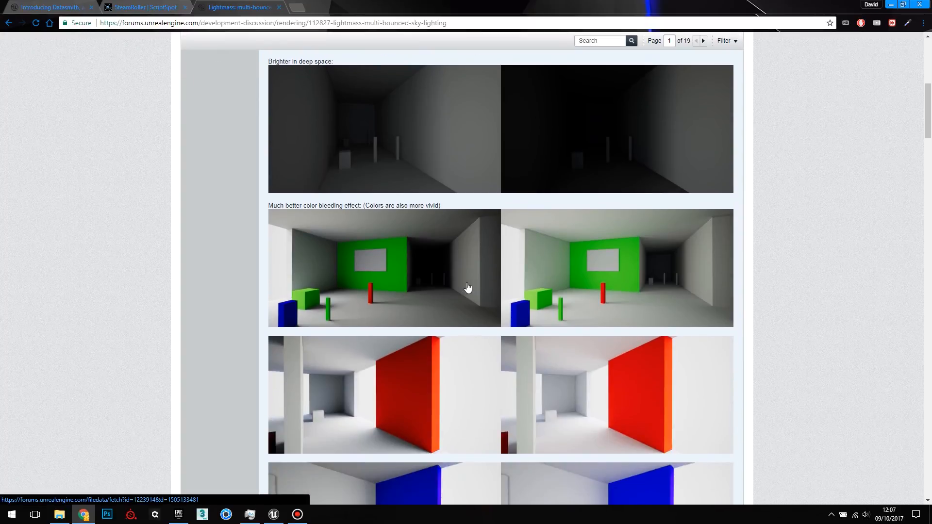
pyautogui.scroll(-3)
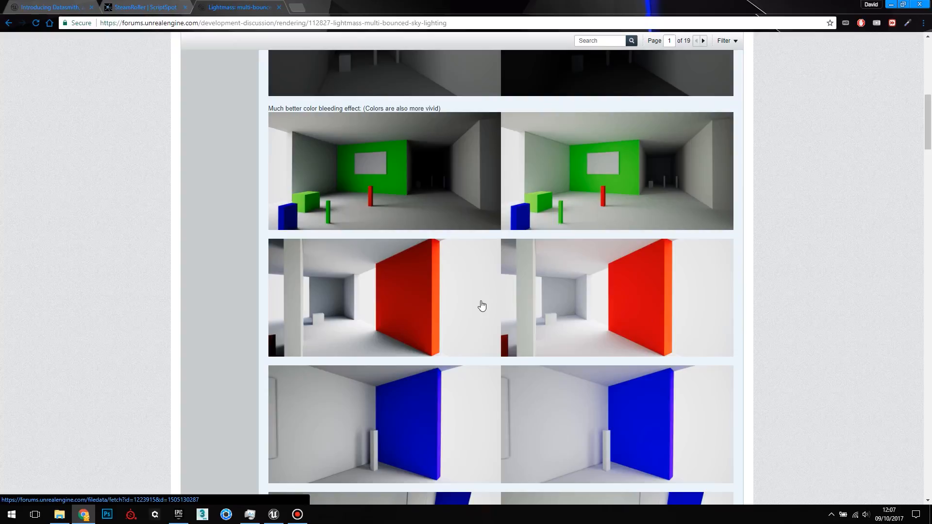
pyautogui.scroll(-3)
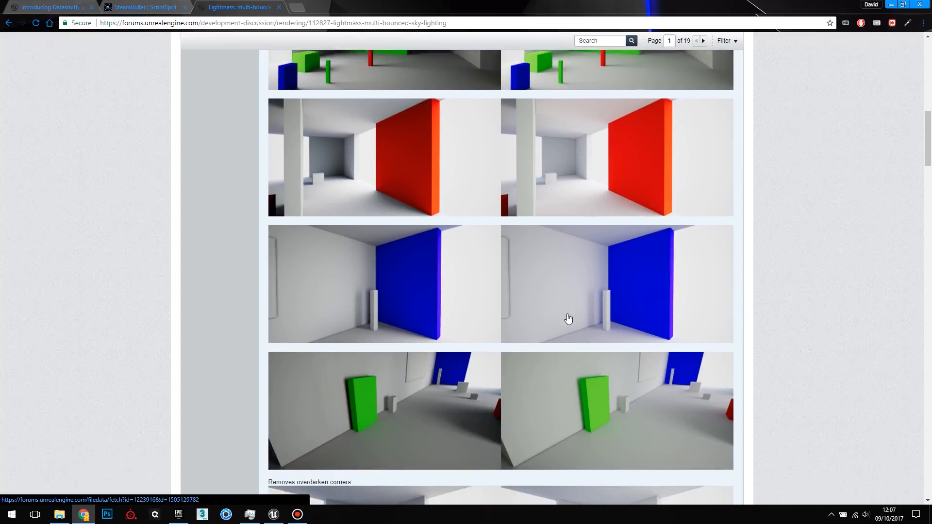
pyautogui.scroll(-3)
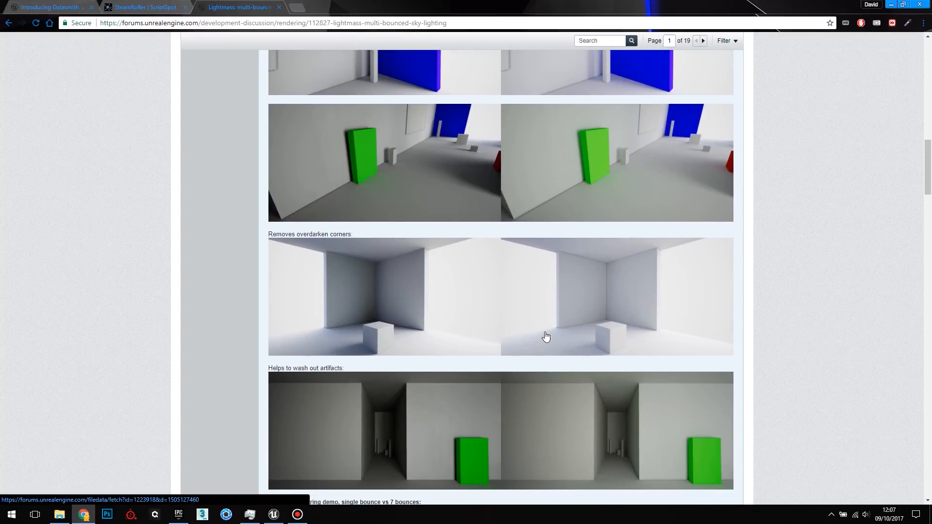
pyautogui.moveTo(454, 373)
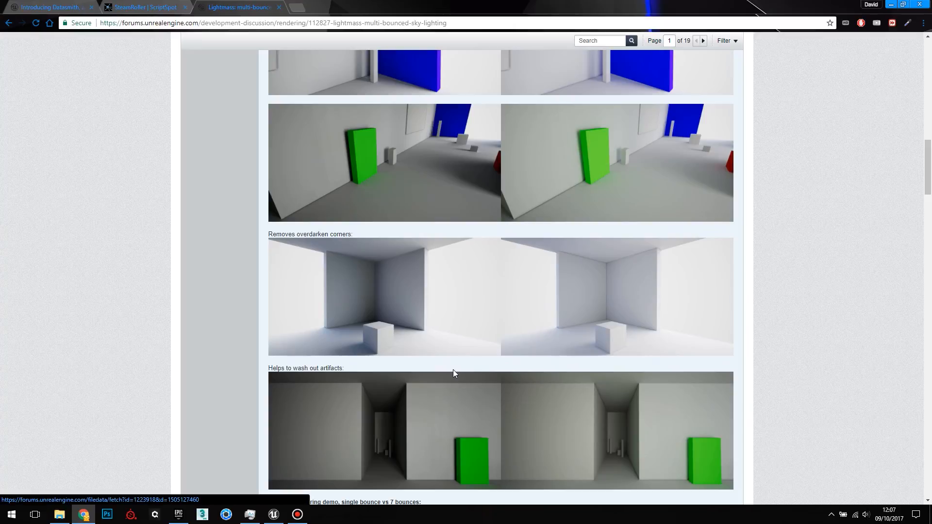
pyautogui.scroll(-3)
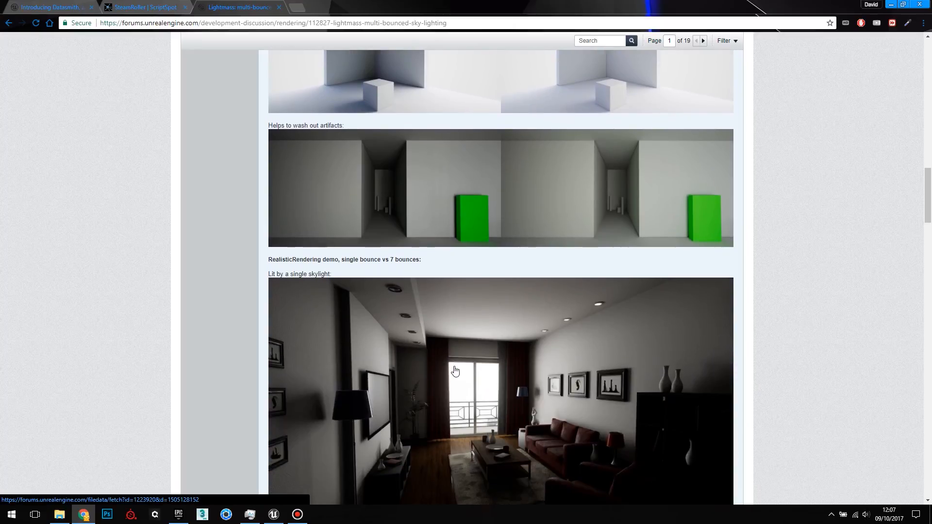
pyautogui.scroll(-3)
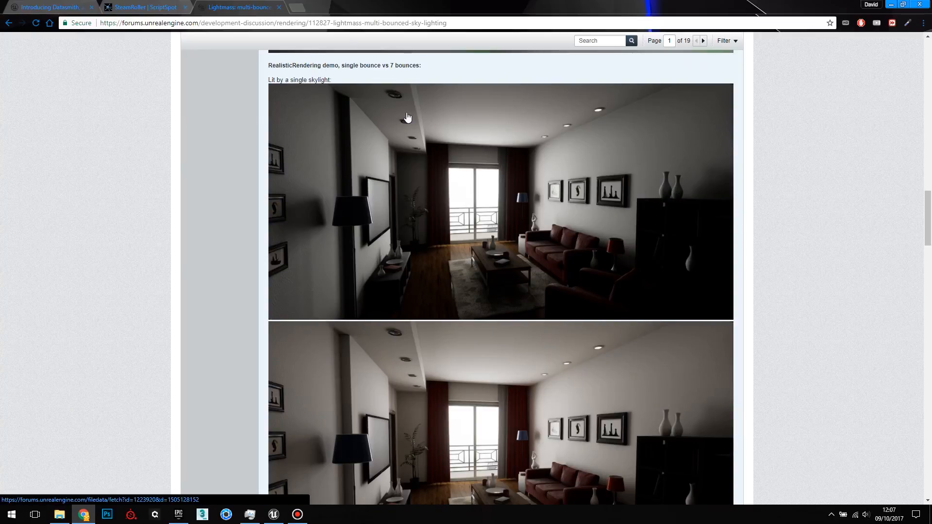
pyautogui.moveTo(498, 216)
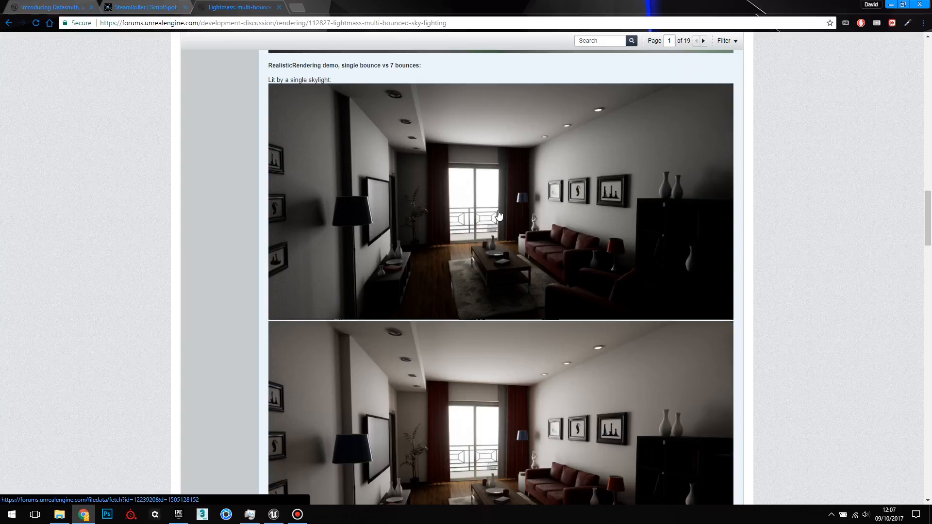
pyautogui.moveTo(479, 165)
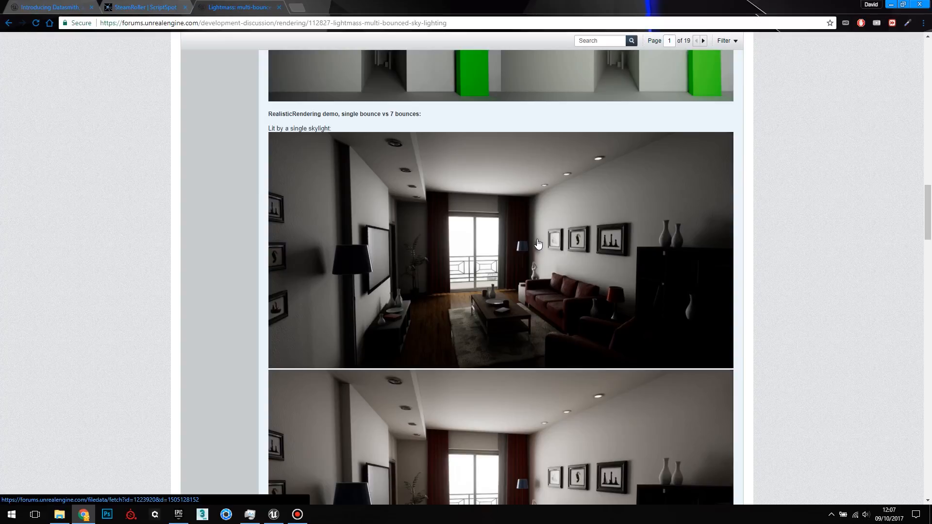
pyautogui.scroll(-3)
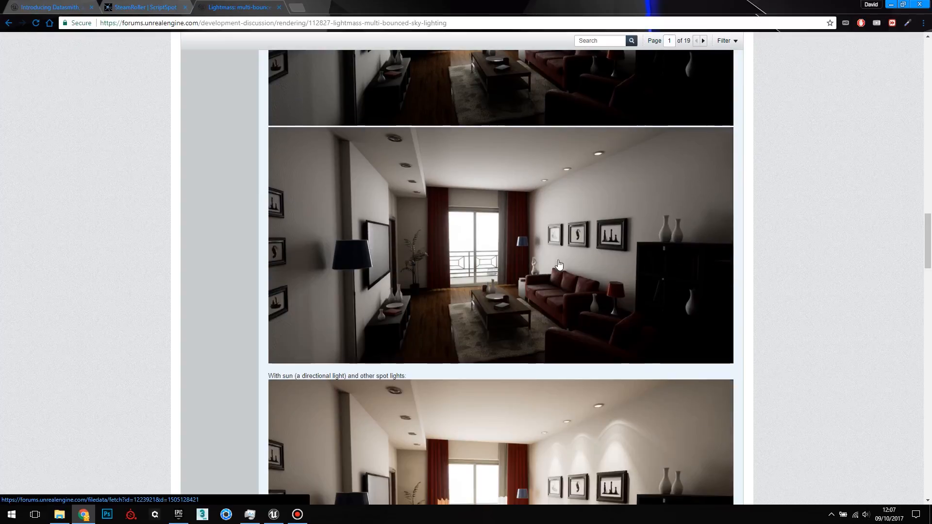
pyautogui.moveTo(507, 250)
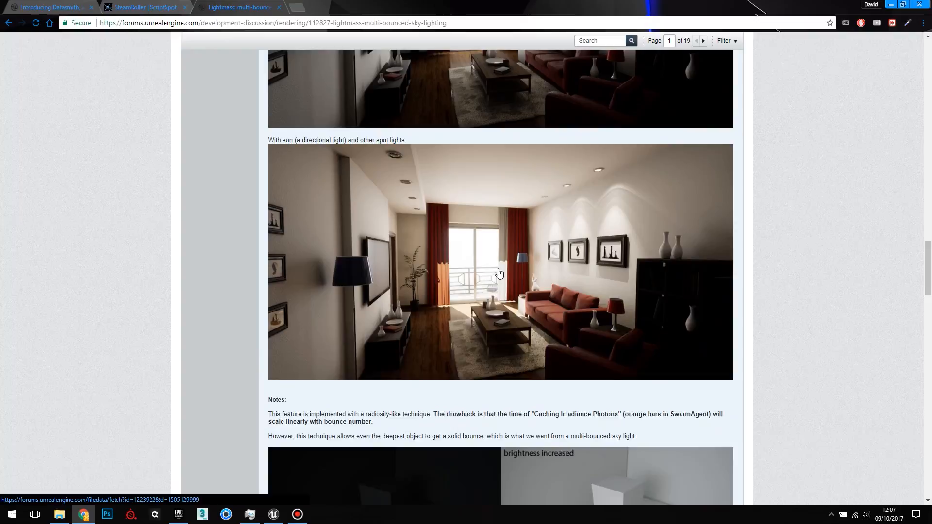
pyautogui.scroll(-3)
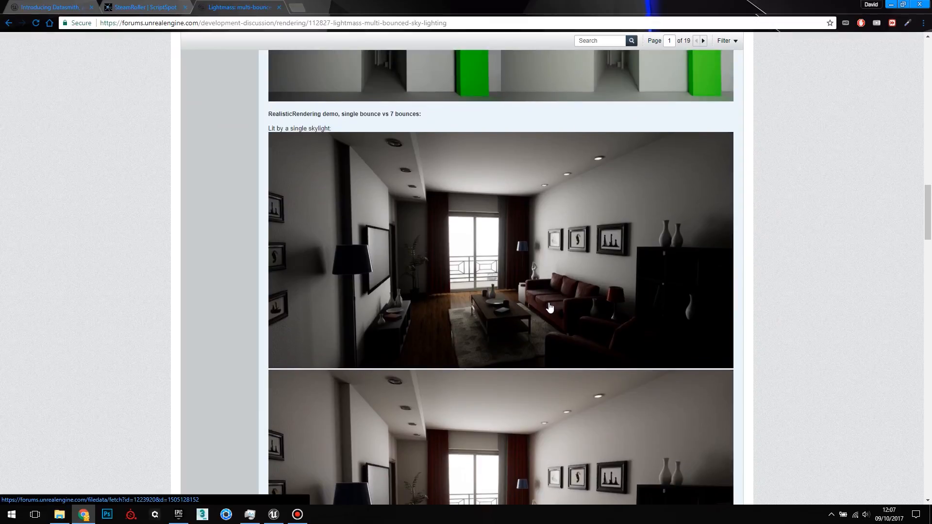
pyautogui.scroll(-3)
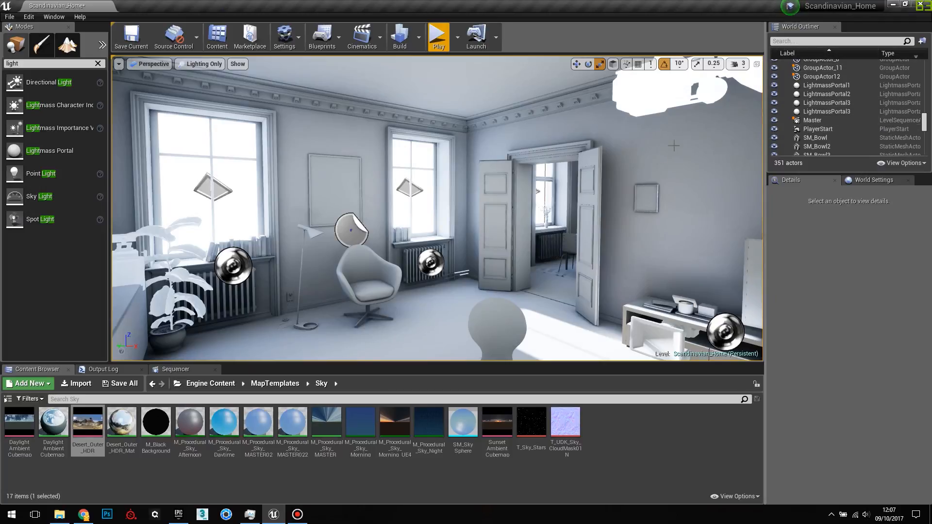
pyautogui.moveTo(491, 307)
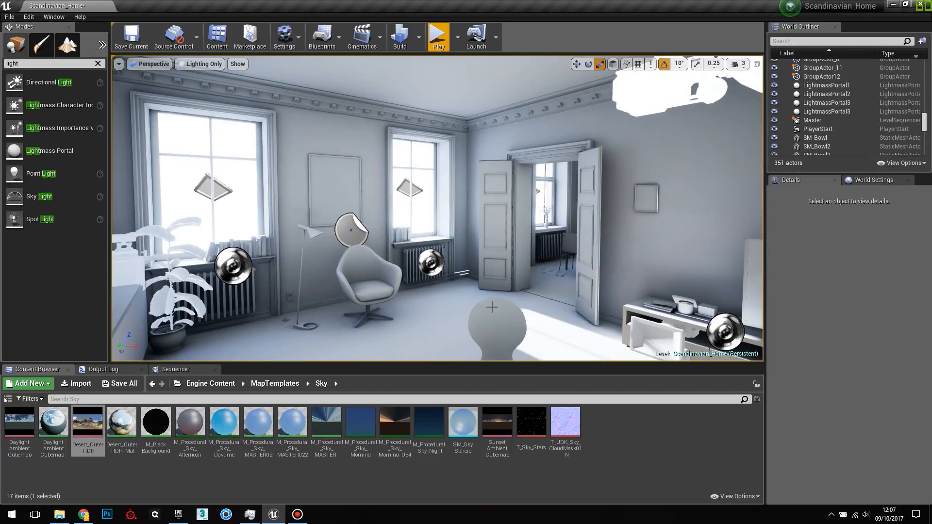
pyautogui.moveTo(476, 376)
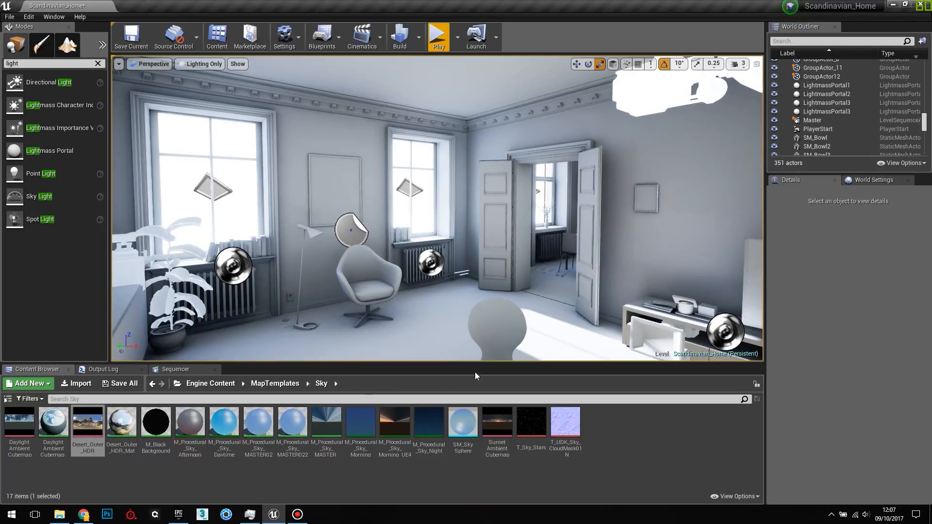
pyautogui.click(873, 179)
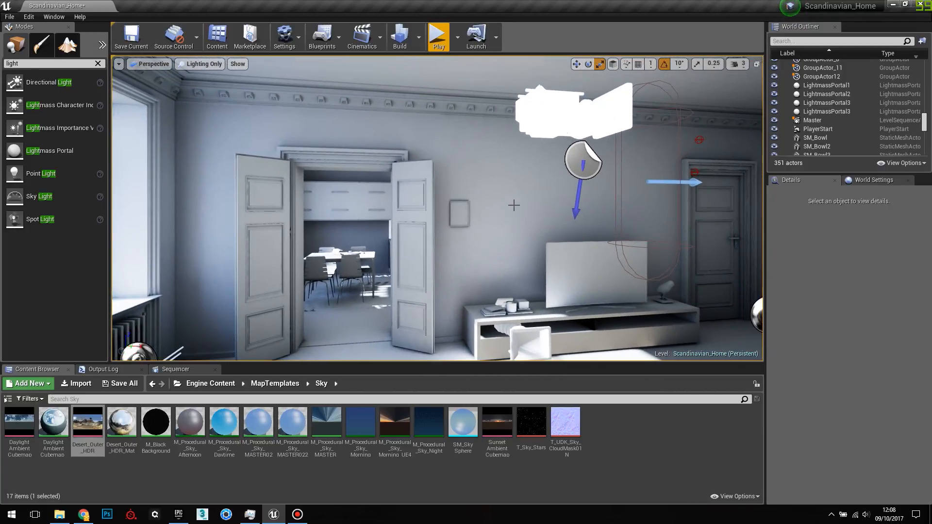
pyautogui.moveTo(467, 215)
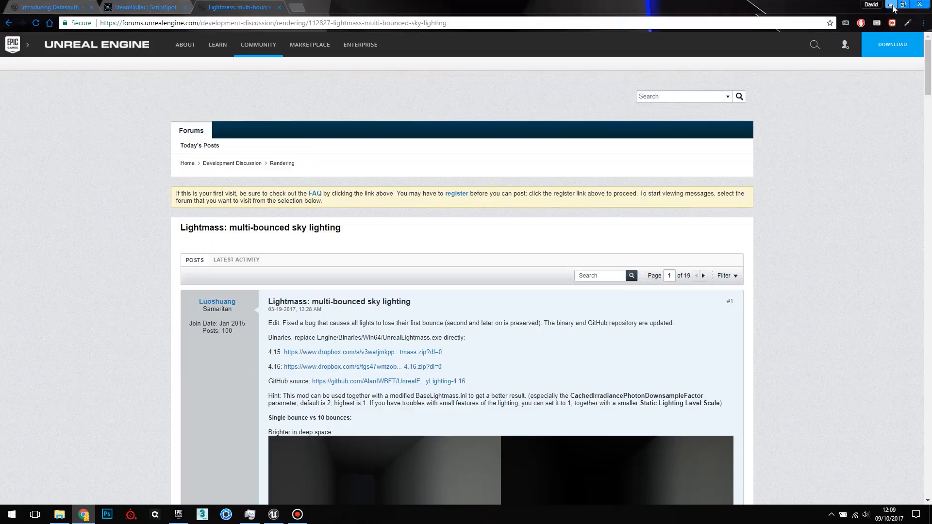
pyautogui.click(272, 514)
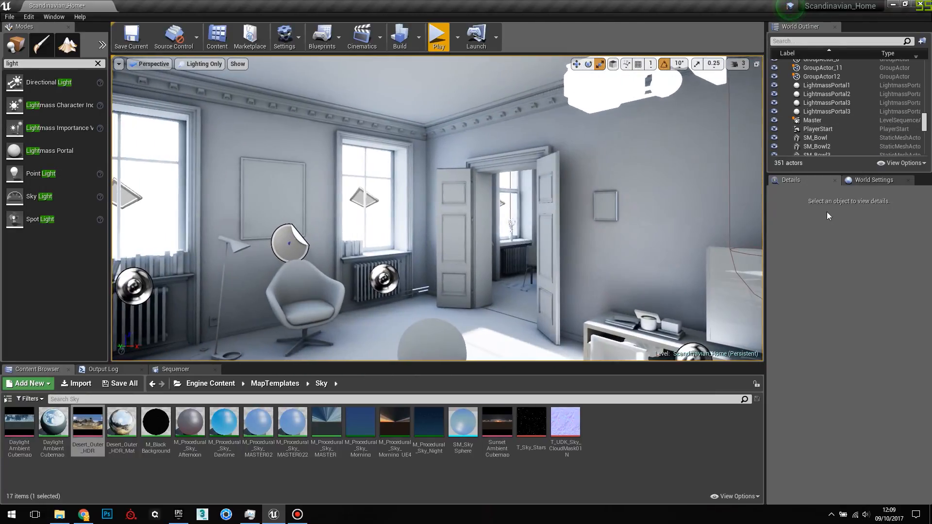
# - Bring up World Settings and scroll to the Lightmass section for bounce and lighting scale values
pyautogui.click(873, 180)
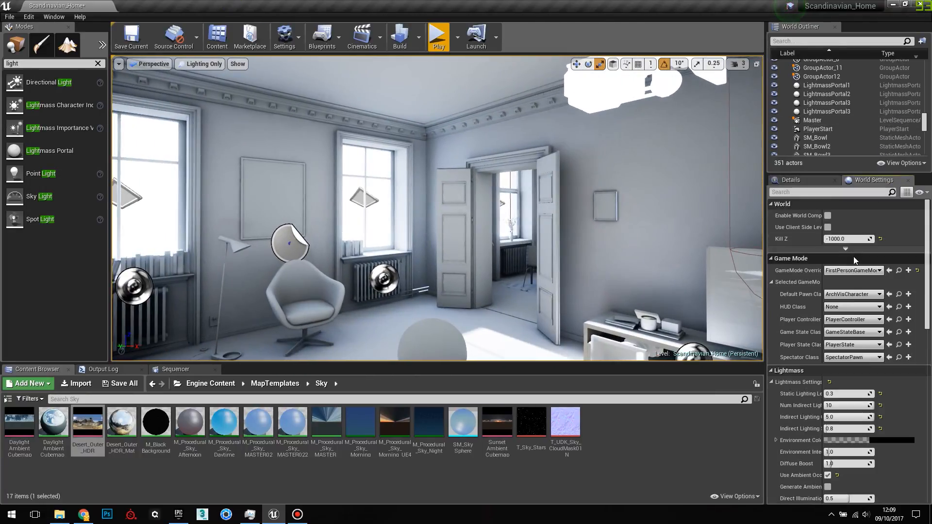
pyautogui.scroll(-3)
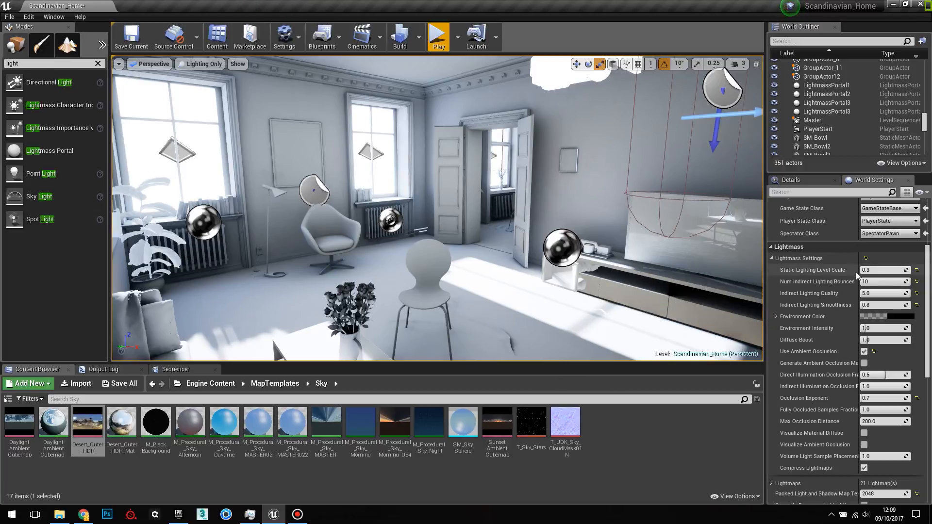
pyautogui.moveTo(882, 270)
pyautogui.write('15')
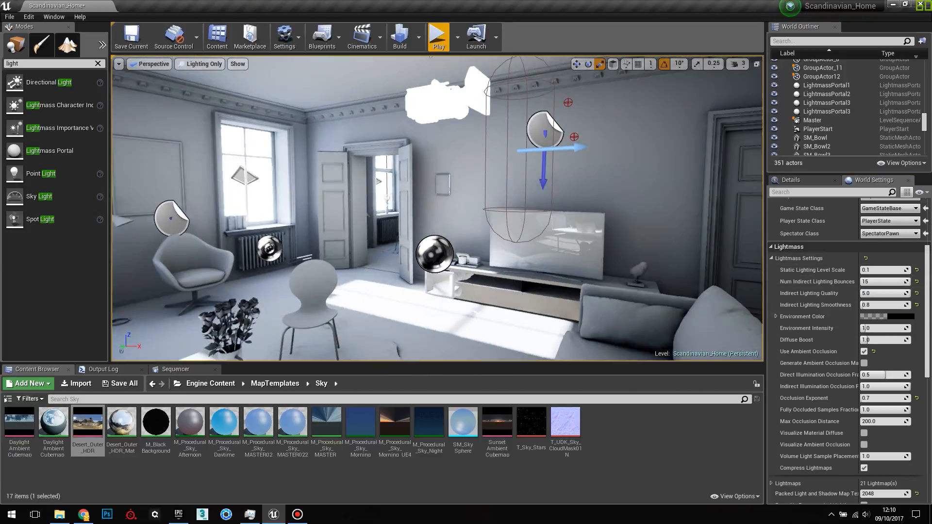
pyautogui.moveTo(883, 270)
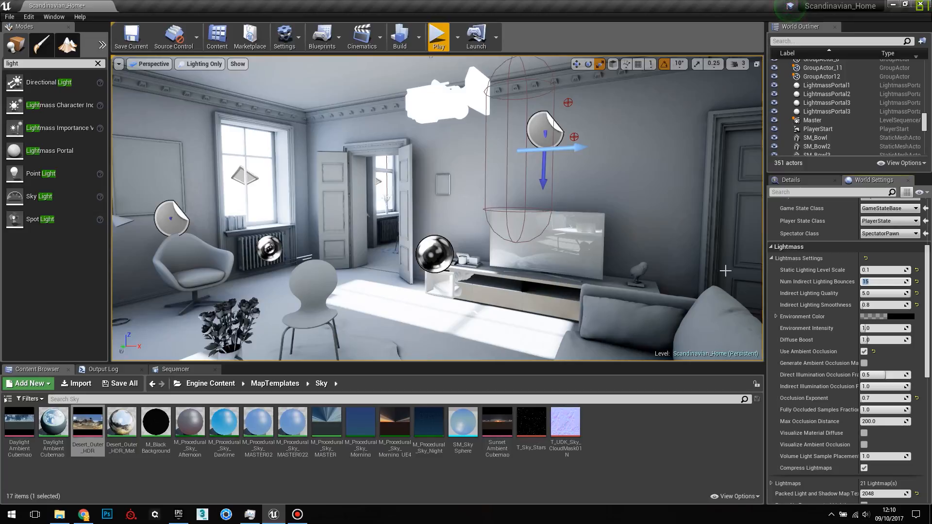
pyautogui.moveTo(879, 294)
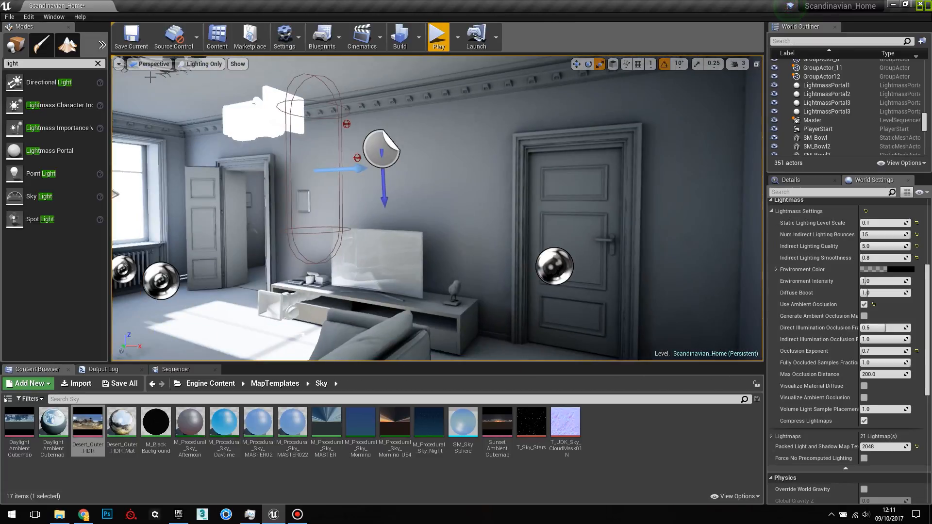
# - Switch the viewport view mode from Lighting Only to Detail Lighting
pyautogui.click(204, 65)
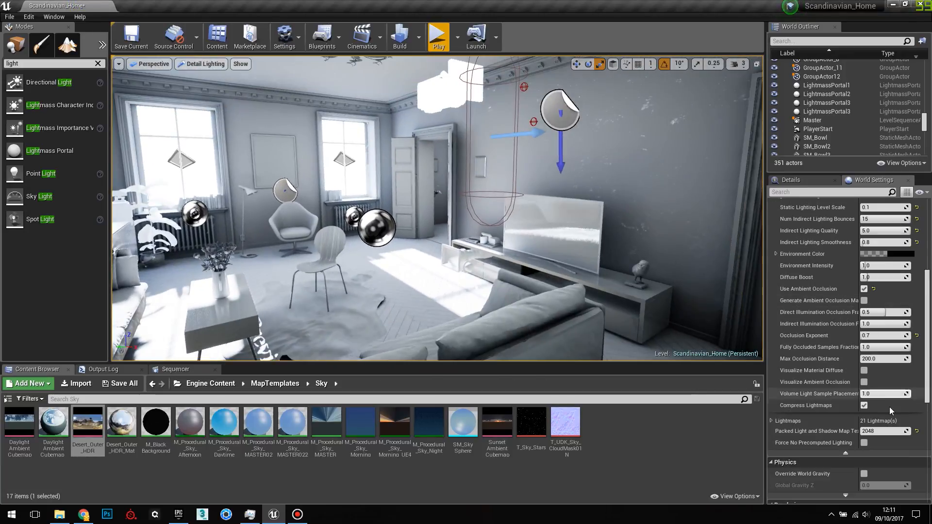
pyautogui.scroll(-3)
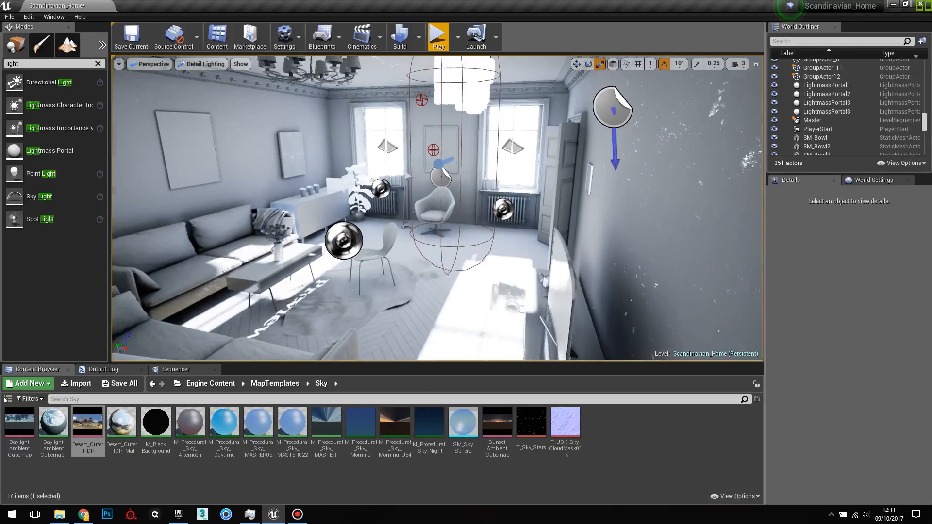
pyautogui.moveTo(439, 238); pyautogui.dragTo(440, 196)
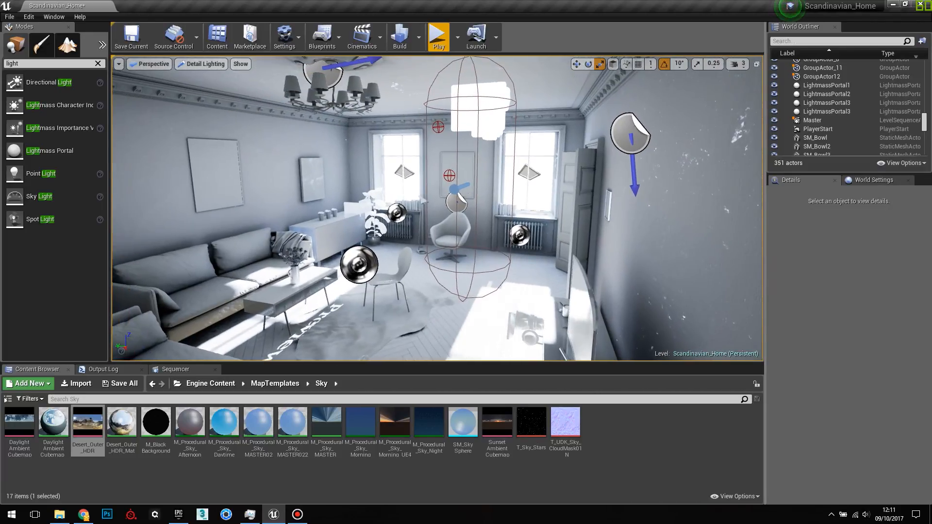